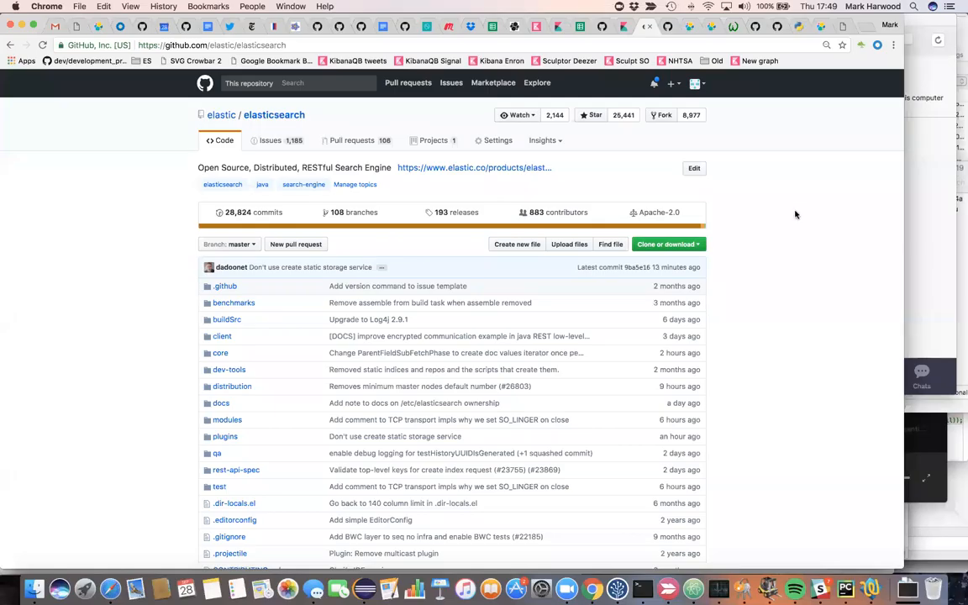
mouse_move(319, 200)
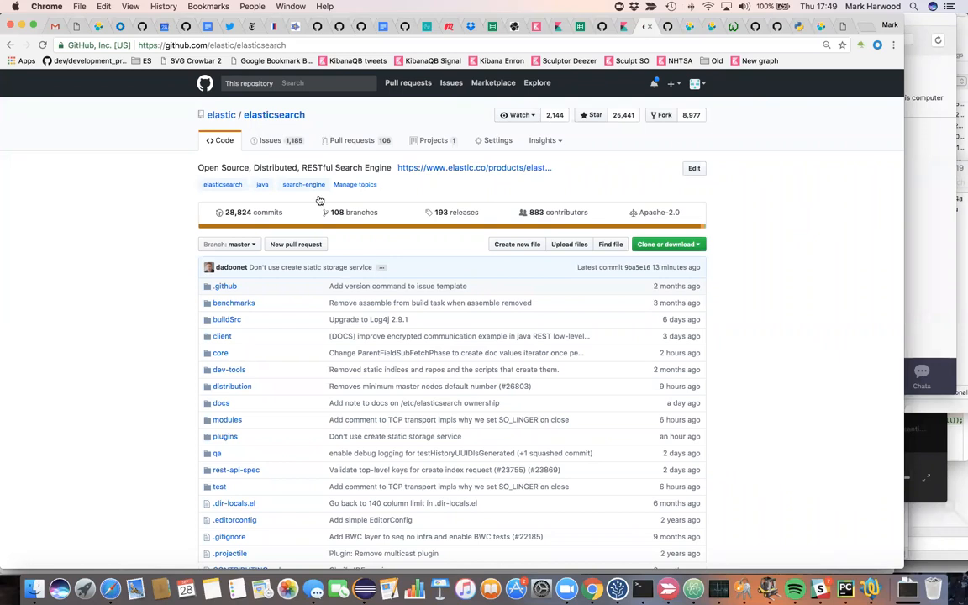
mouse_move(258, 216)
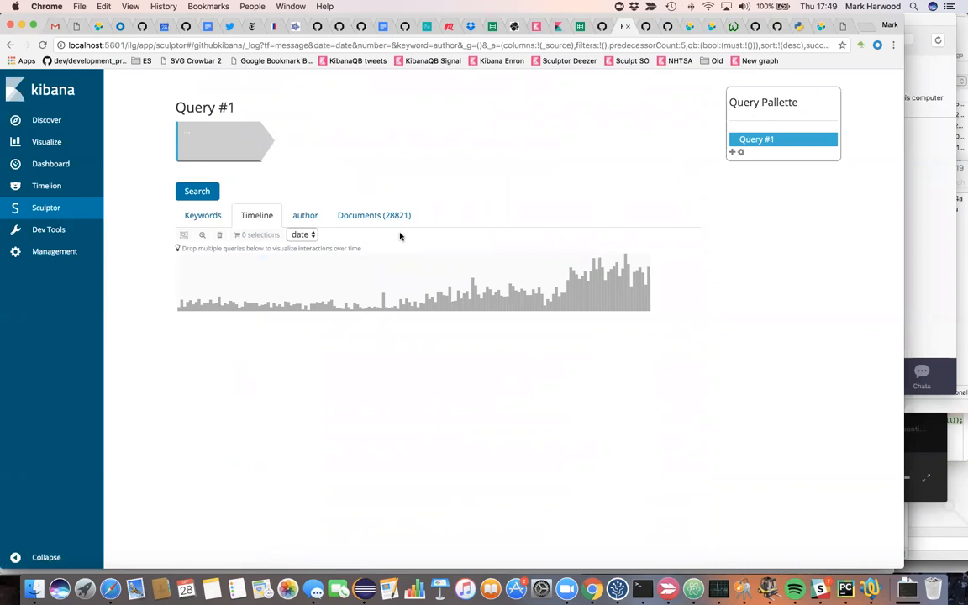
mouse_move(594, 285)
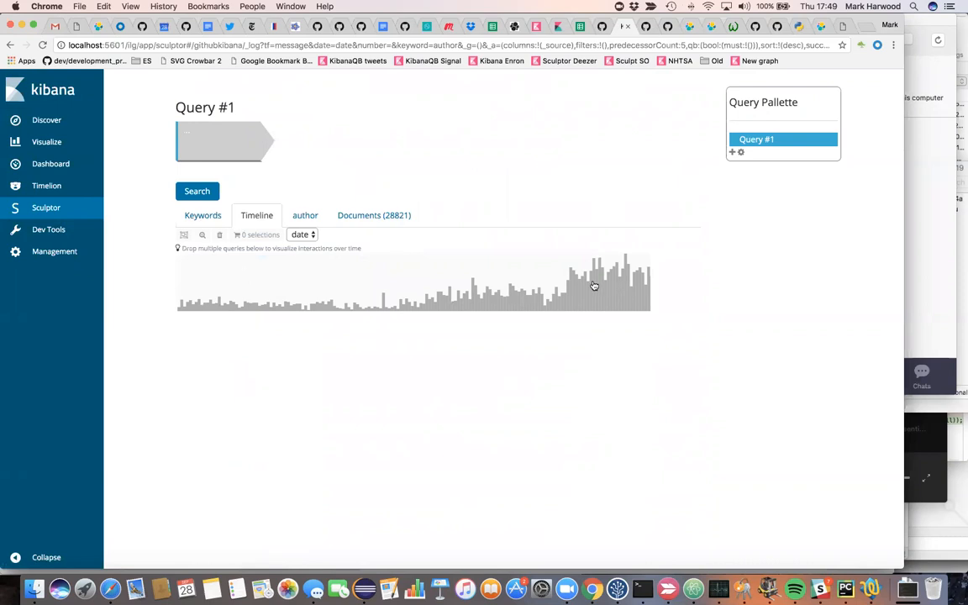
mouse_move(626, 286)
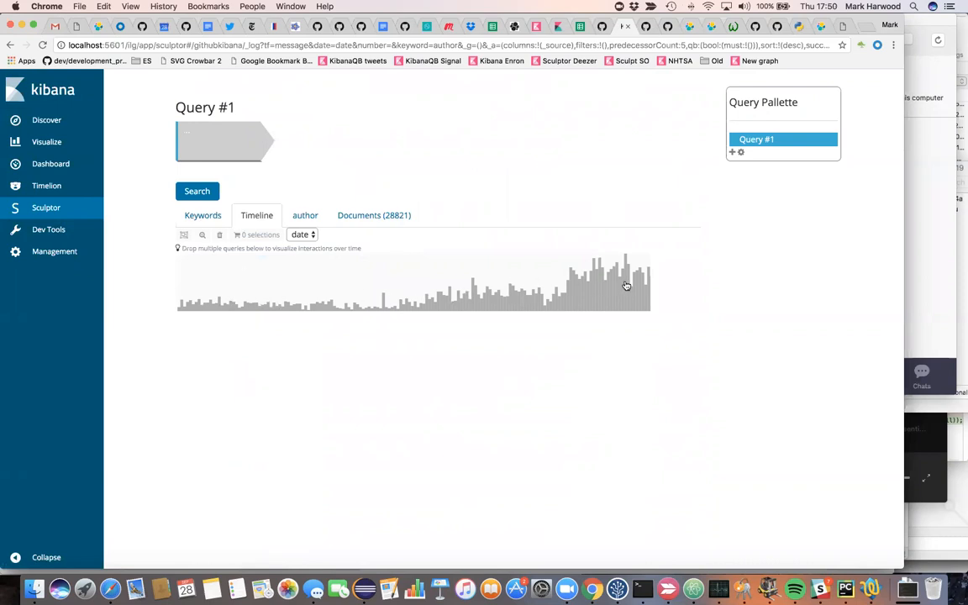
mouse_move(391, 321)
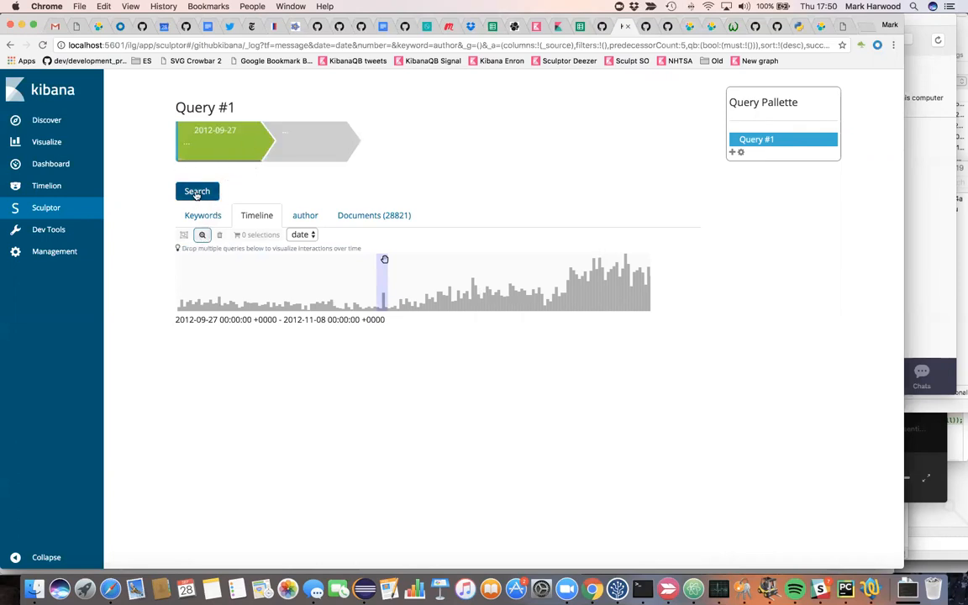
- Run the date-range query, view its keywords, then rerun the cleared query across all commits
click(196, 192)
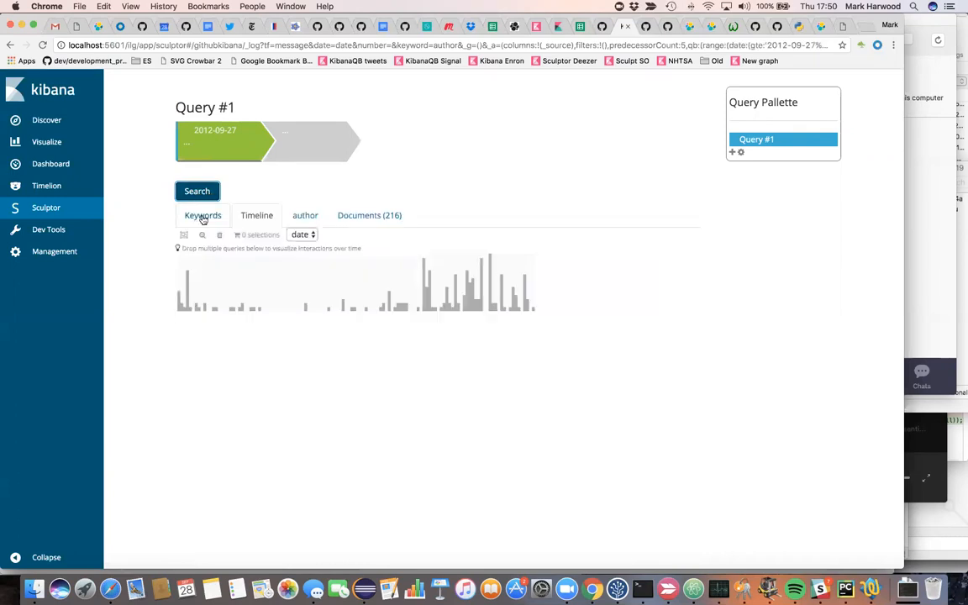
click(203, 216)
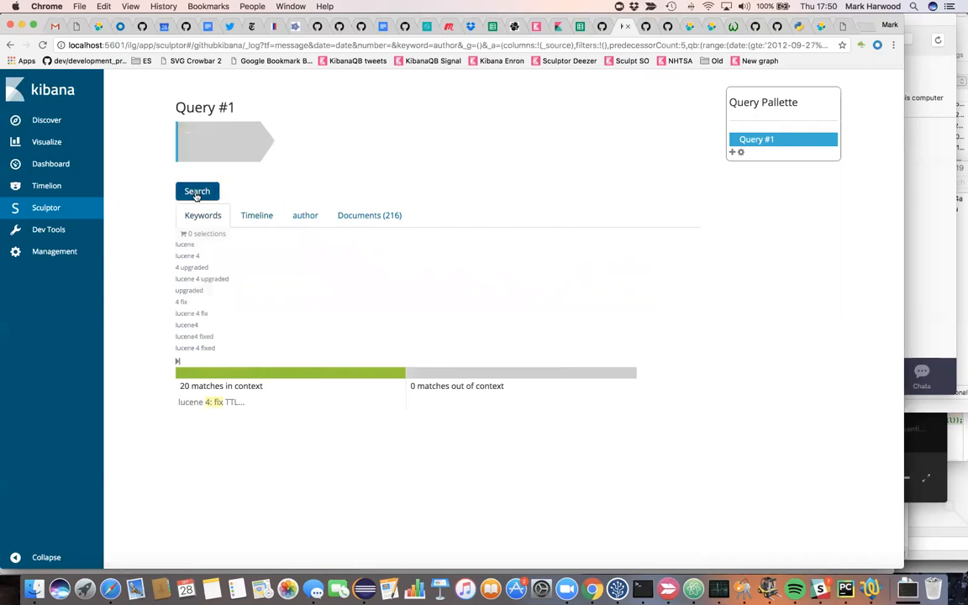
click(256, 215)
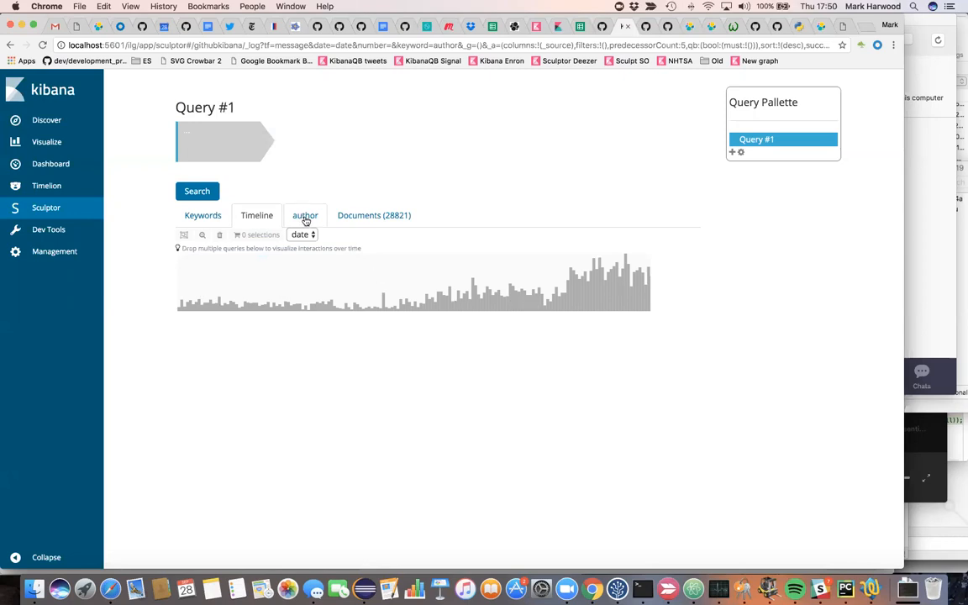
- Restrict Query #1 to the 13 top authors (19,600 documents) and view its timeline
click(304, 215)
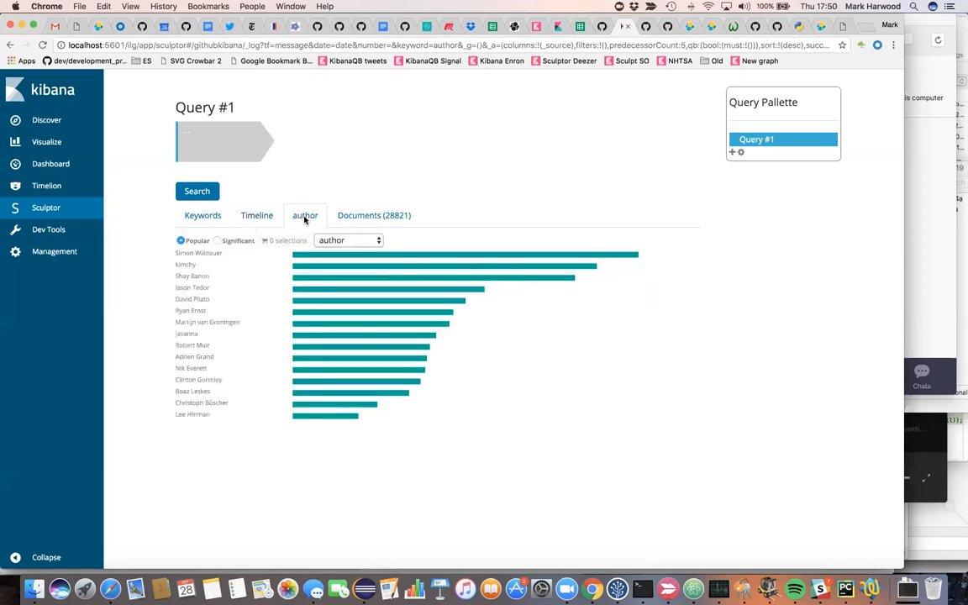
mouse_move(219, 397)
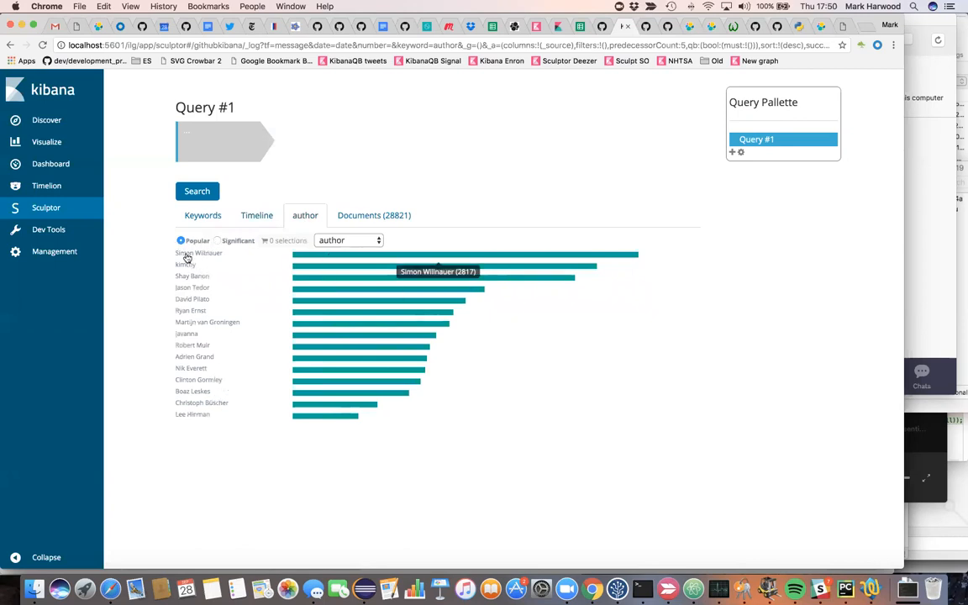
click(198, 253)
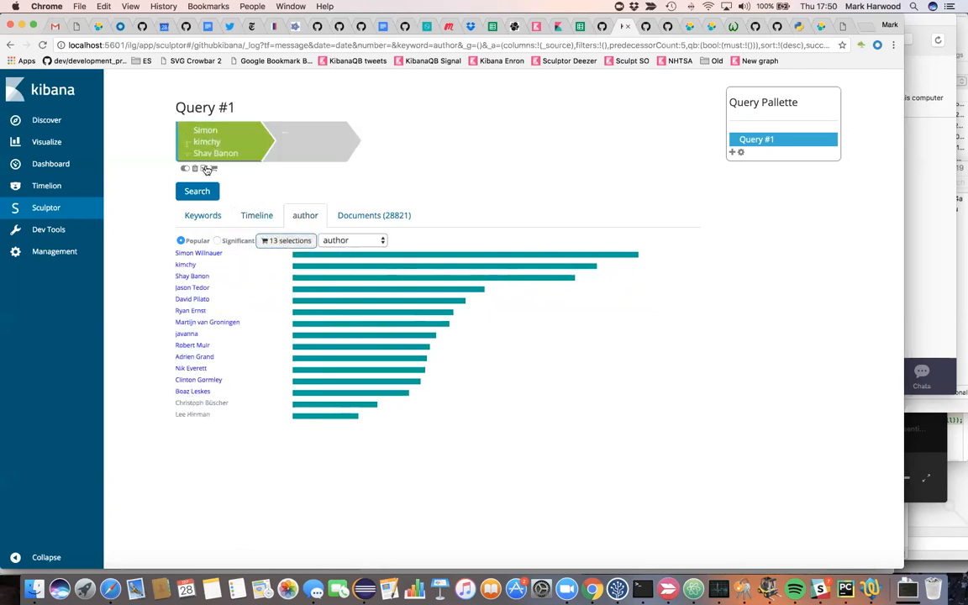
click(197, 191)
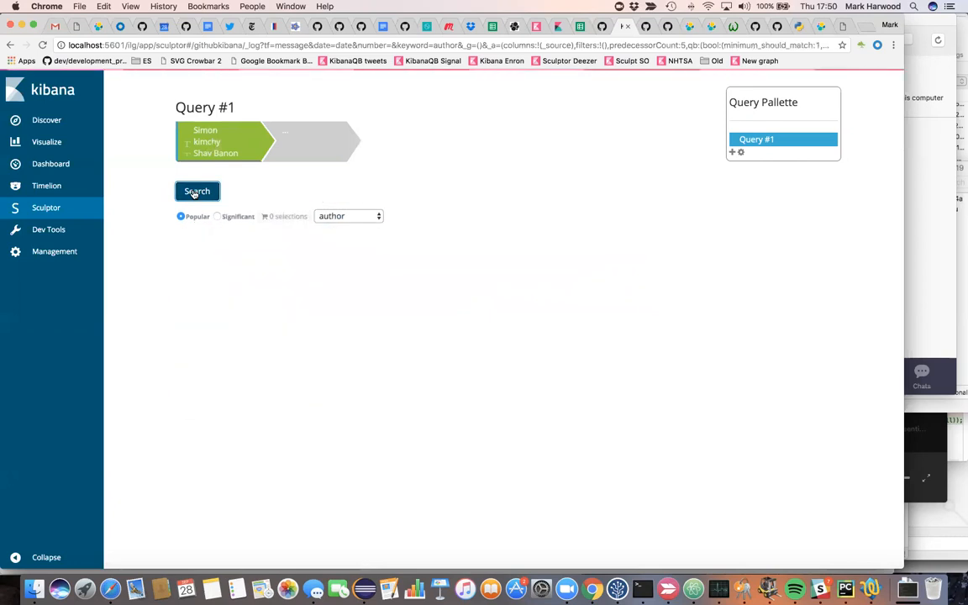
click(197, 191)
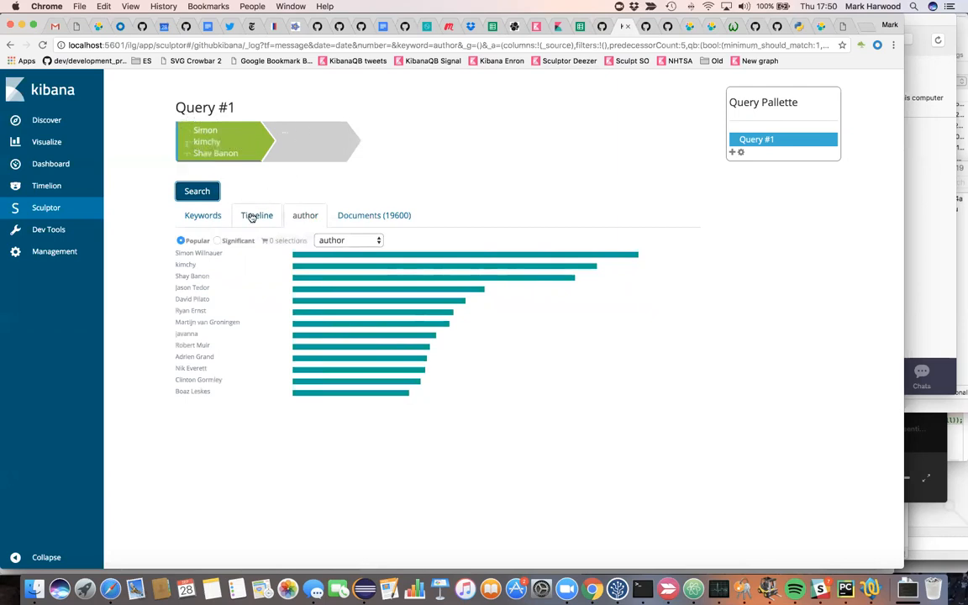
click(257, 215)
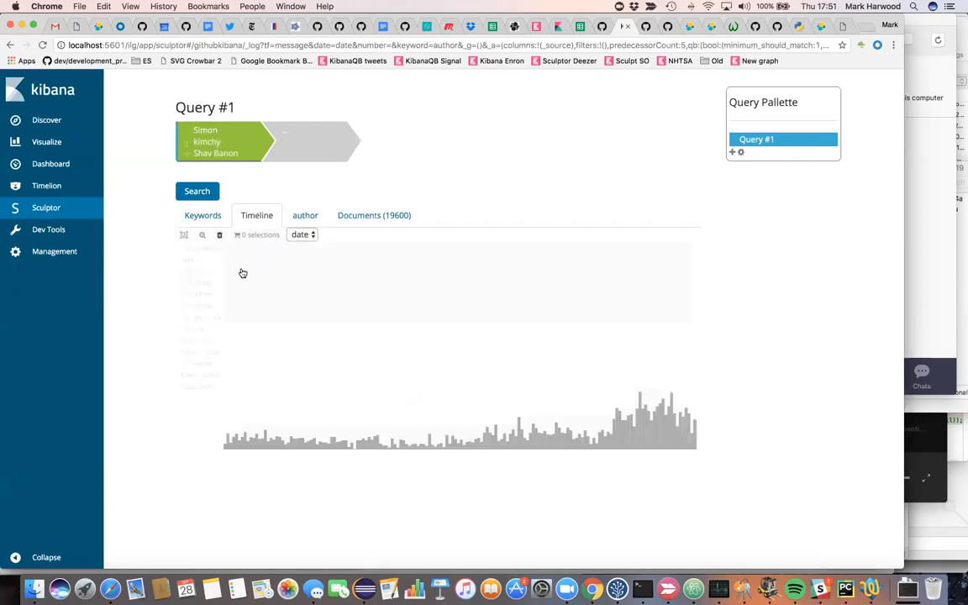
- Search on the timeline to draw a swim lane for each of the 13 authors
click(197, 191)
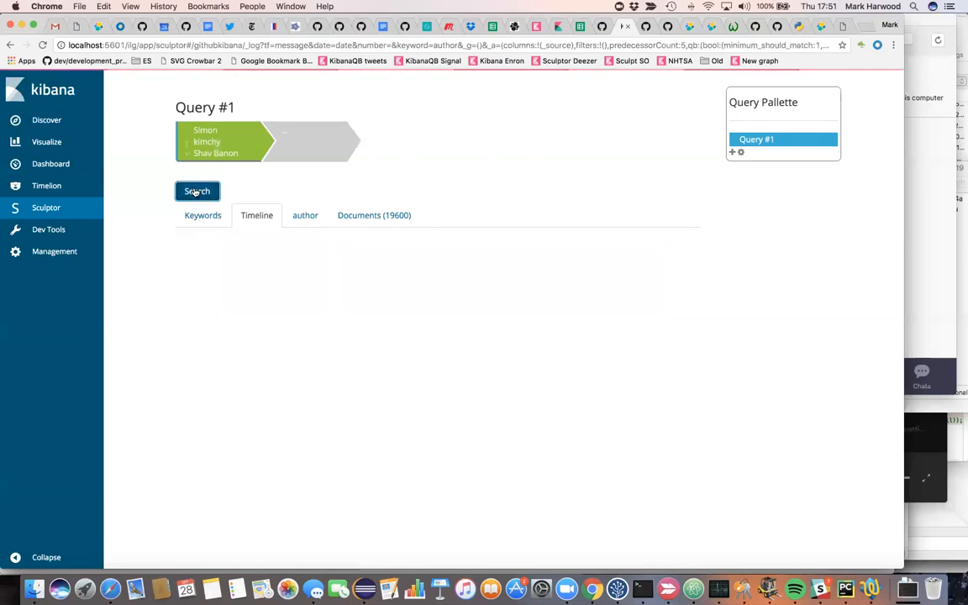
click(197, 191)
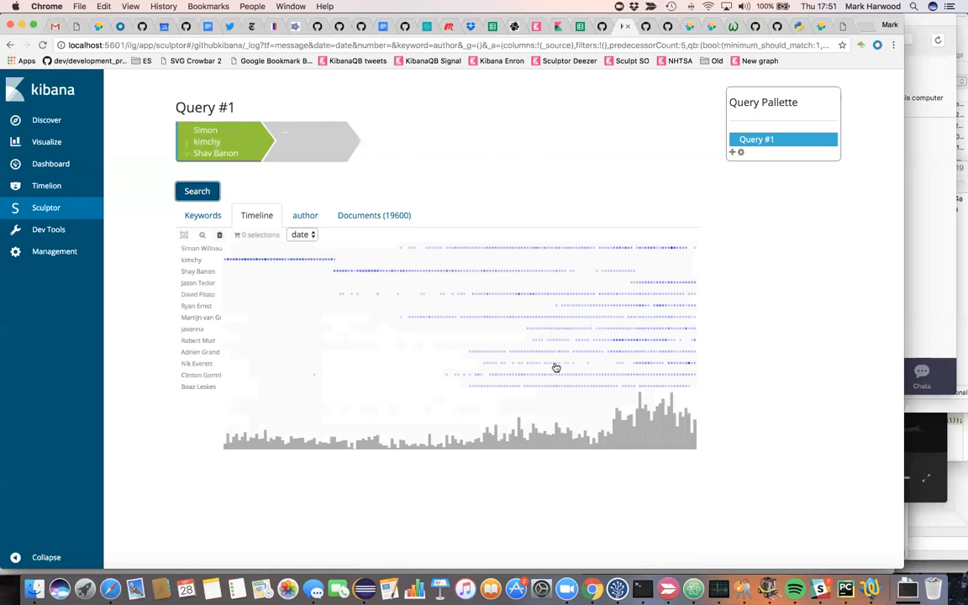
mouse_move(544, 364)
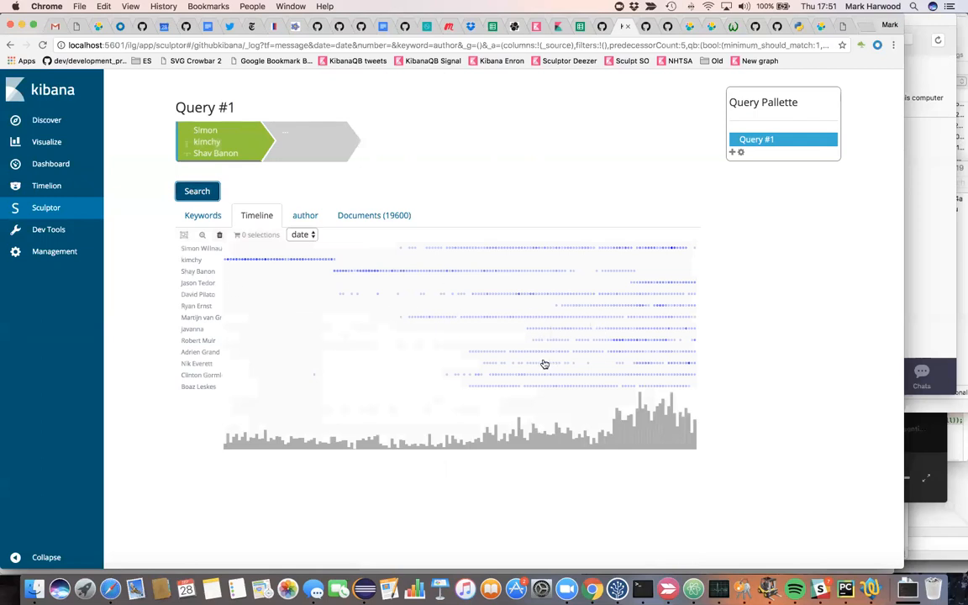
mouse_move(227, 269)
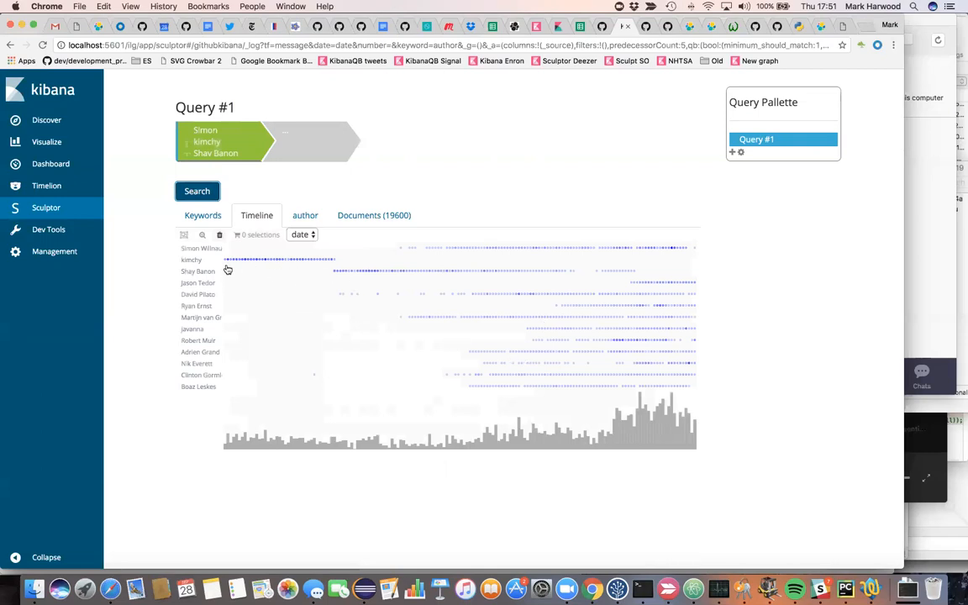
mouse_move(200, 273)
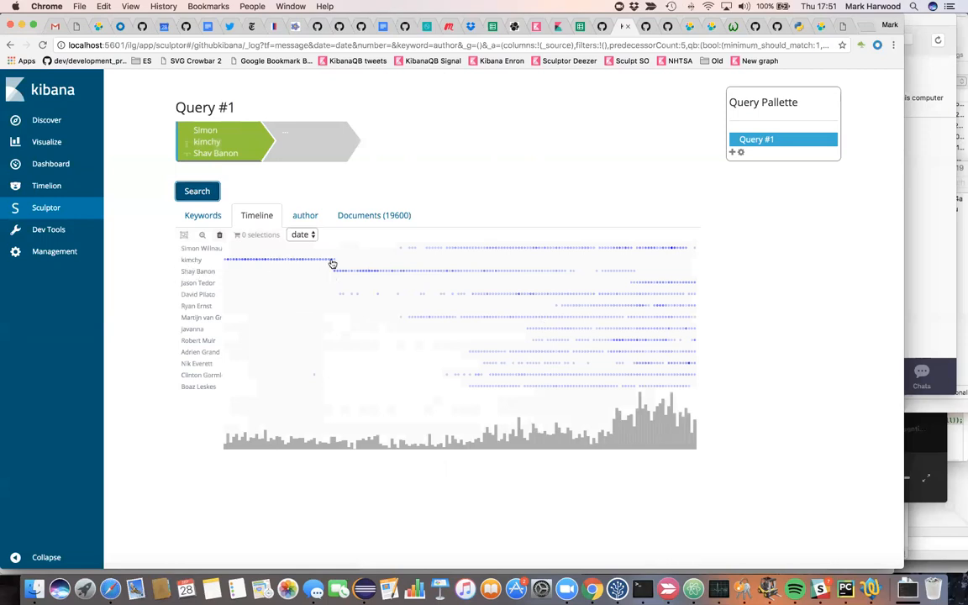
mouse_move(341, 263)
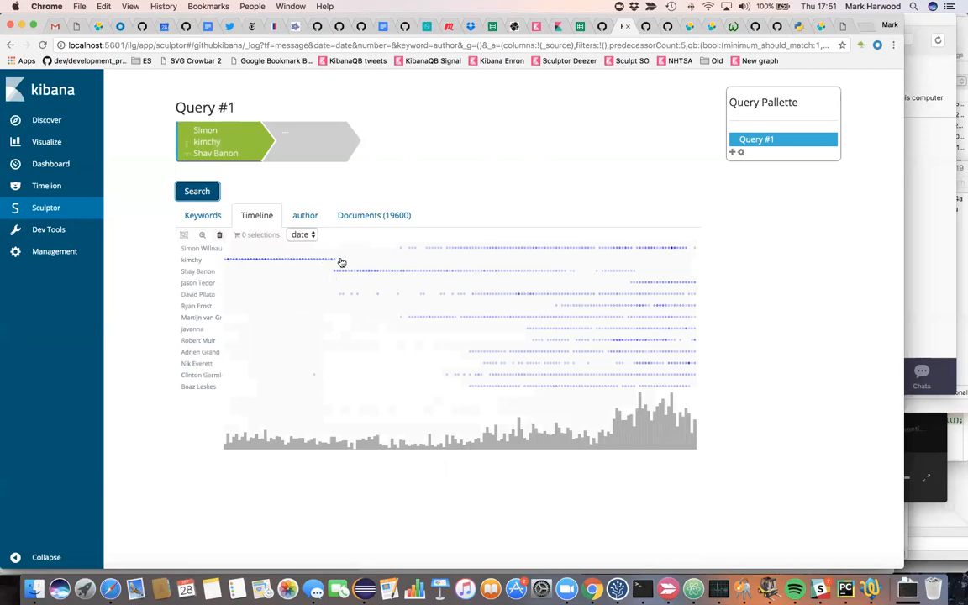
mouse_move(331, 258)
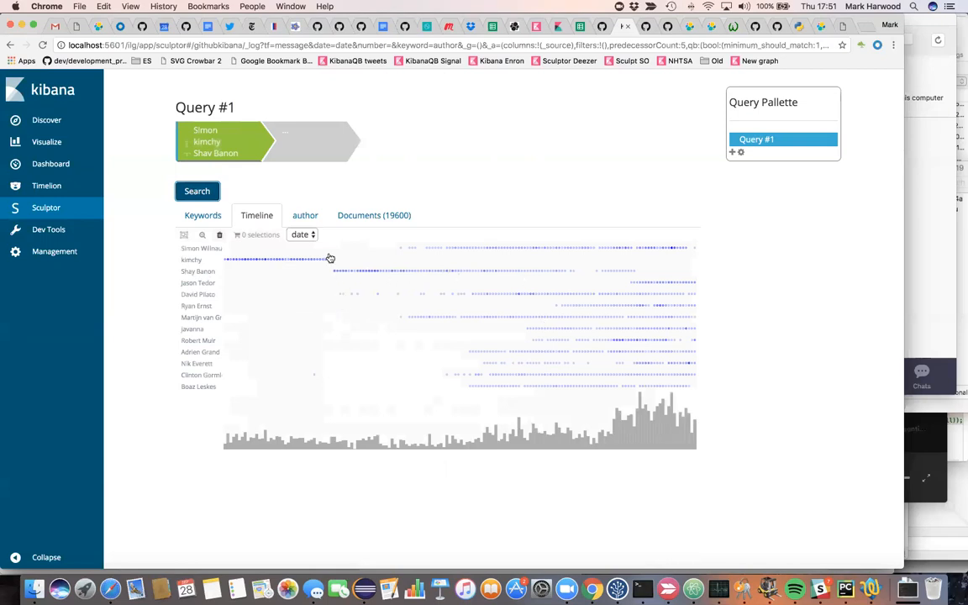
mouse_move(339, 275)
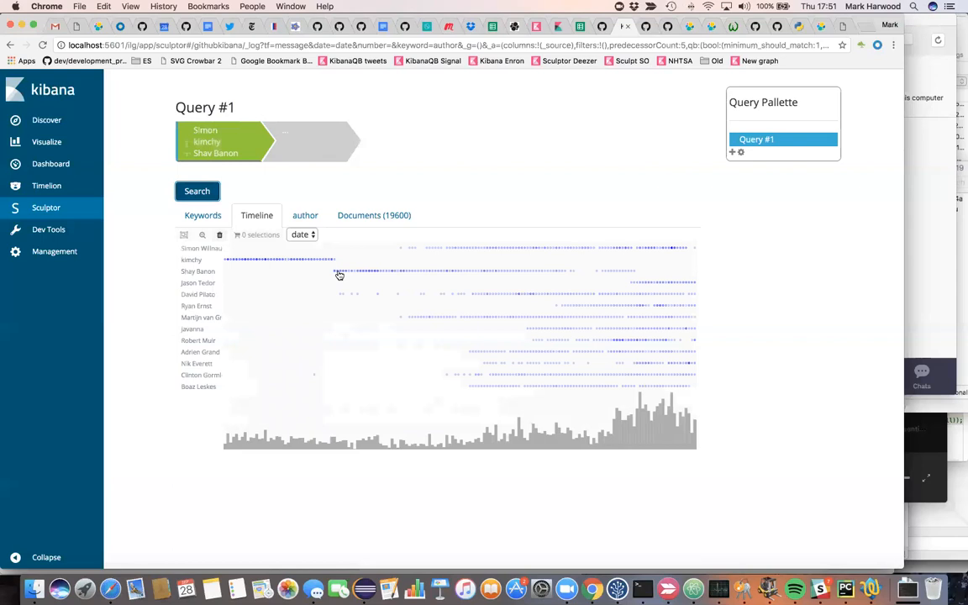
mouse_move(305, 260)
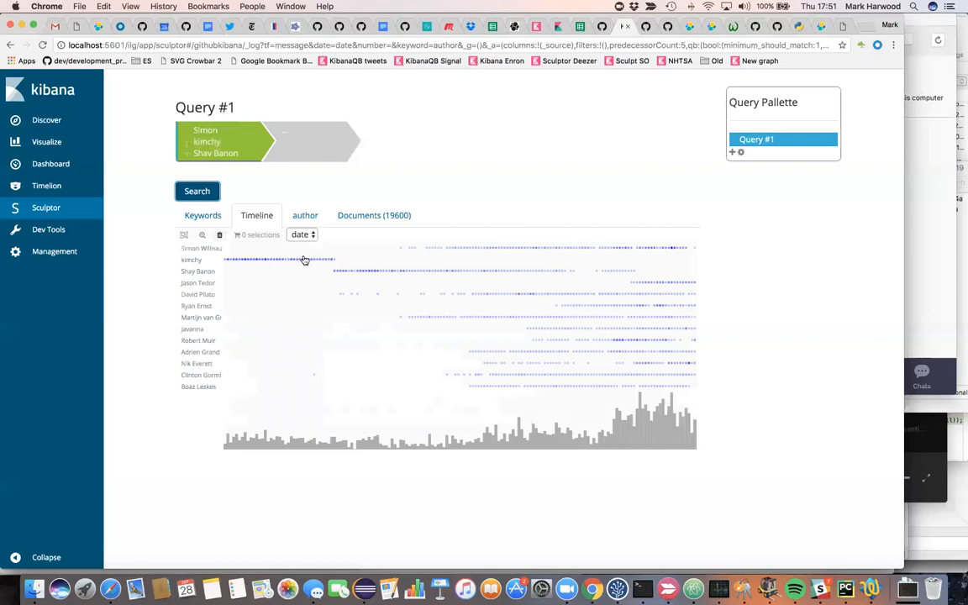
mouse_move(247, 274)
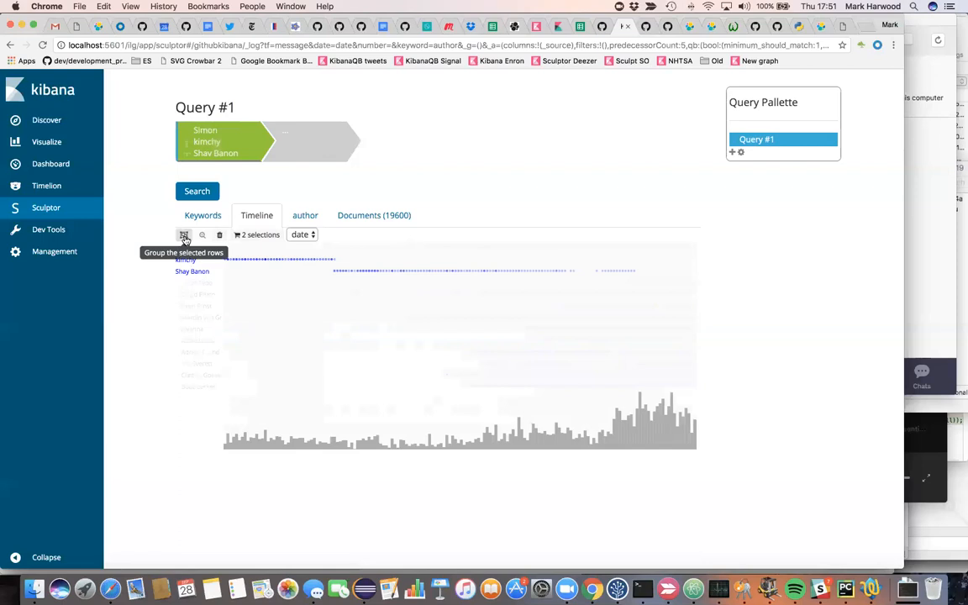
- Merge the kimchy and Shay Banon lanes into one row and select that lane
click(184, 234)
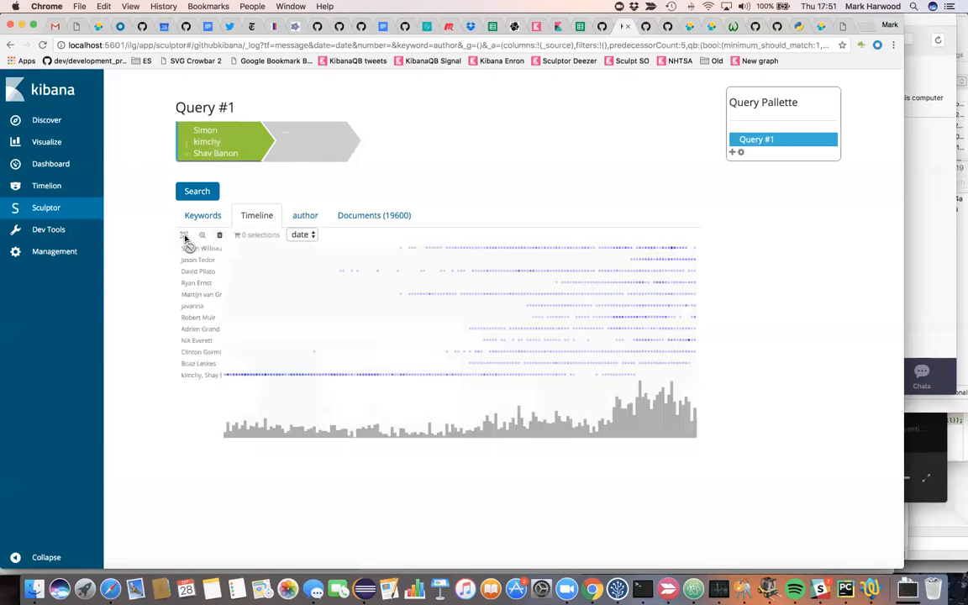
mouse_move(200, 375)
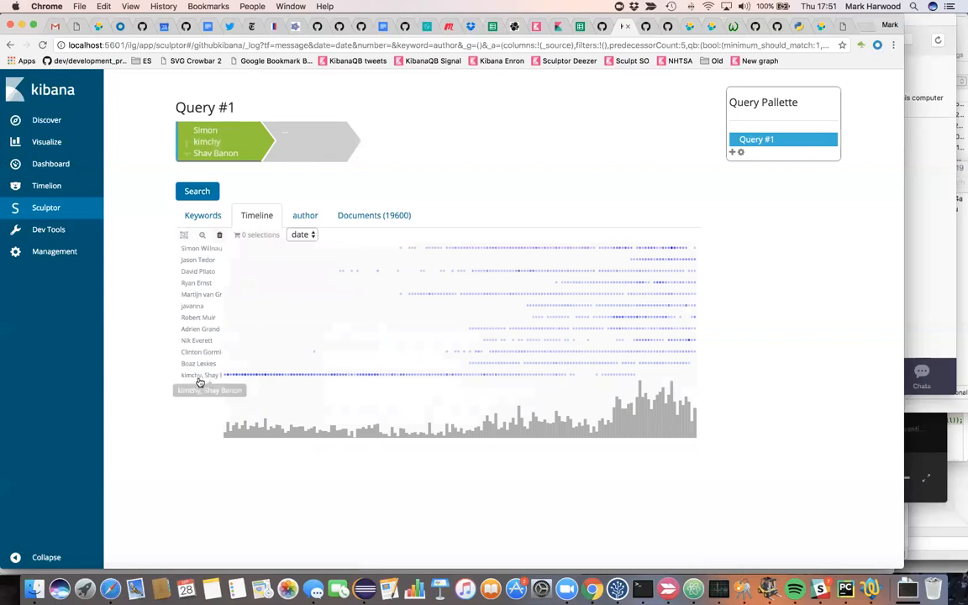
mouse_move(210, 374)
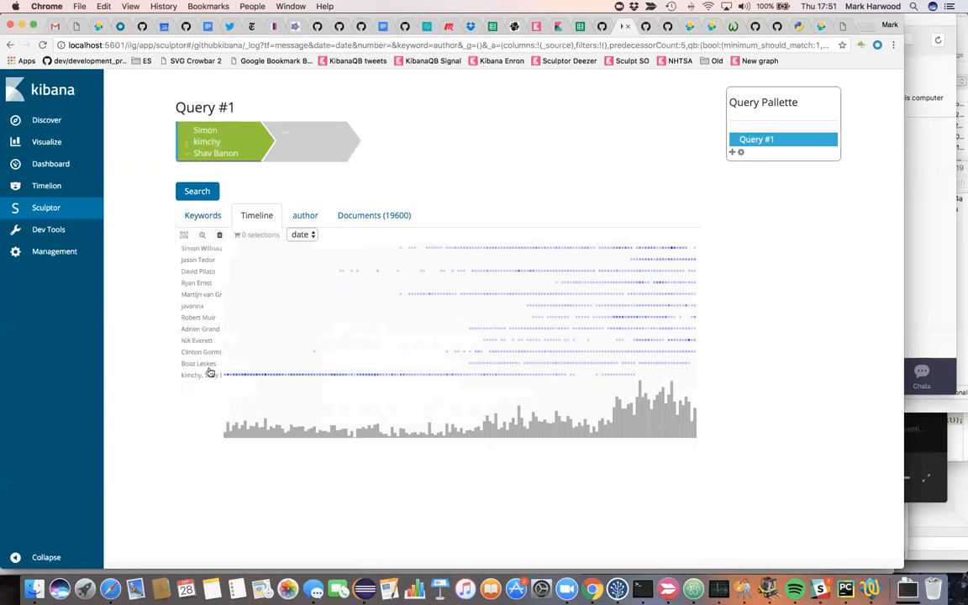
mouse_move(201, 375)
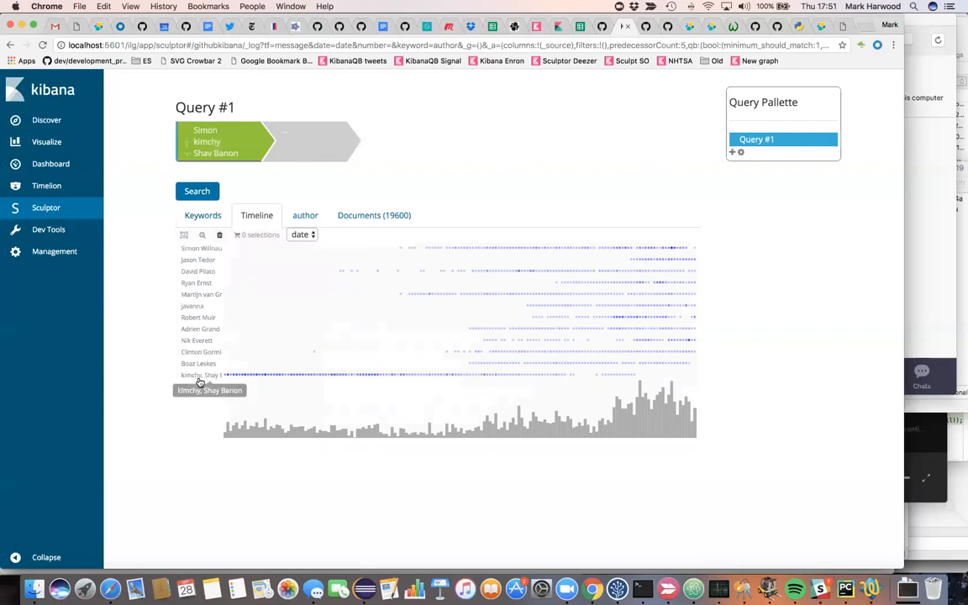
click(200, 375)
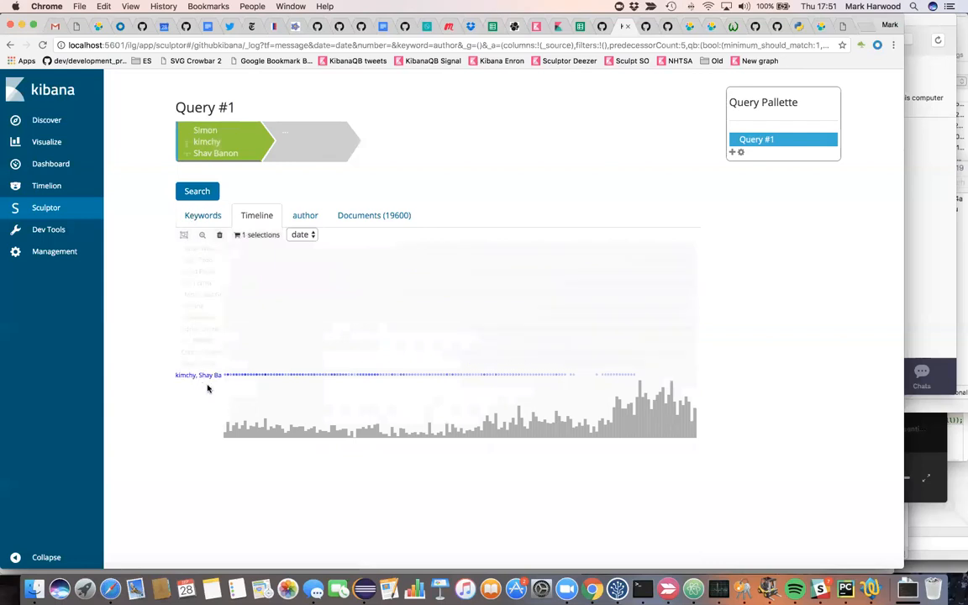
mouse_move(257, 235)
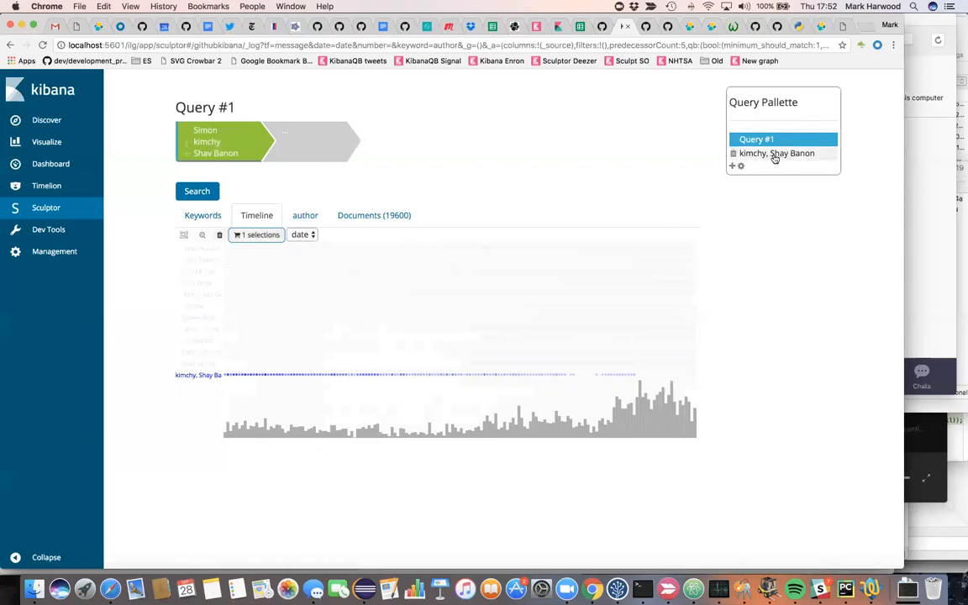
mouse_move(685, 153)
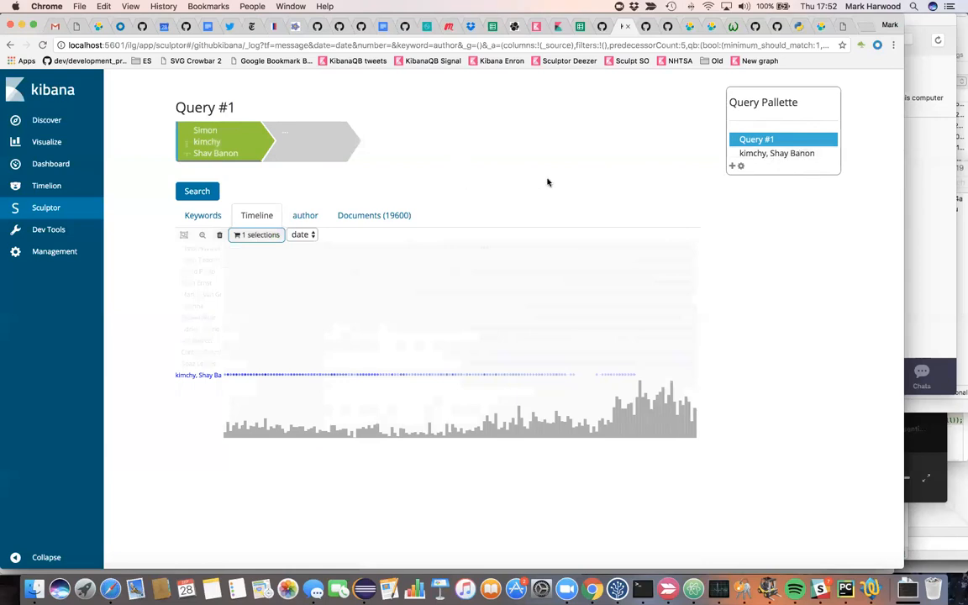
mouse_move(733, 176)
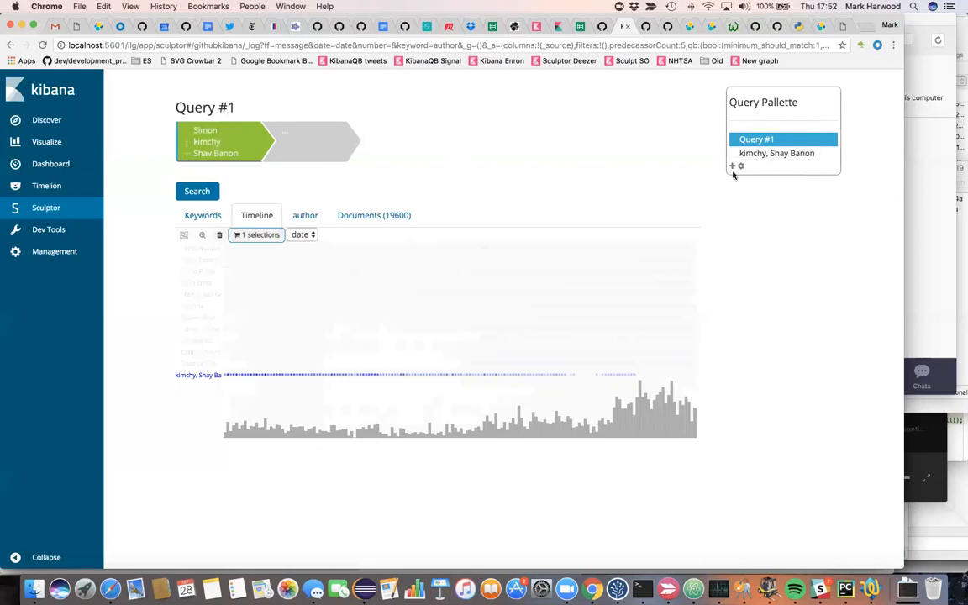
- Create a new query with clause 'facets' and list its 69 matching commits
click(732, 179)
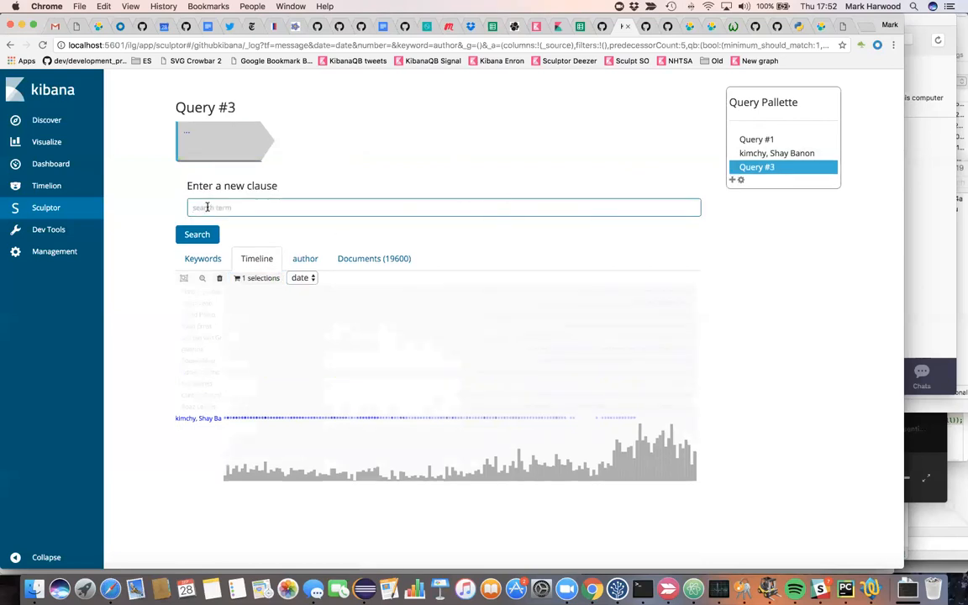
text(facets)
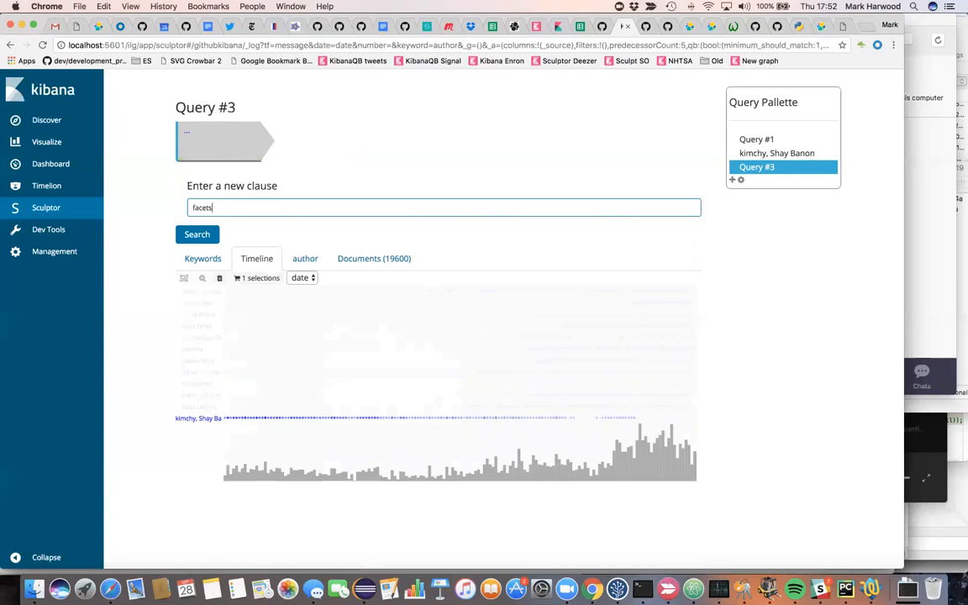
click(197, 234)
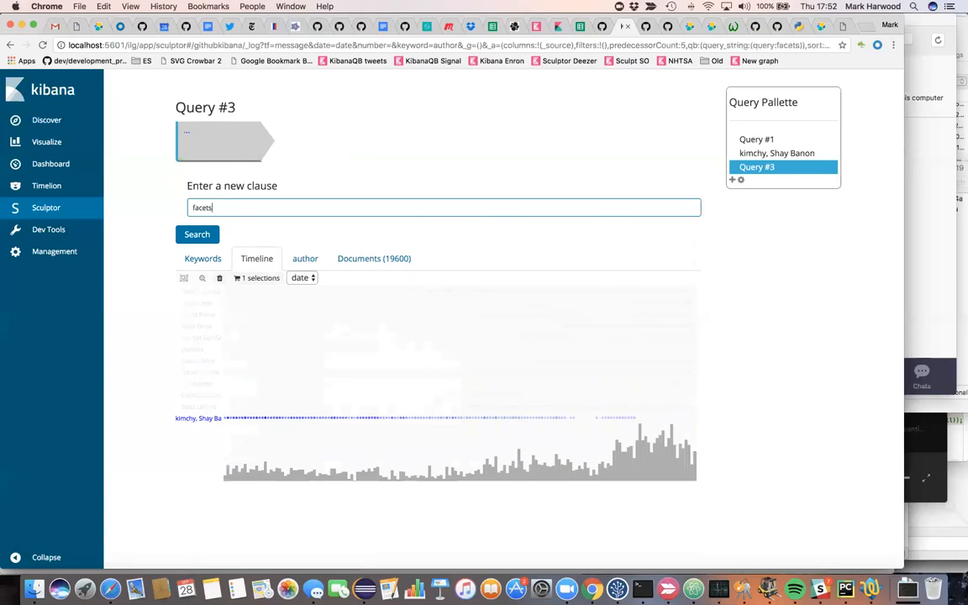
click(197, 233)
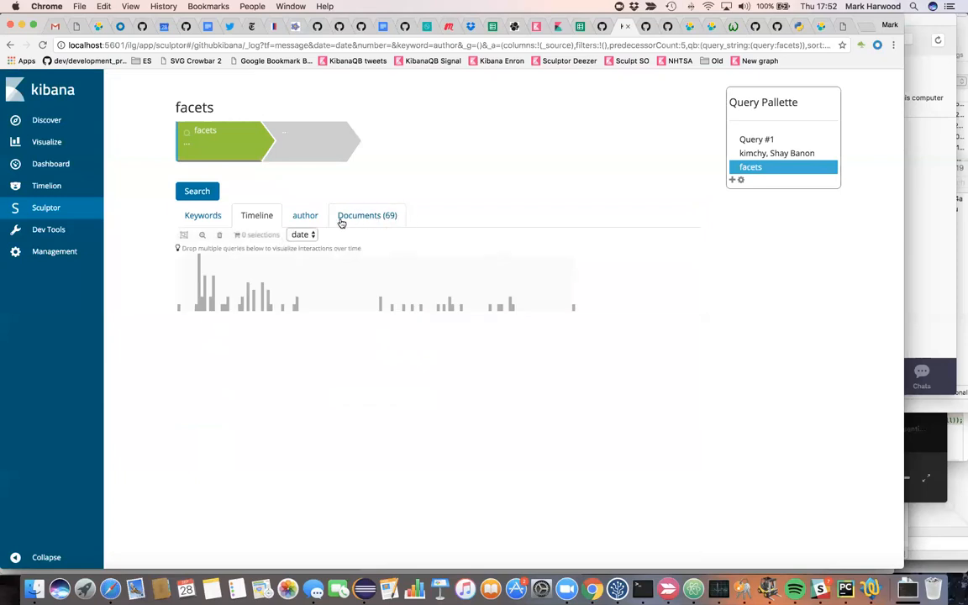
click(367, 215)
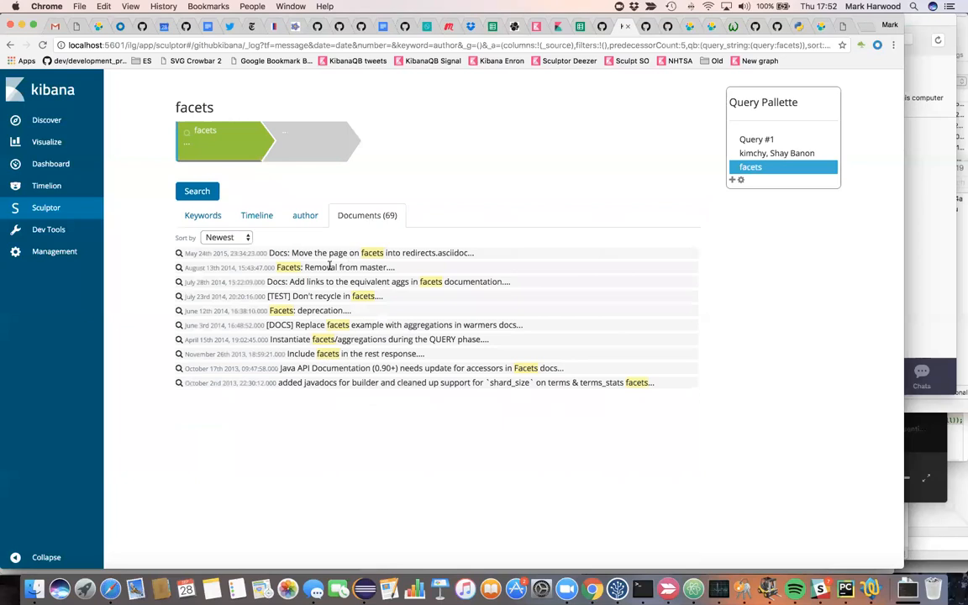
mouse_move(411, 353)
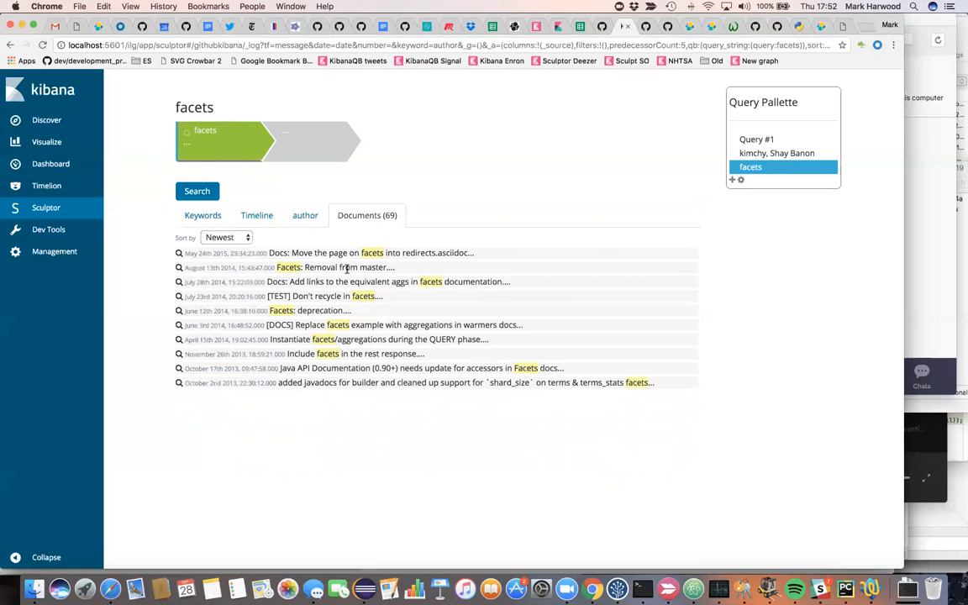
mouse_move(275, 252)
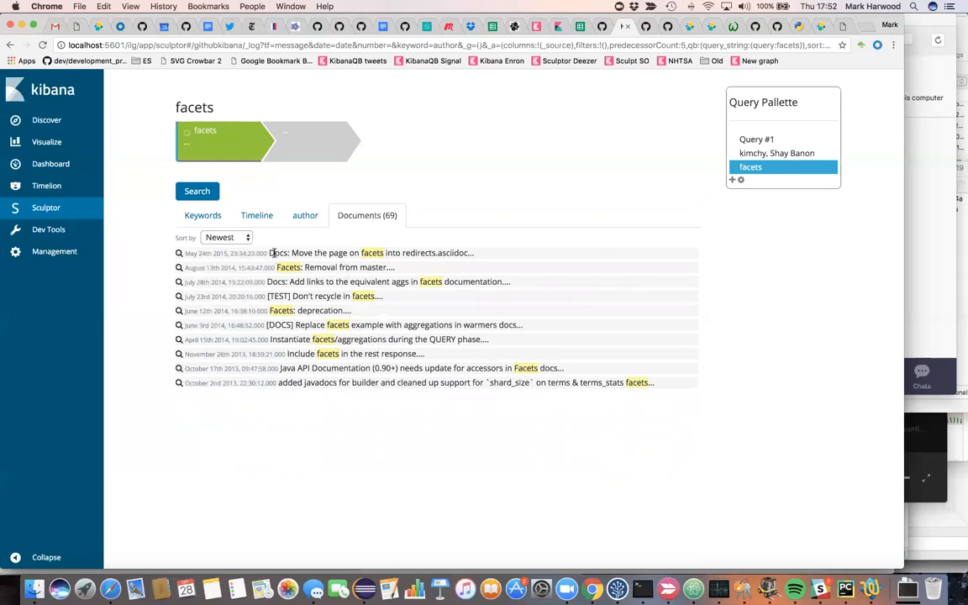
mouse_move(297, 239)
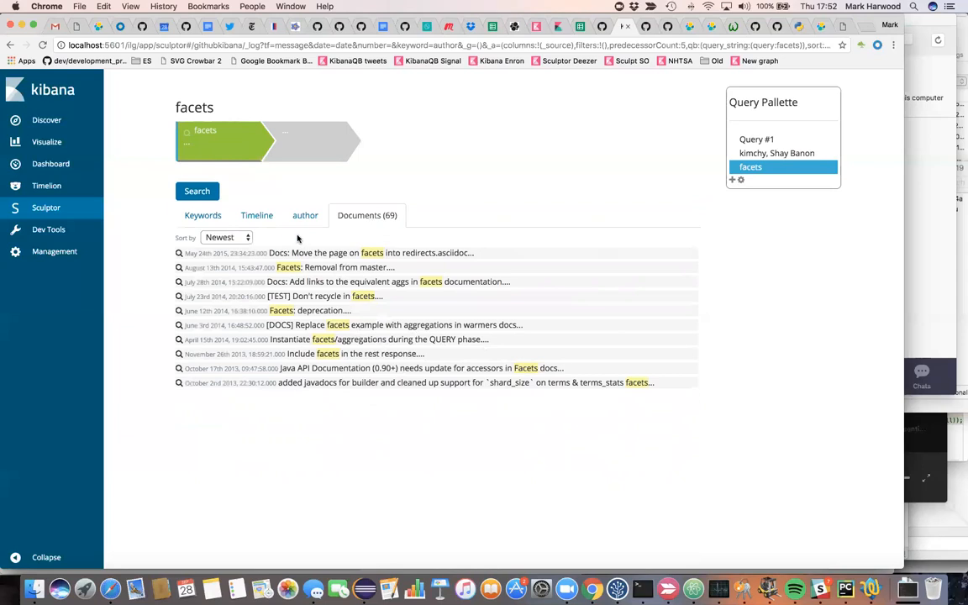
- Chart the facets commits by the dirs field, ranked by Popular
click(305, 215)
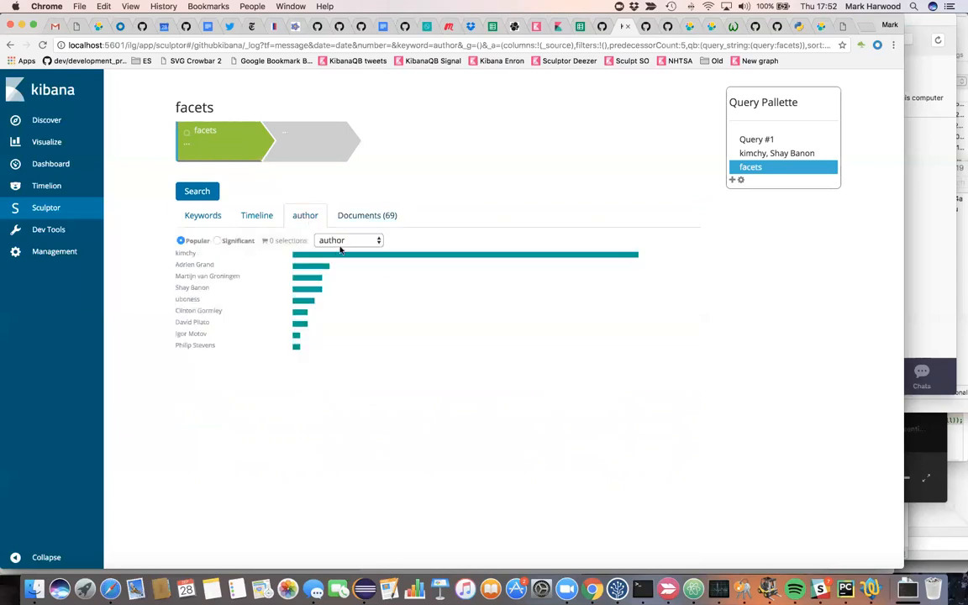
click(348, 241)
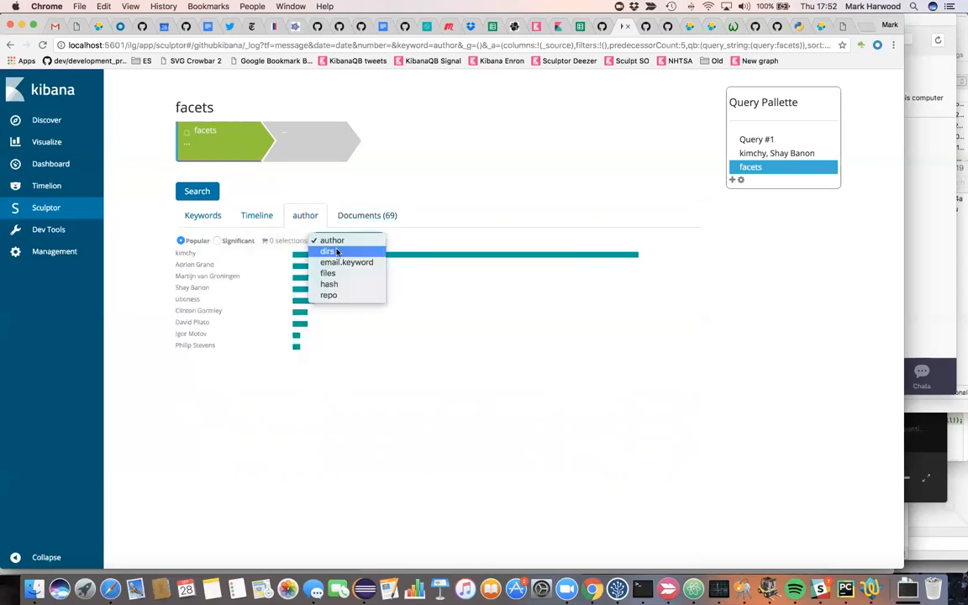
click(328, 251)
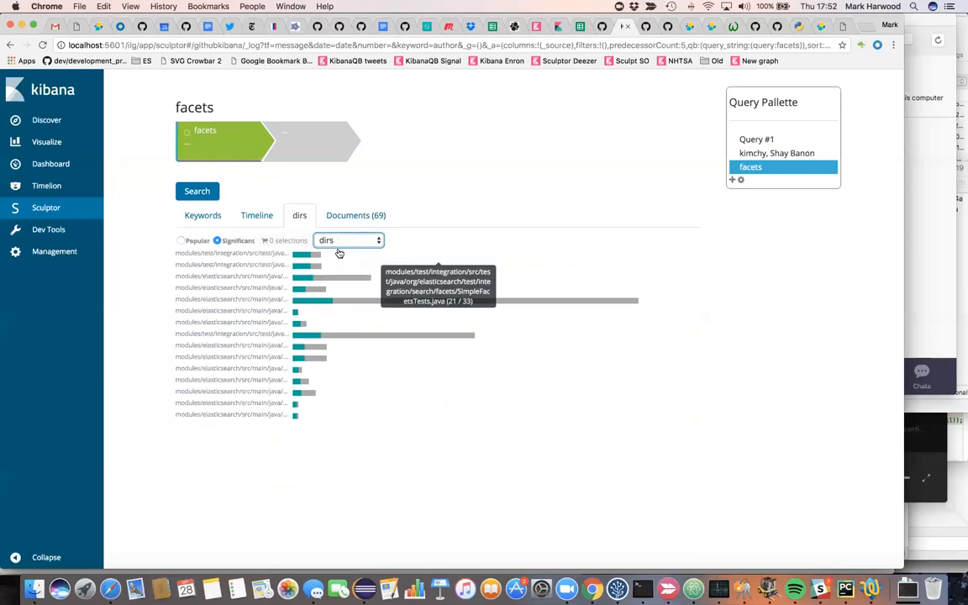
mouse_move(200, 242)
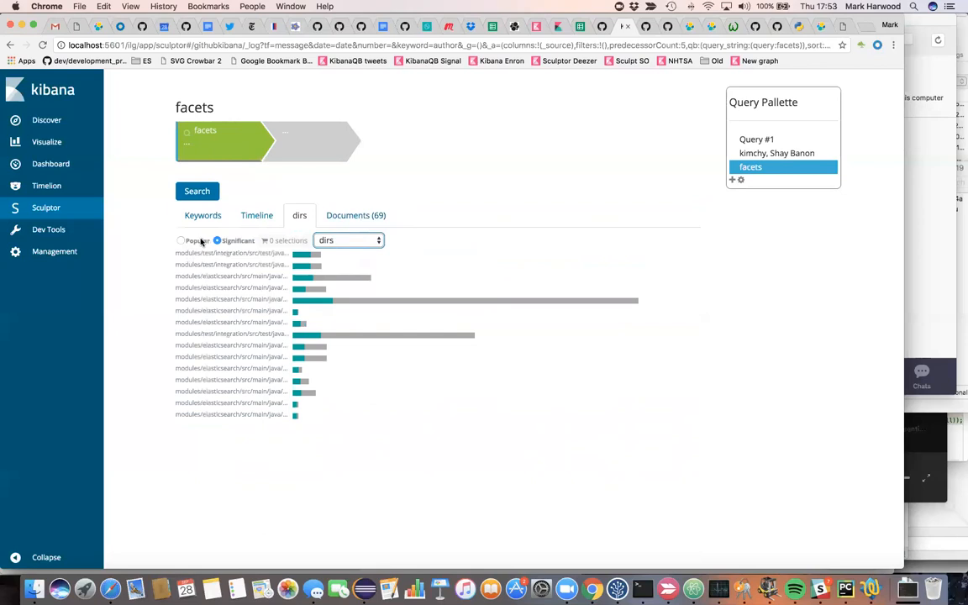
click(180, 240)
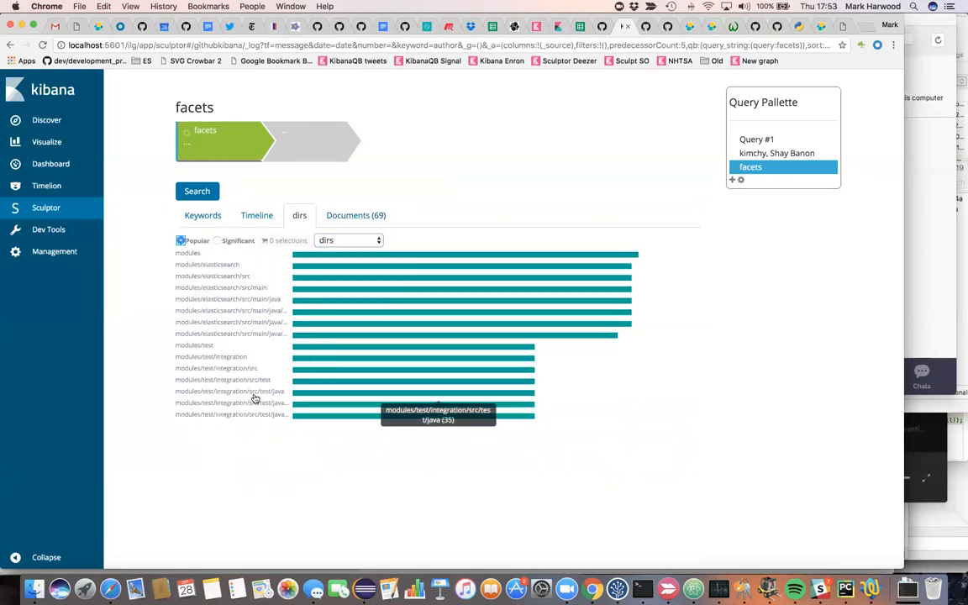
mouse_move(184, 265)
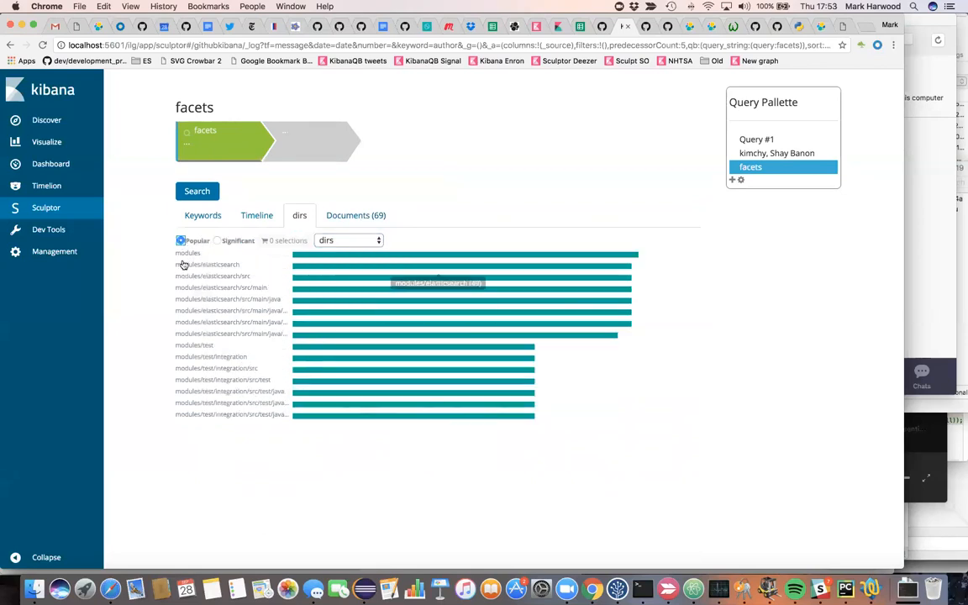
mouse_move(187, 253)
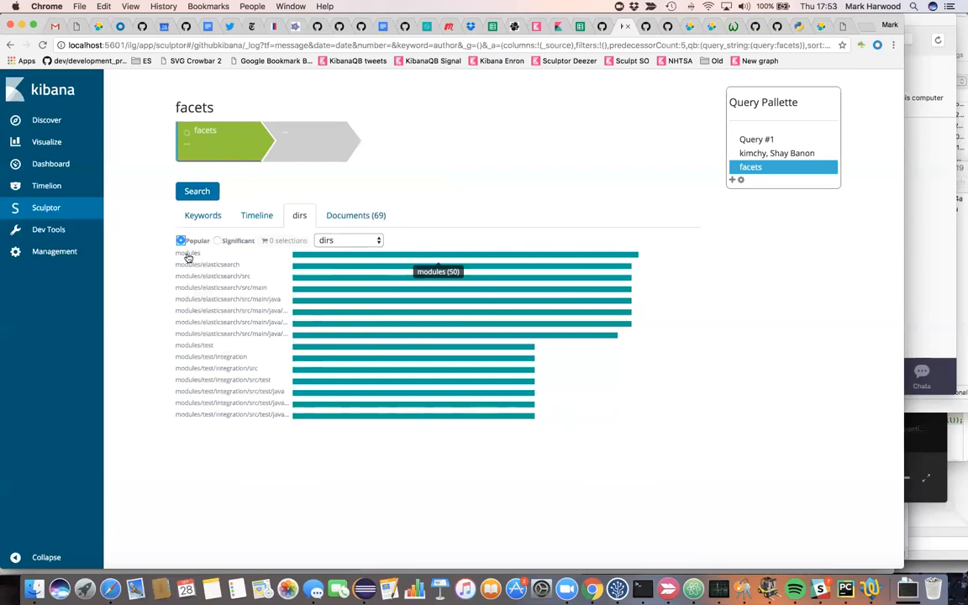
mouse_move(196, 258)
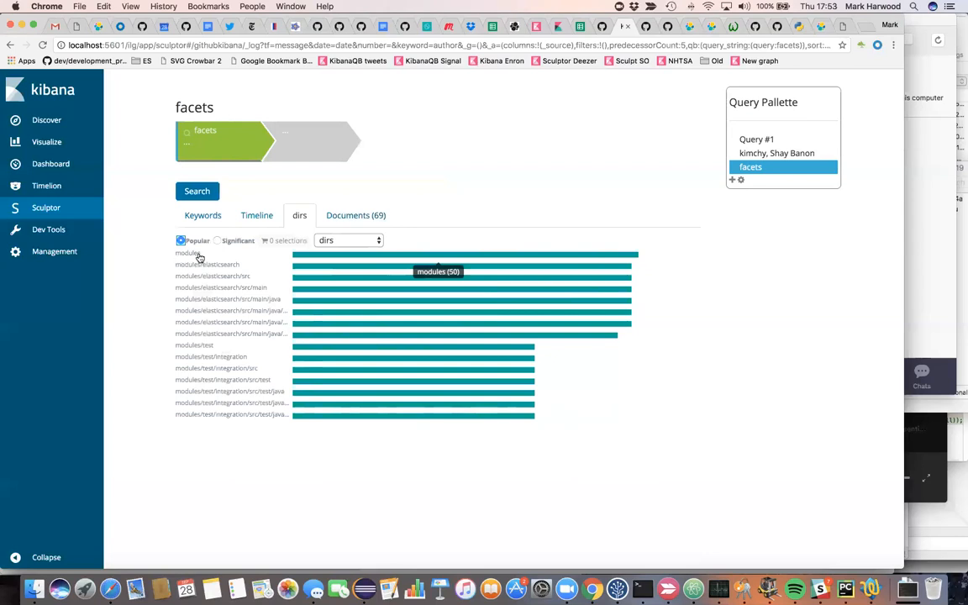
mouse_move(227, 350)
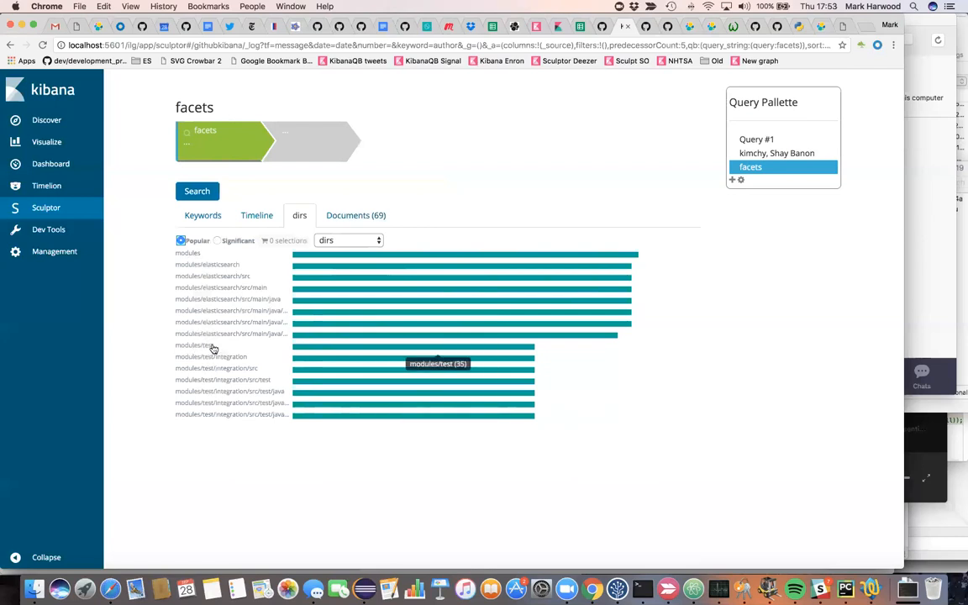
mouse_move(299, 349)
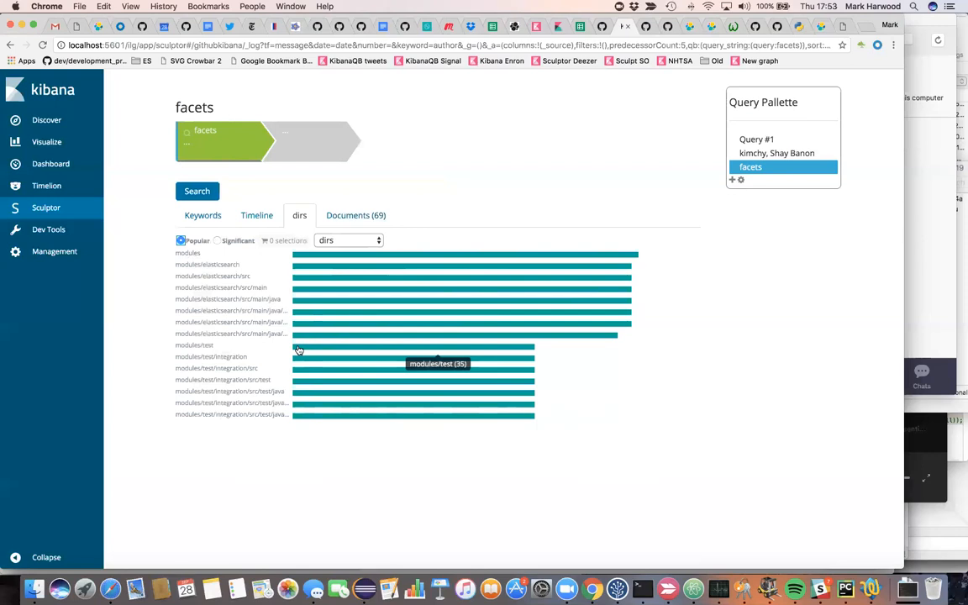
mouse_move(203, 299)
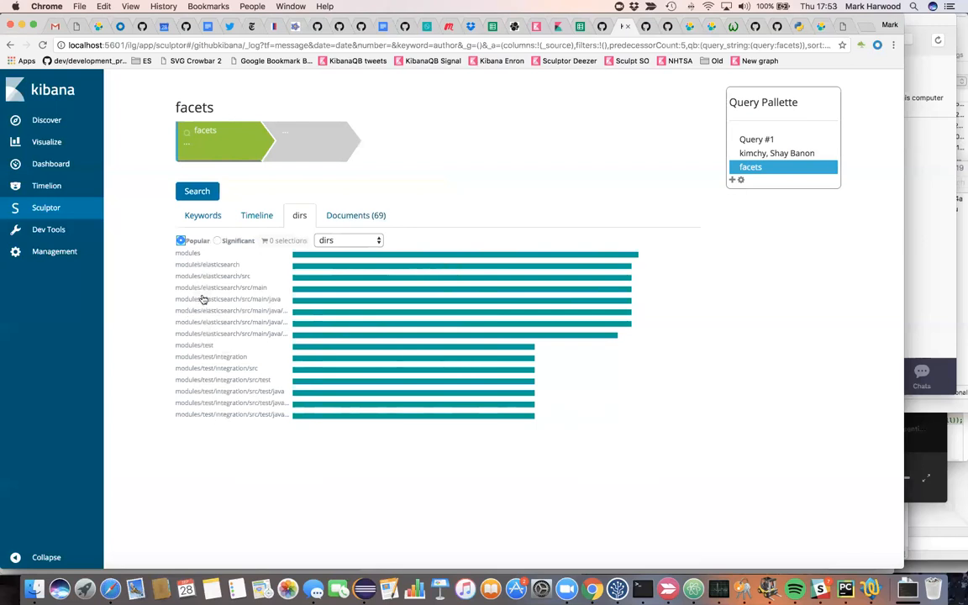
- Rank the facets commits' directories by Significant and select the top four rows
click(218, 240)
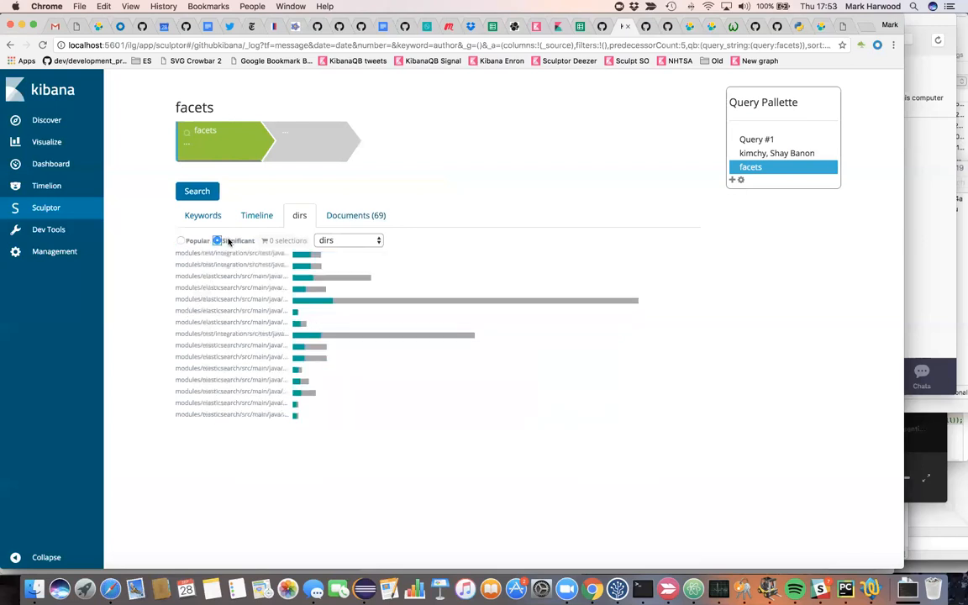
mouse_move(231, 253)
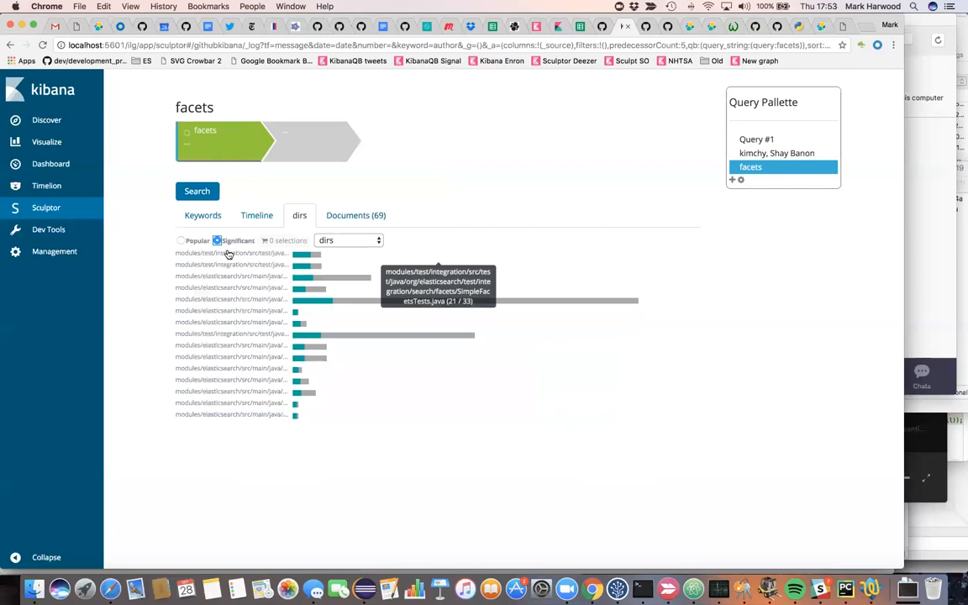
mouse_move(227, 255)
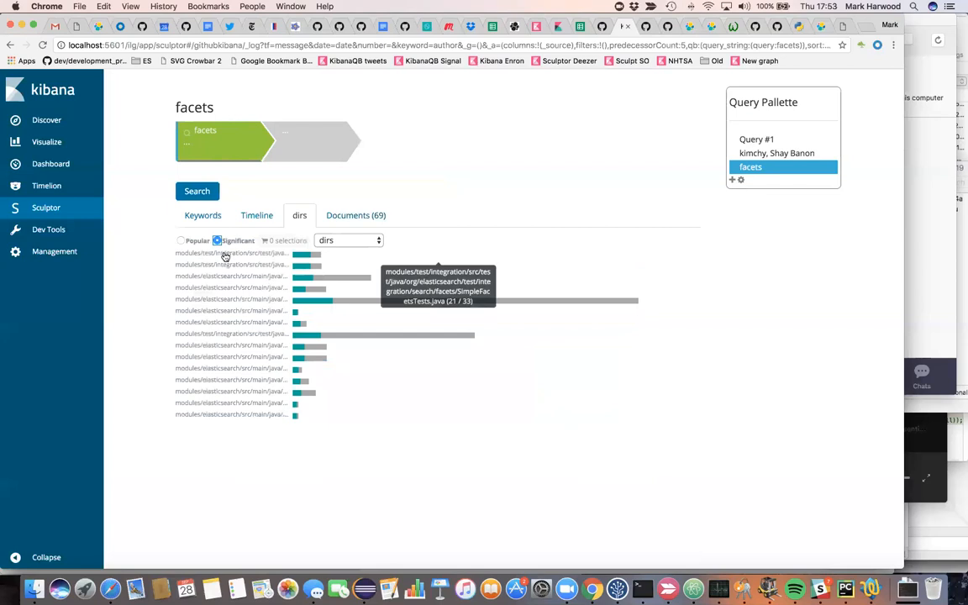
mouse_move(210, 261)
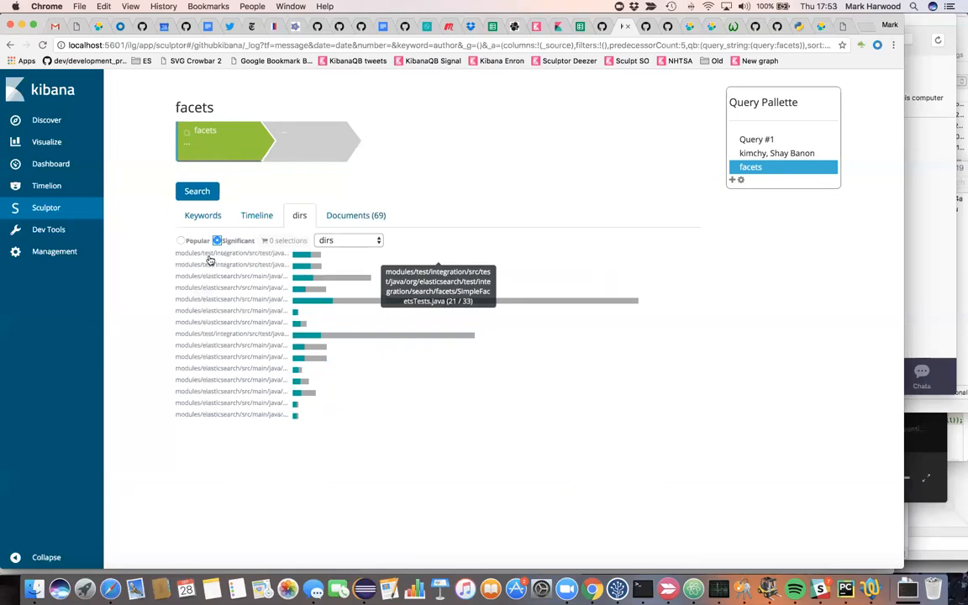
mouse_move(276, 258)
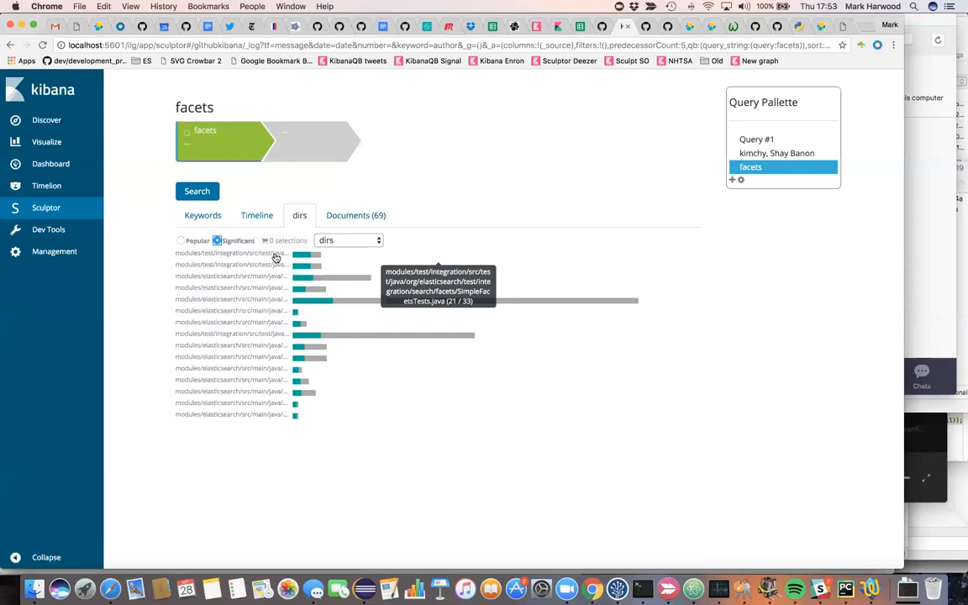
mouse_move(302, 258)
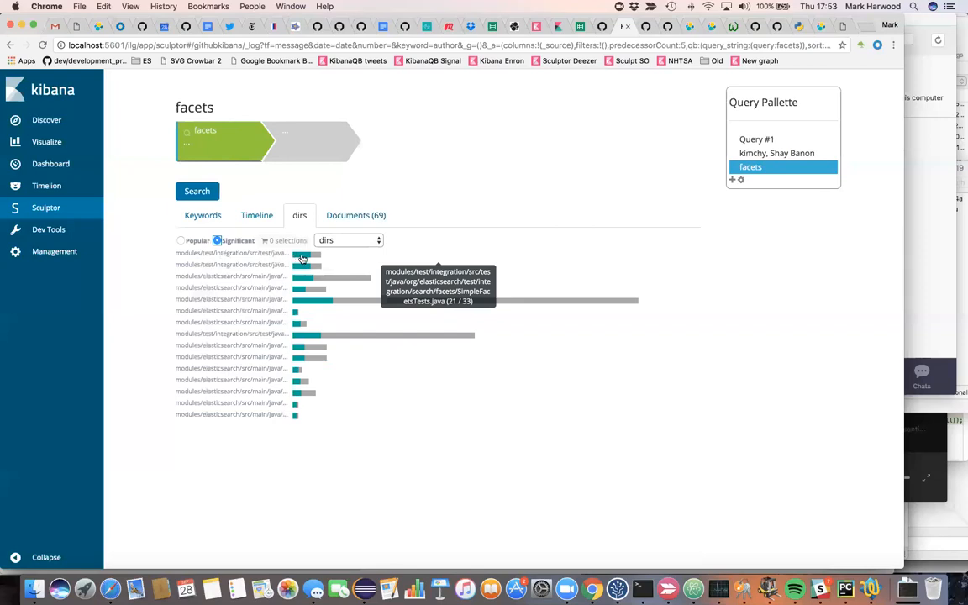
mouse_move(295, 259)
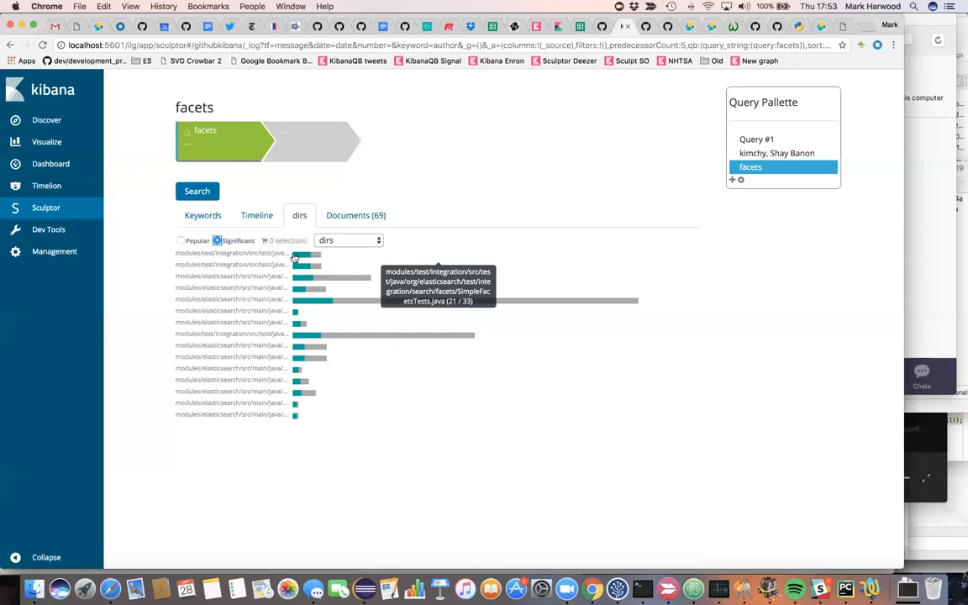
mouse_move(303, 259)
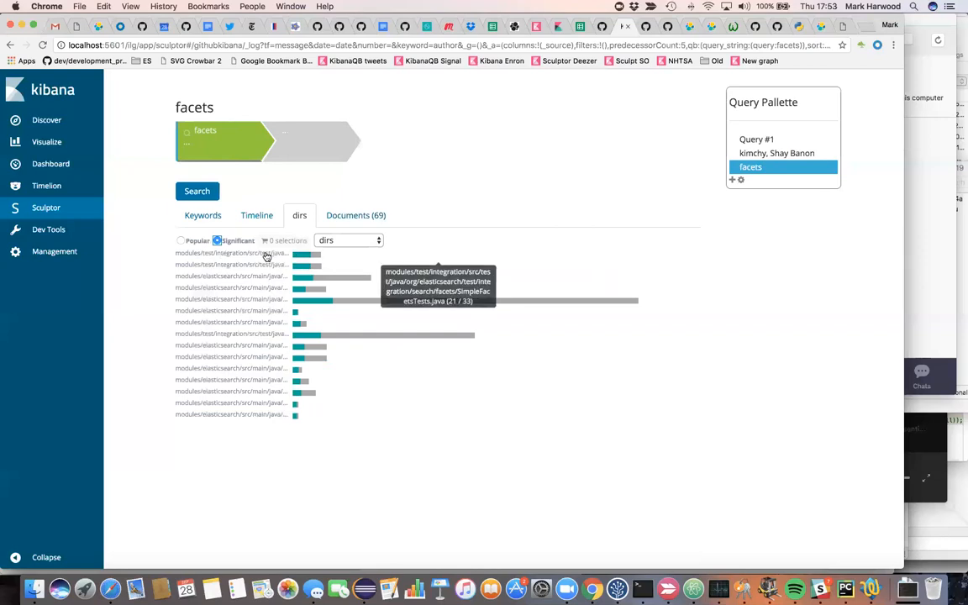
click(231, 264)
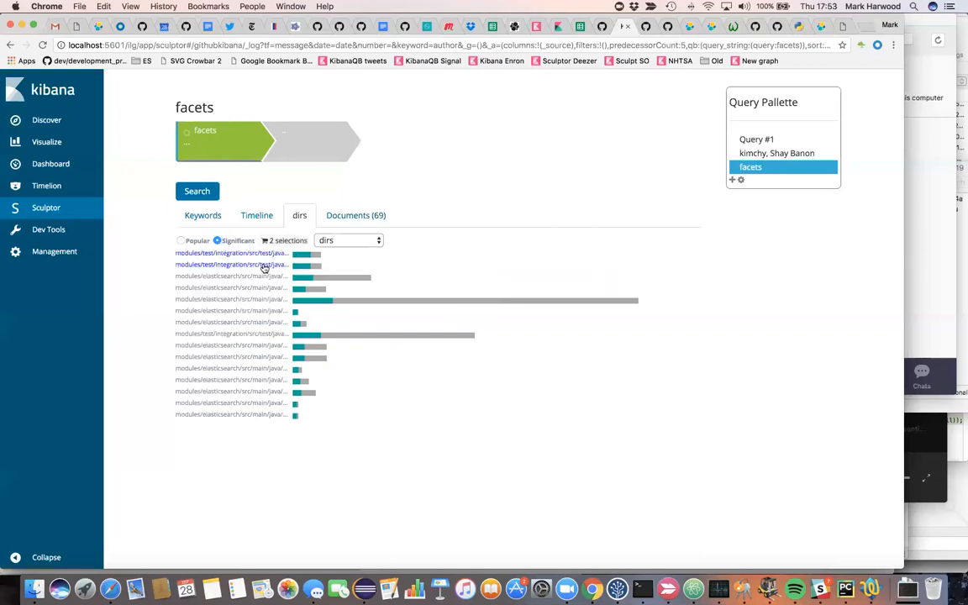
mouse_move(270, 280)
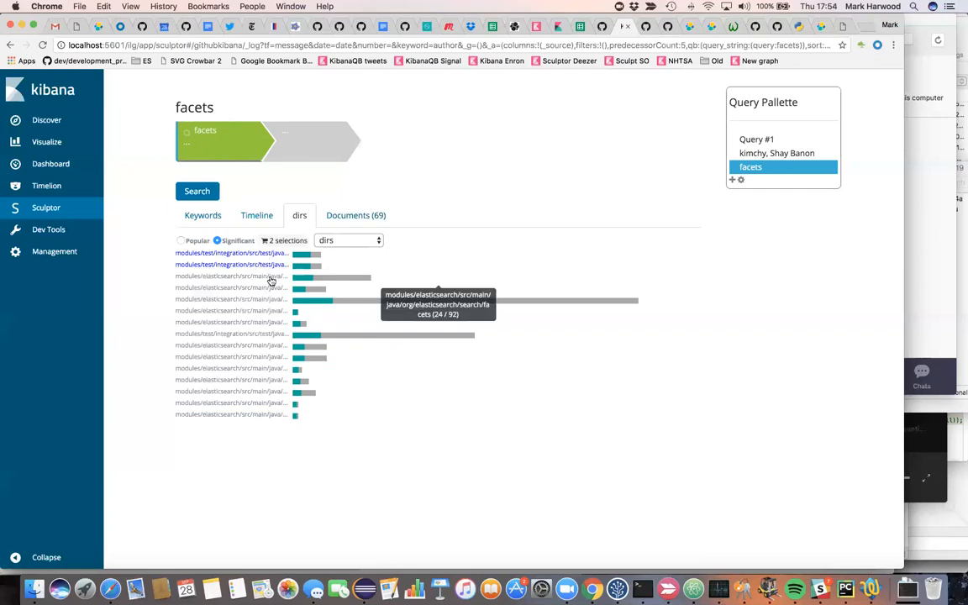
click(231, 275)
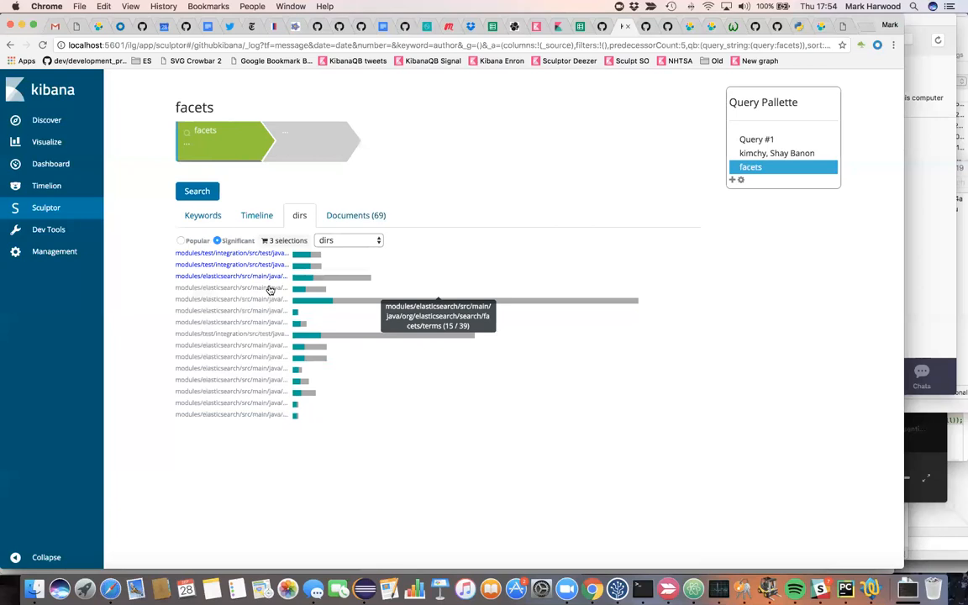
click(230, 287)
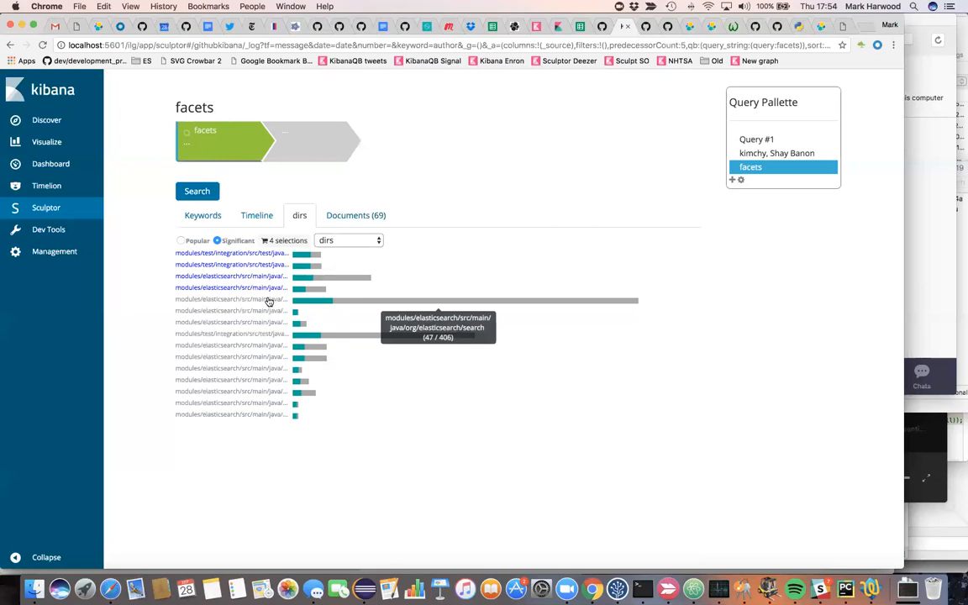
mouse_move(294, 253)
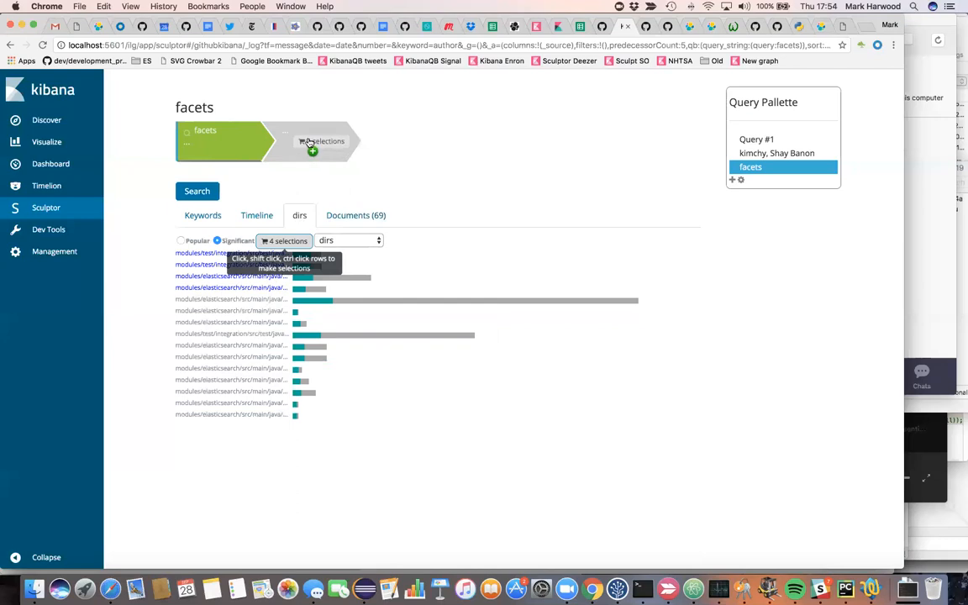
- Add the four directories as a clause, exclude facets, and view significant keywords
click(321, 140)
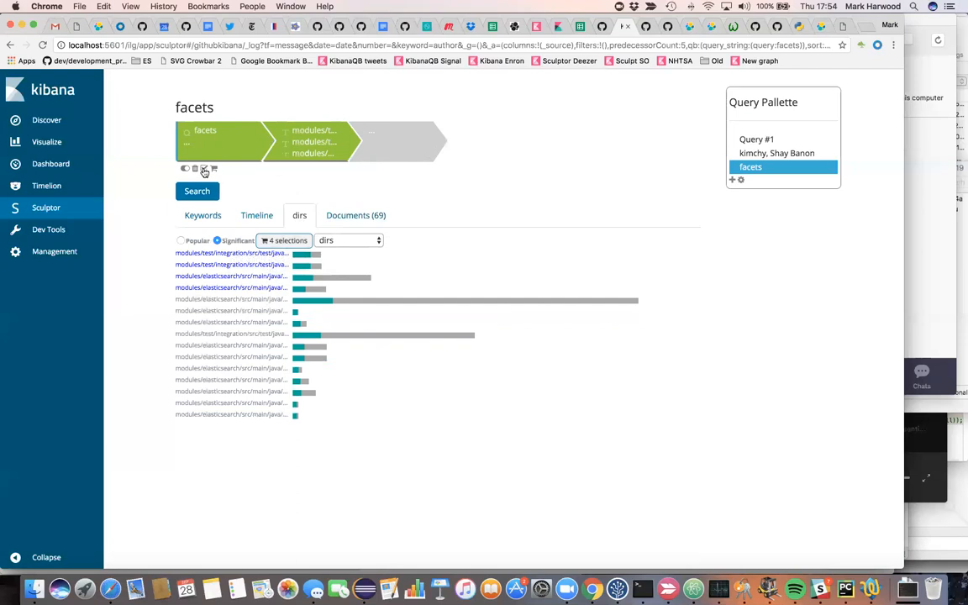
click(204, 169)
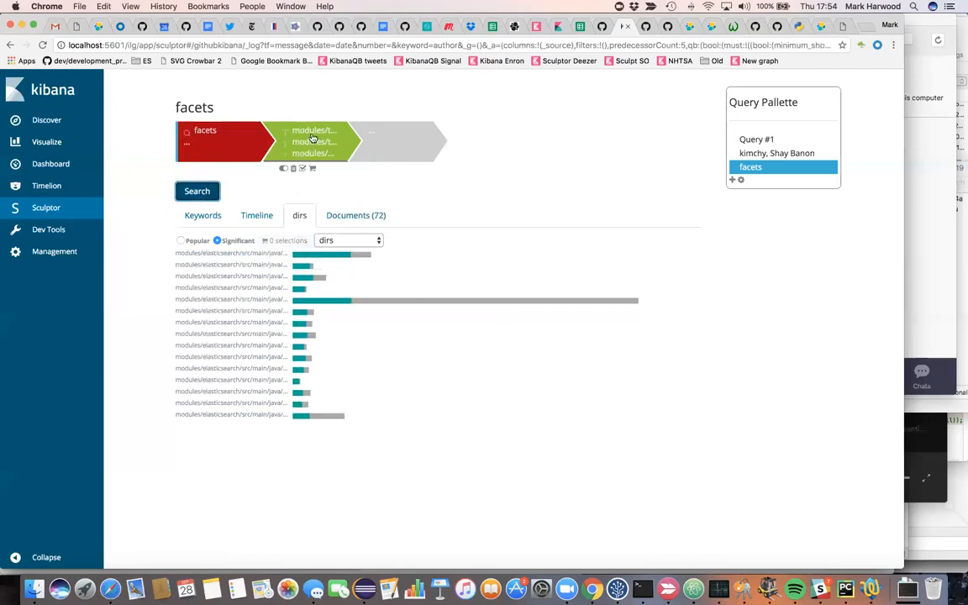
click(202, 215)
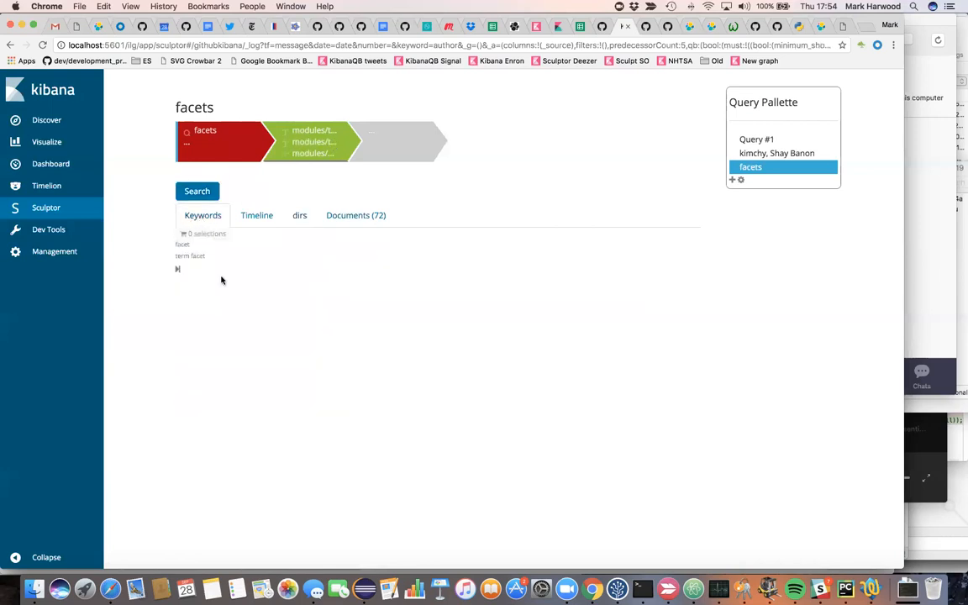
mouse_move(176, 264)
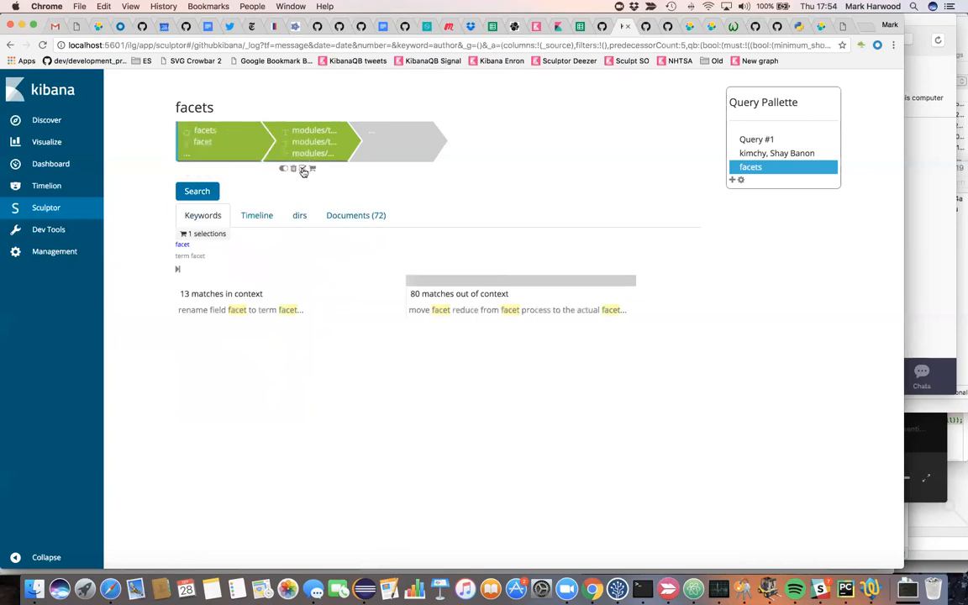
- Exclude the directory clause, rerun the query, and select five significant directories
click(197, 191)
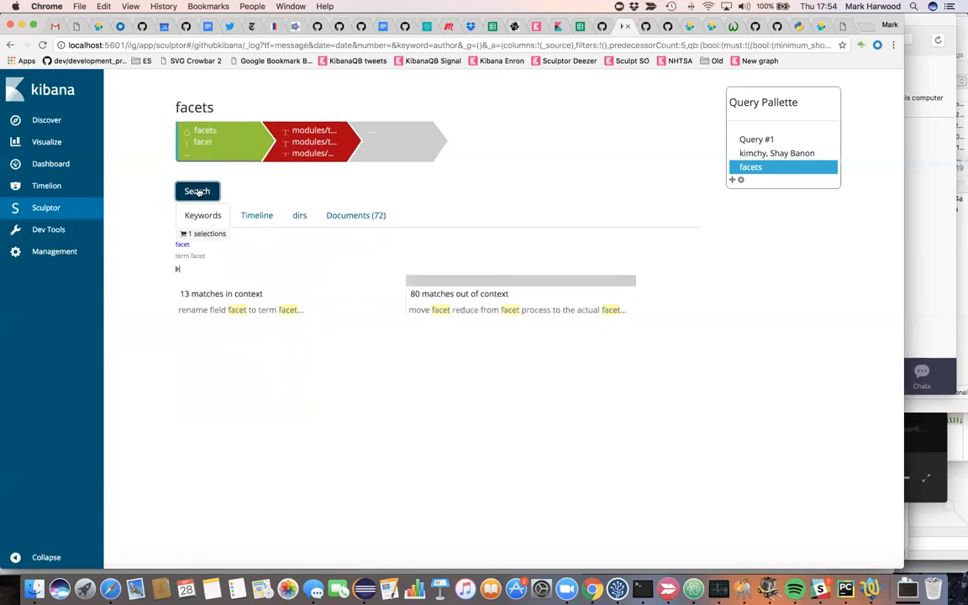
click(299, 215)
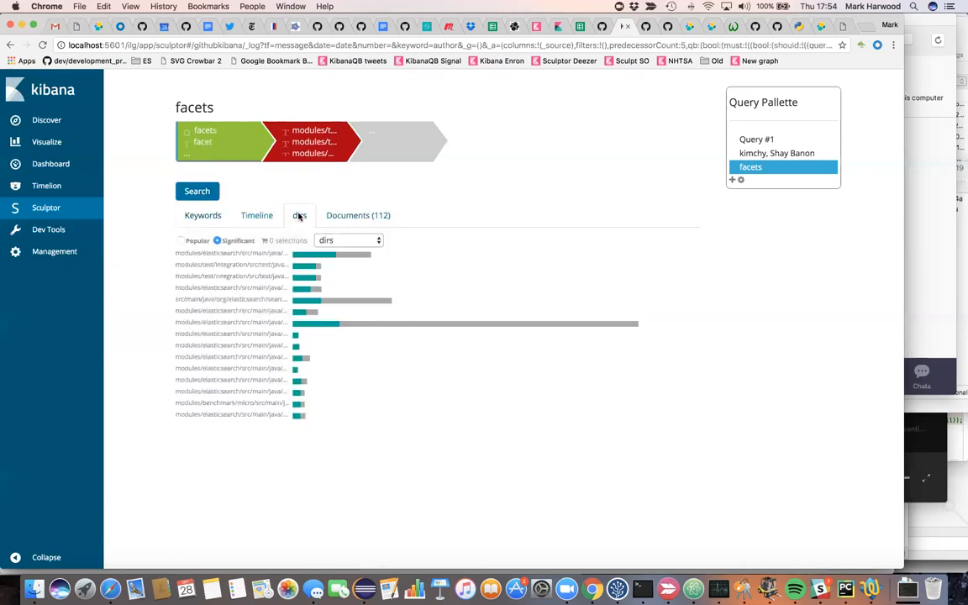
mouse_move(246, 256)
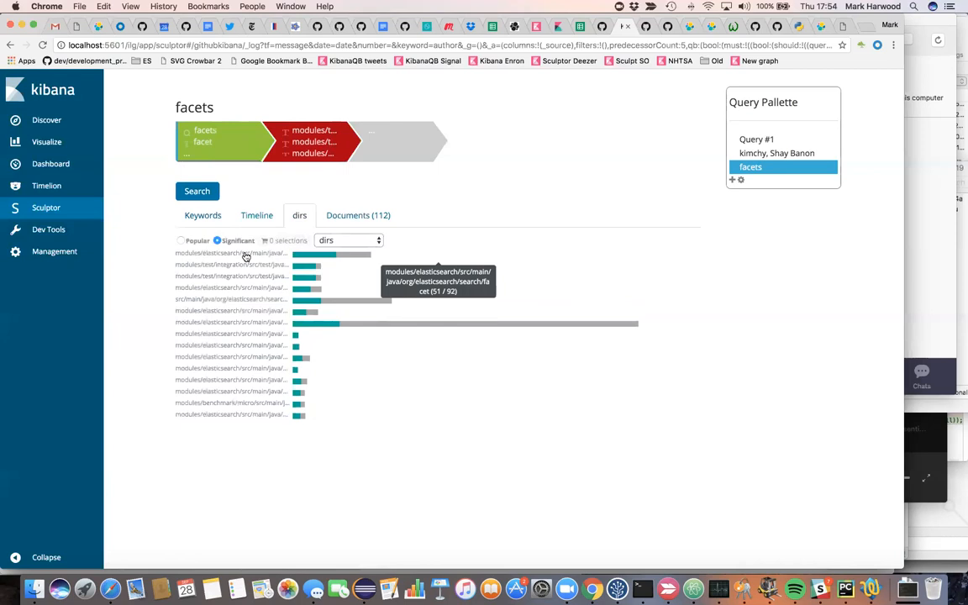
click(231, 253)
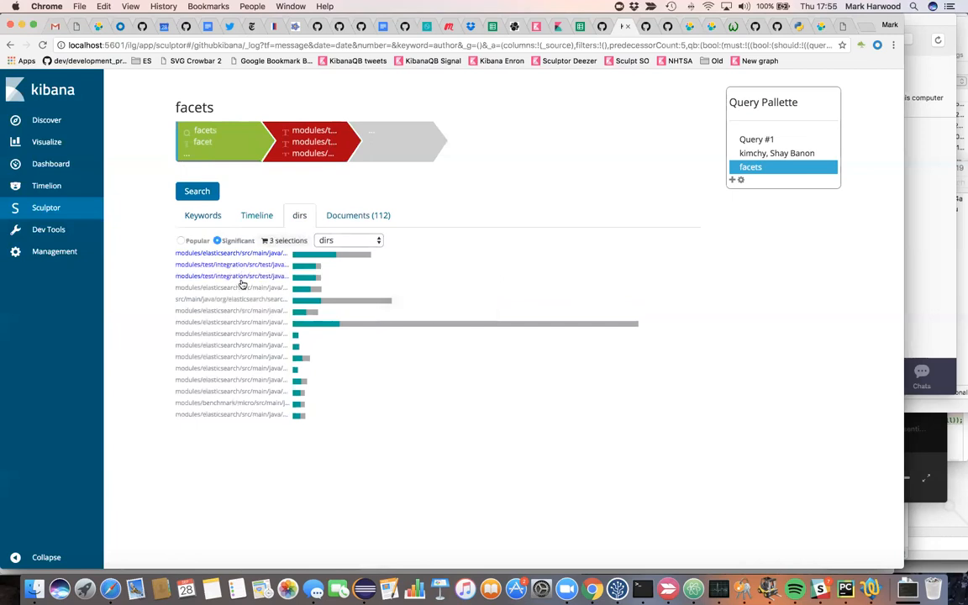
click(230, 299)
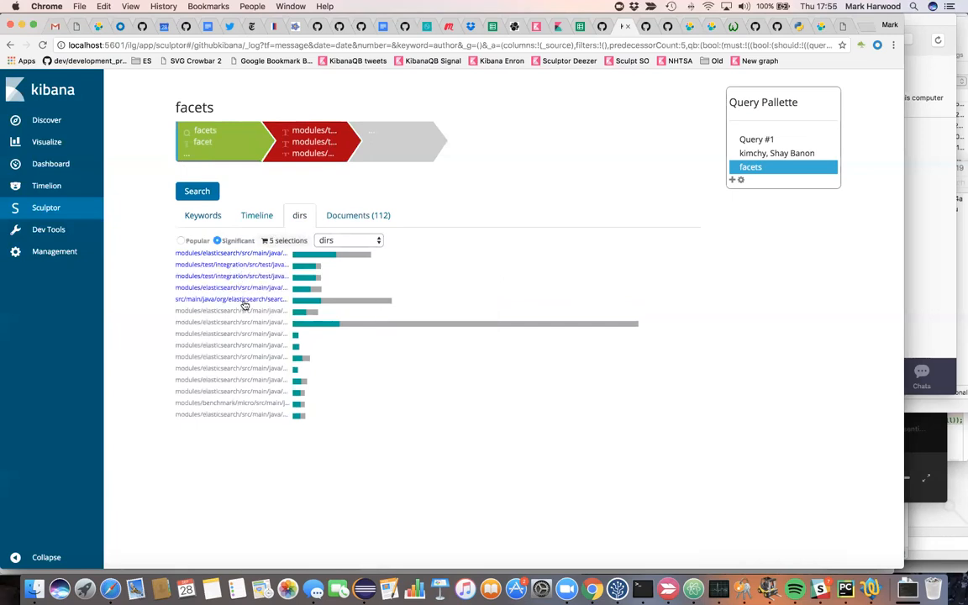
mouse_move(280, 302)
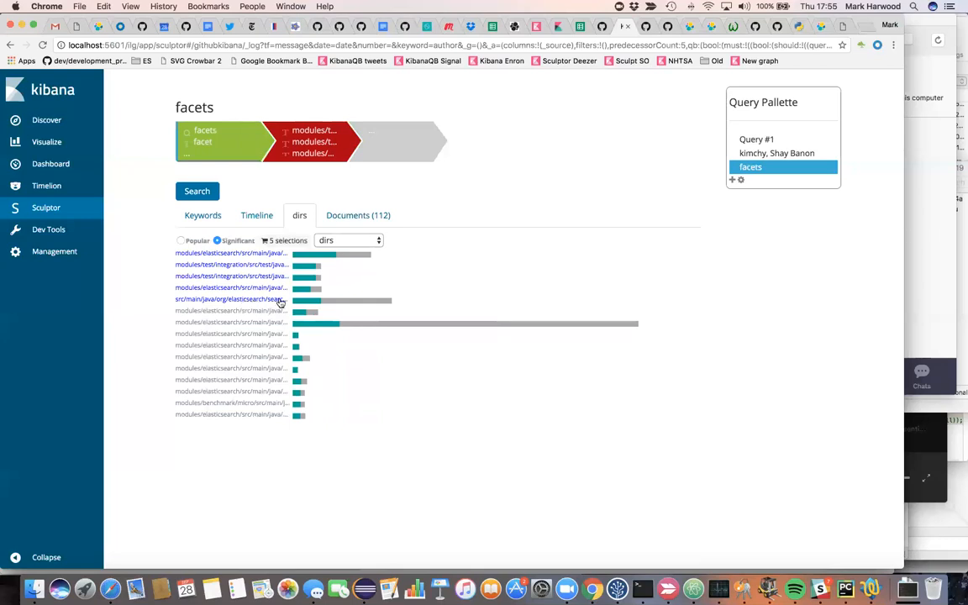
mouse_move(246, 301)
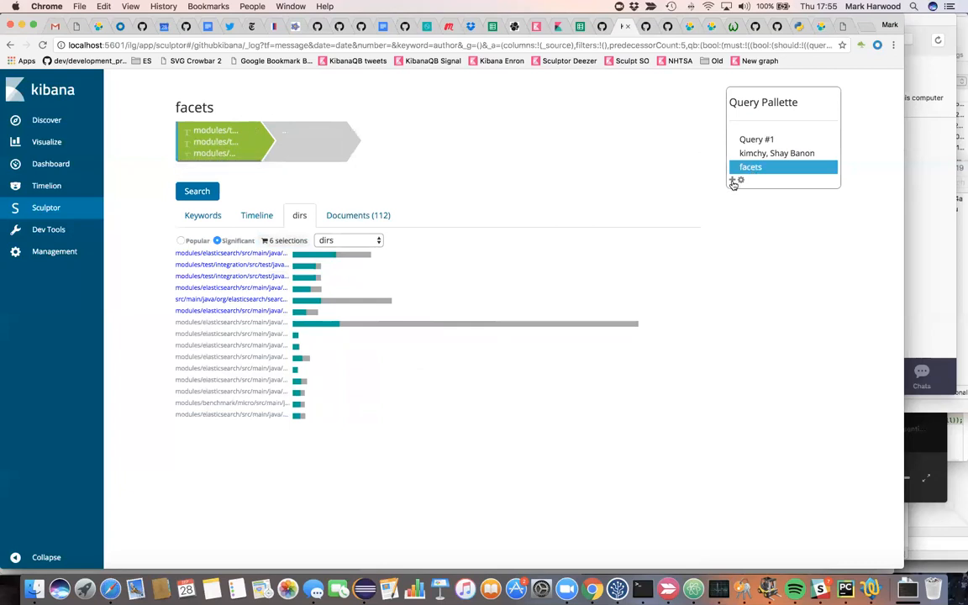
- Start a fourth query searching commits for 'aggs', matching 110 documents
click(732, 193)
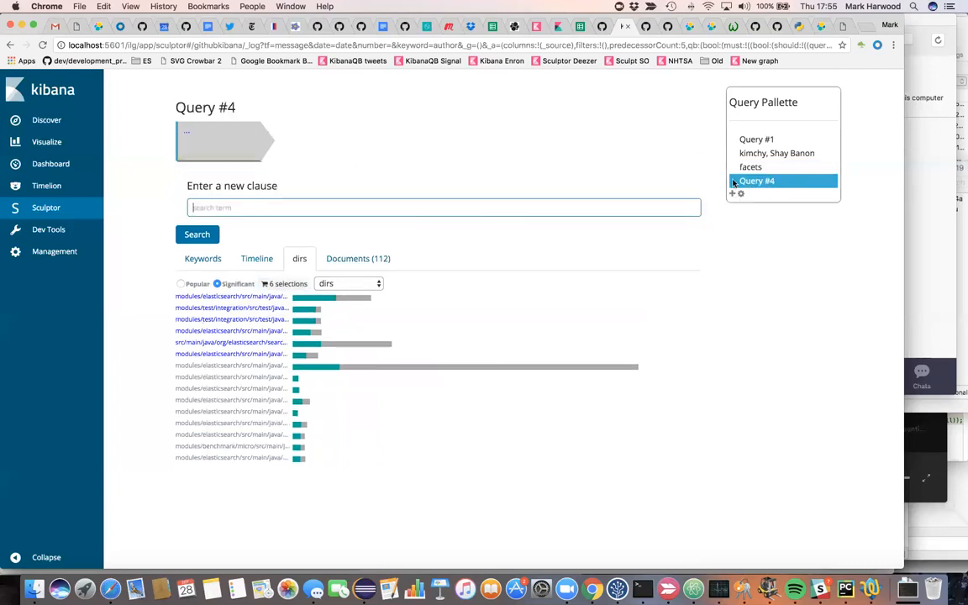
click(443, 208)
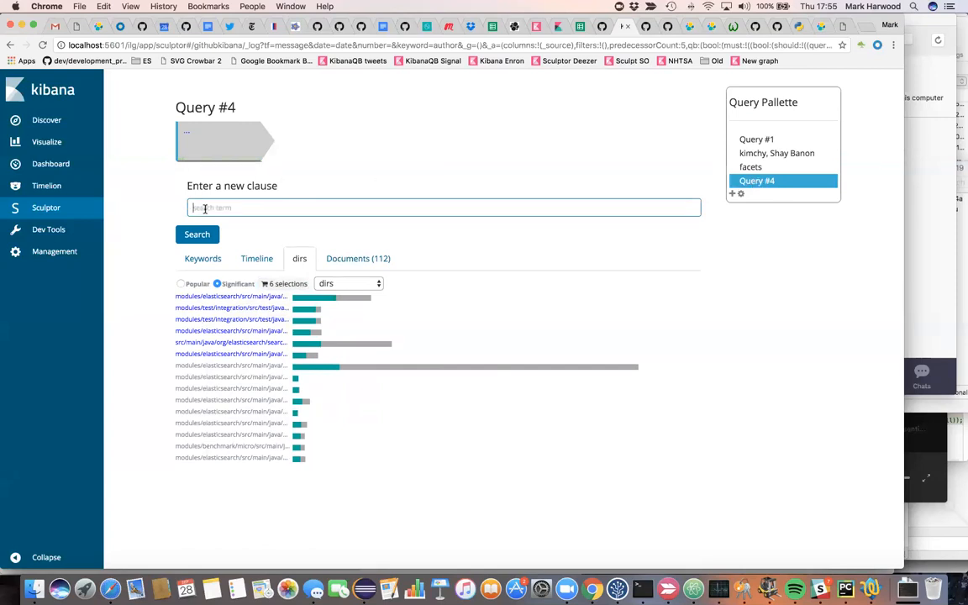
text(a)
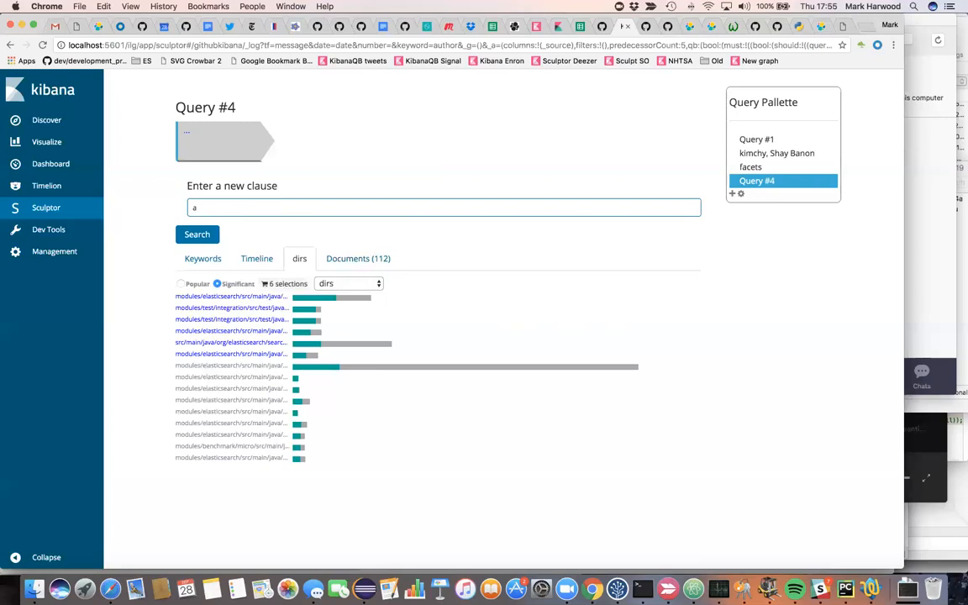
text(ggs)
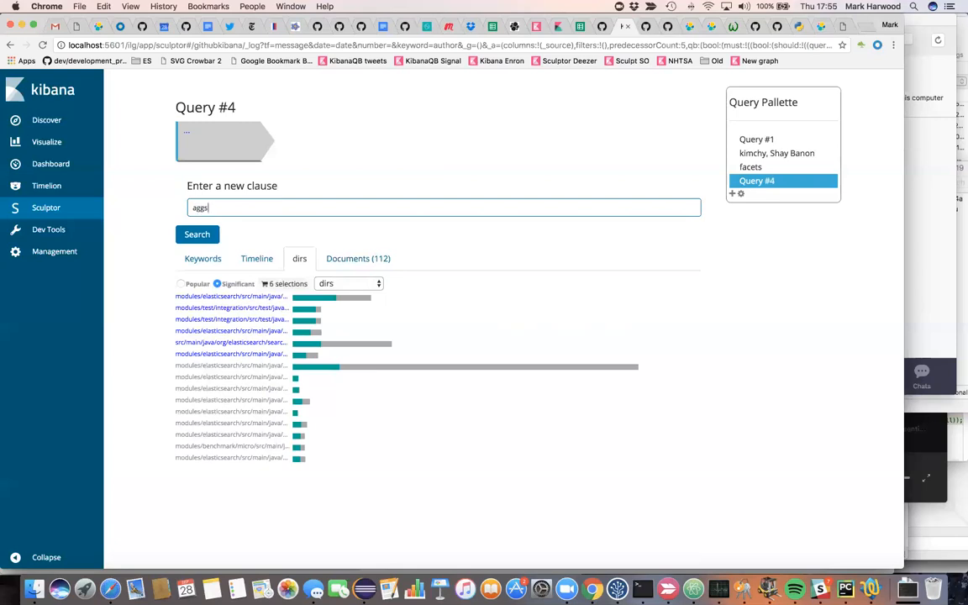
click(197, 234)
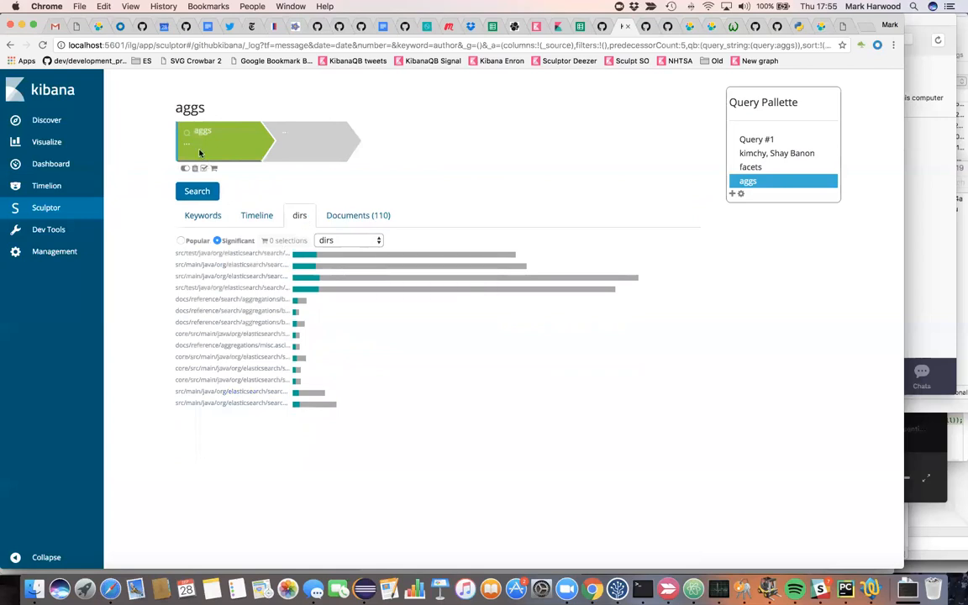
- List the aggs commits and select the top significant aggregation directories
click(357, 215)
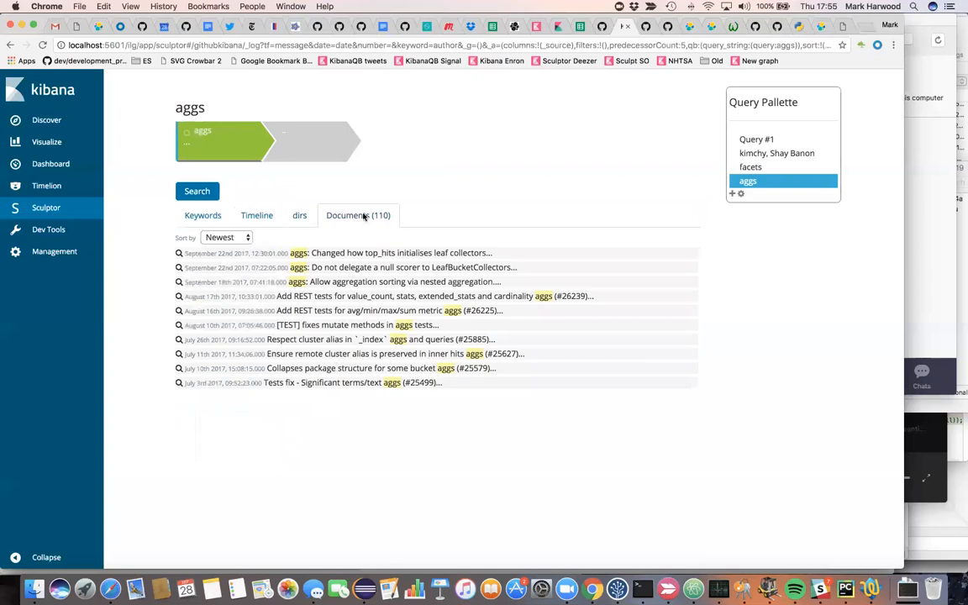
click(300, 215)
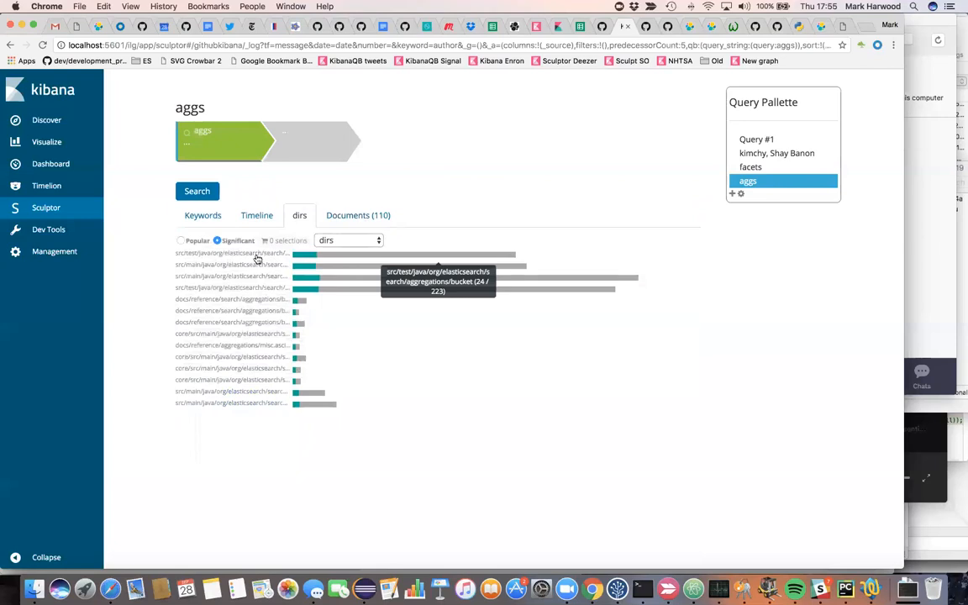
click(231, 275)
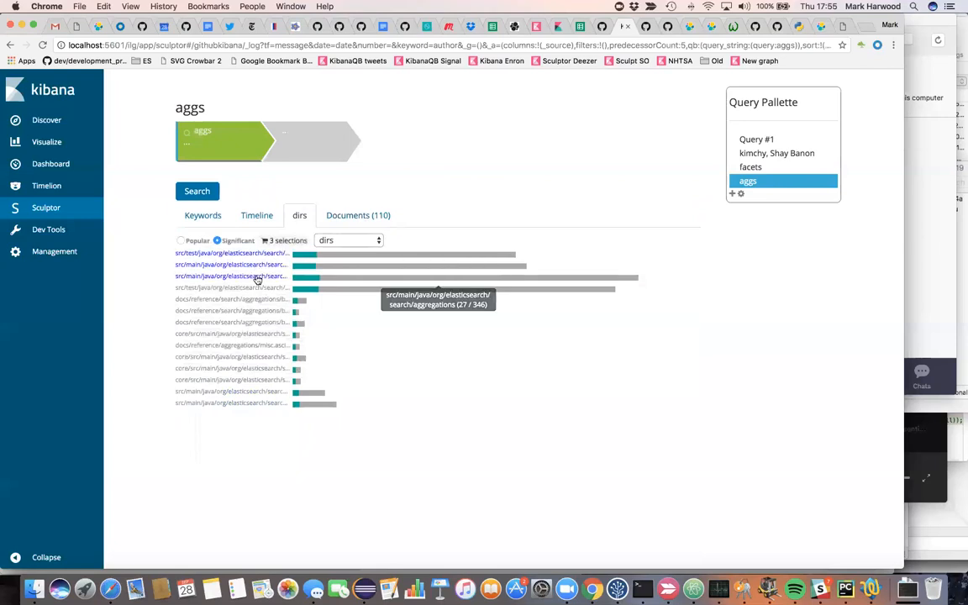
mouse_move(259, 287)
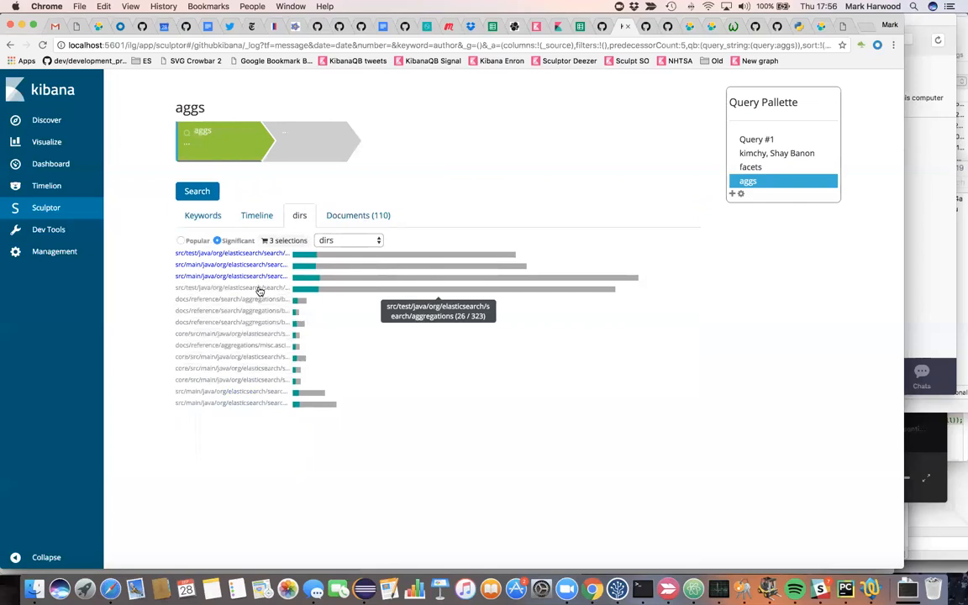
click(231, 299)
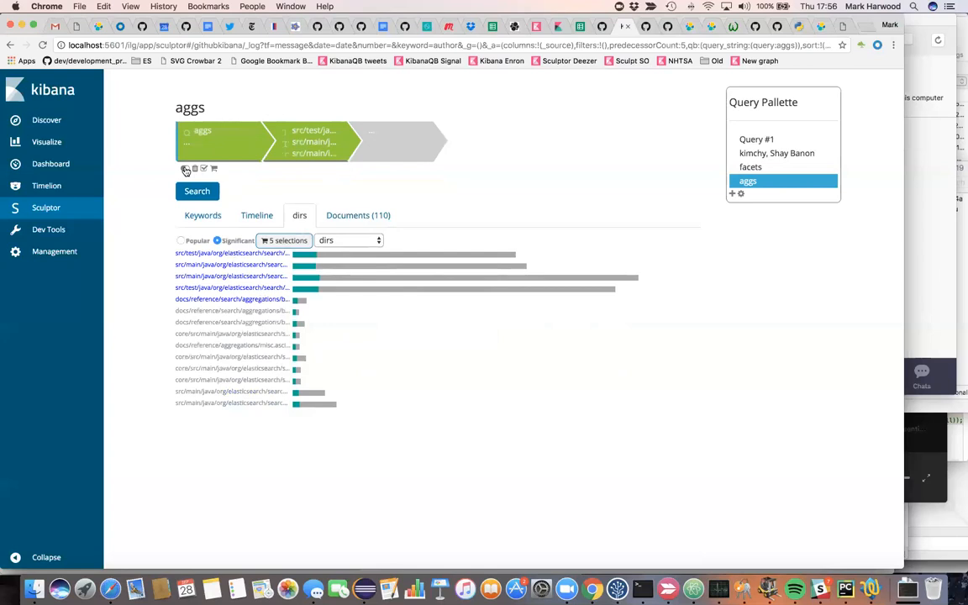
- Toggle the aggs clause off and add keywords aggregation, aggregations and derivative to it
click(197, 191)
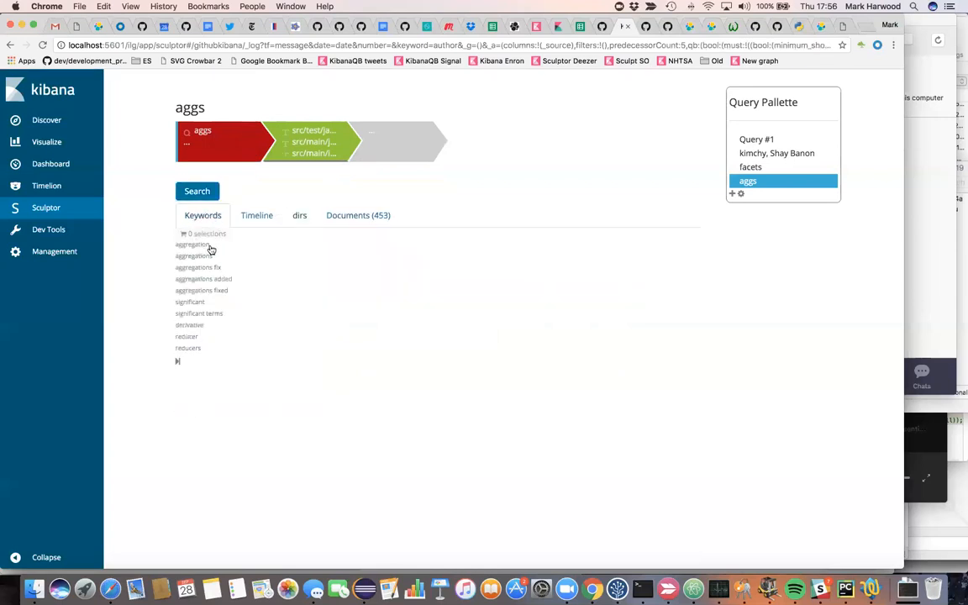
click(194, 245)
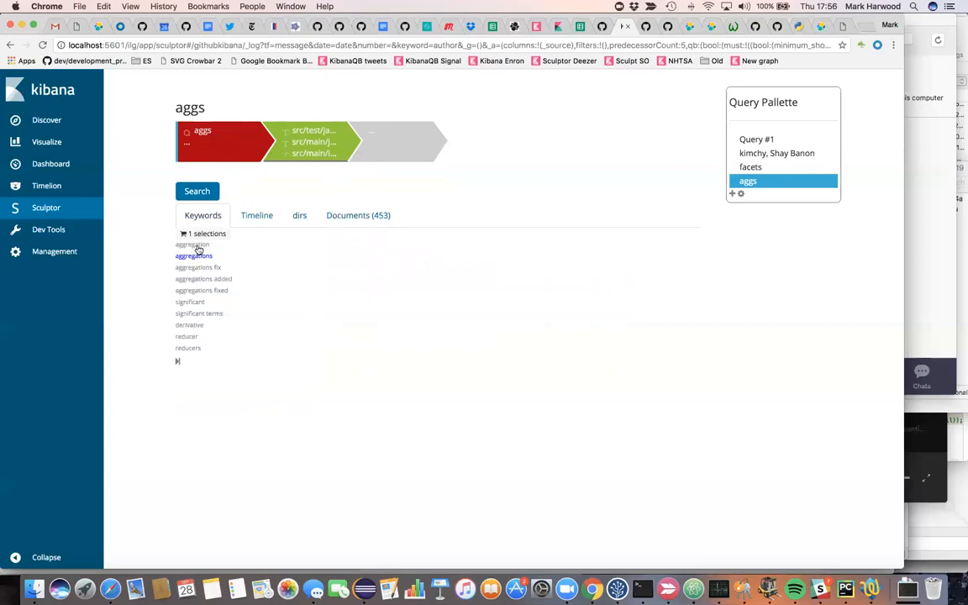
click(191, 244)
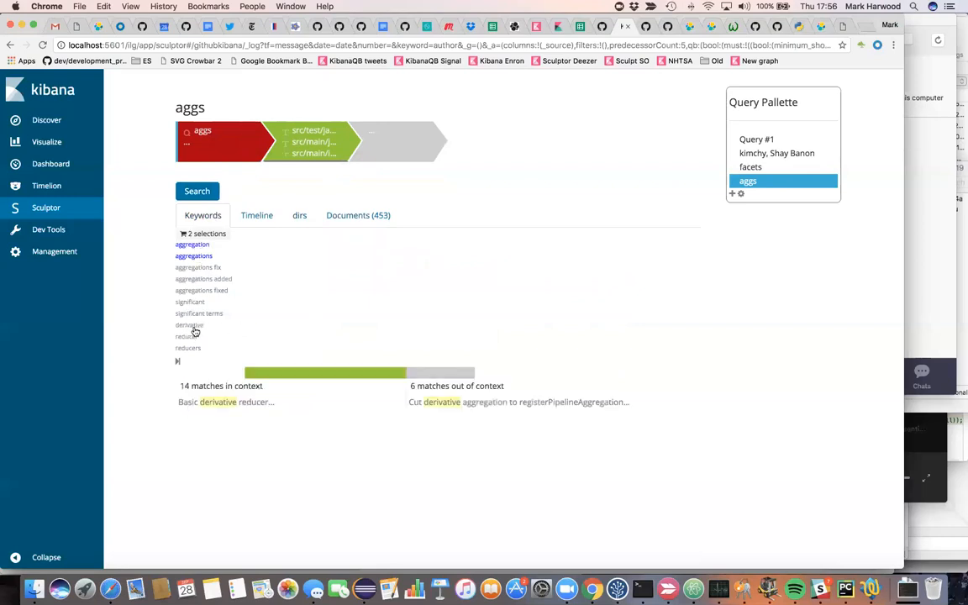
click(189, 325)
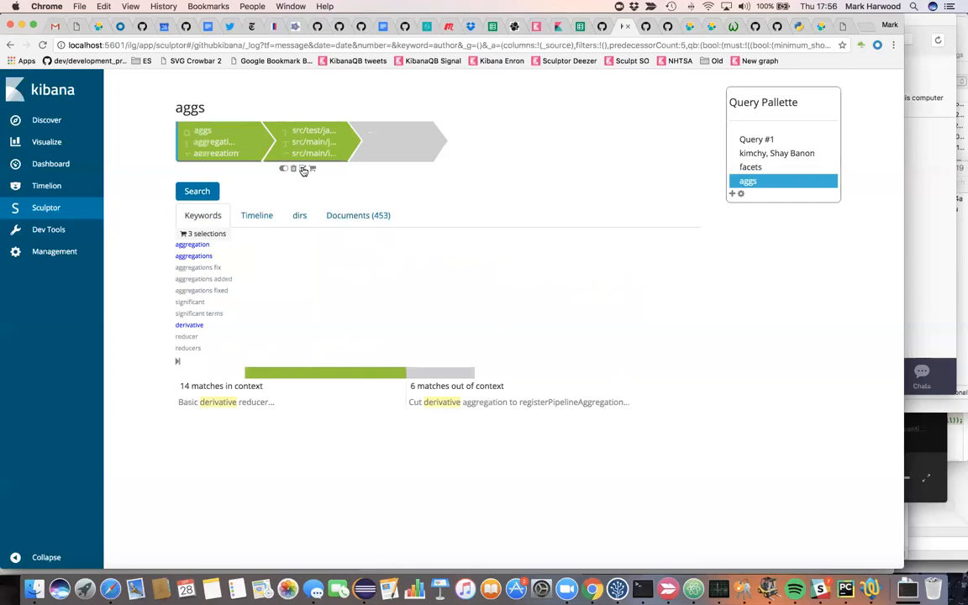
- Make three core aggregation directories the aggs query's sole clause, matching 1,361 commits
click(299, 215)
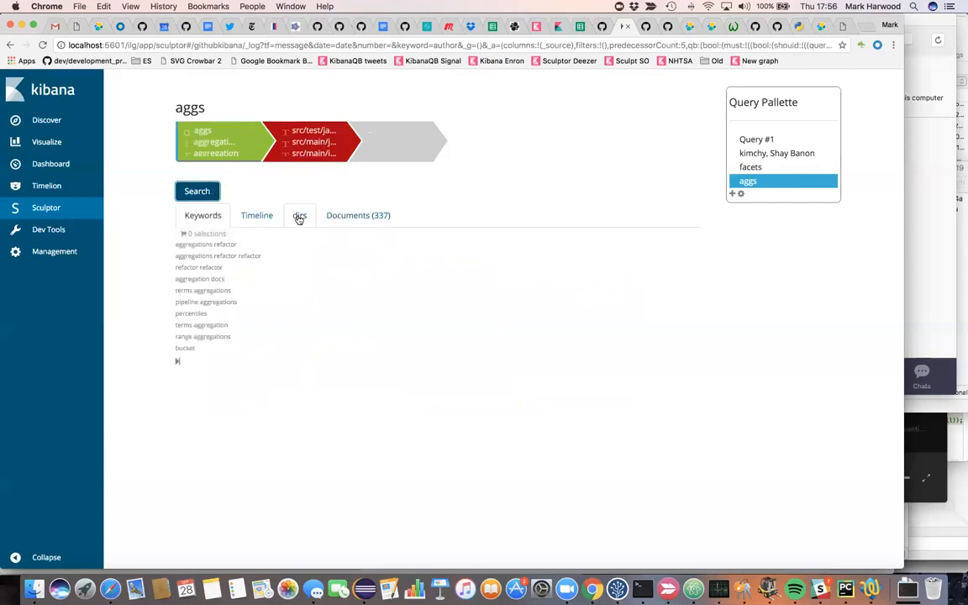
click(299, 215)
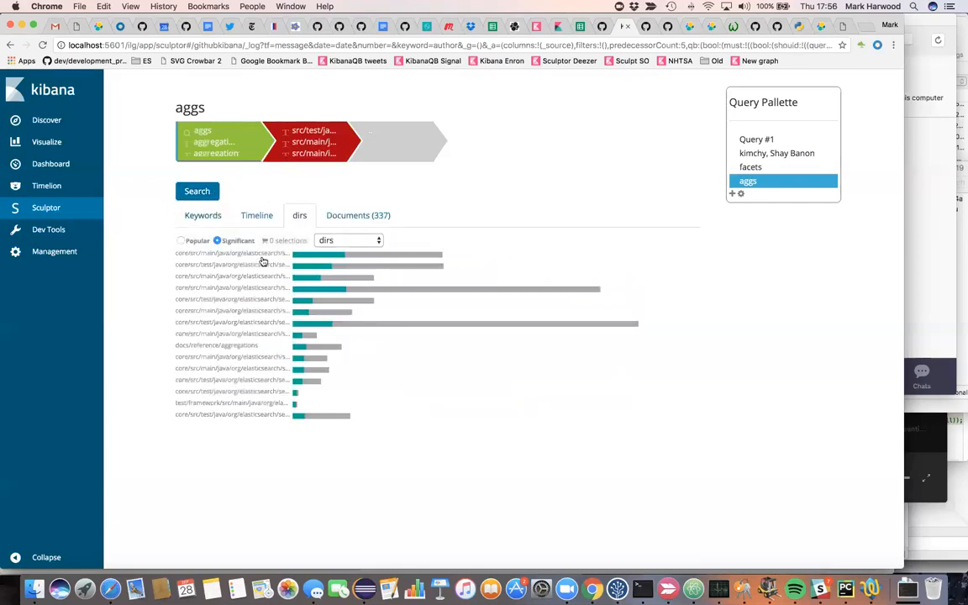
click(233, 253)
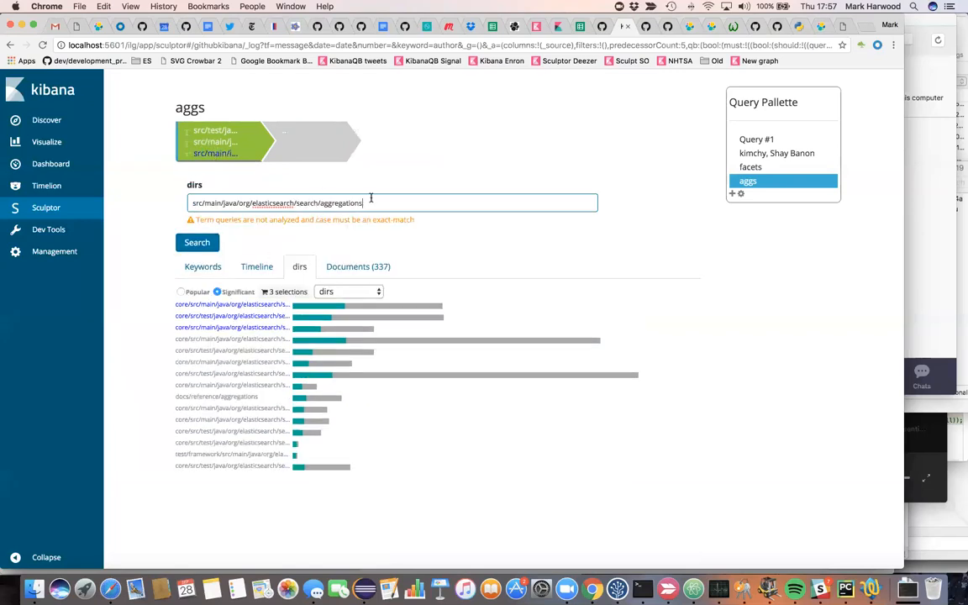
click(196, 242)
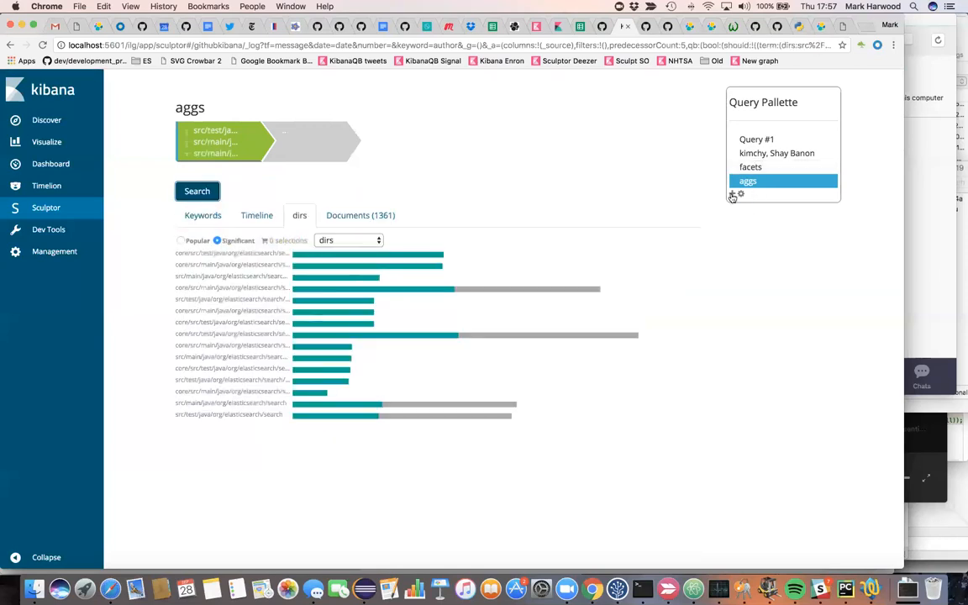
- Create query 'Facets 2 aggs' and add the facets and aggs queries as its clause
click(733, 206)
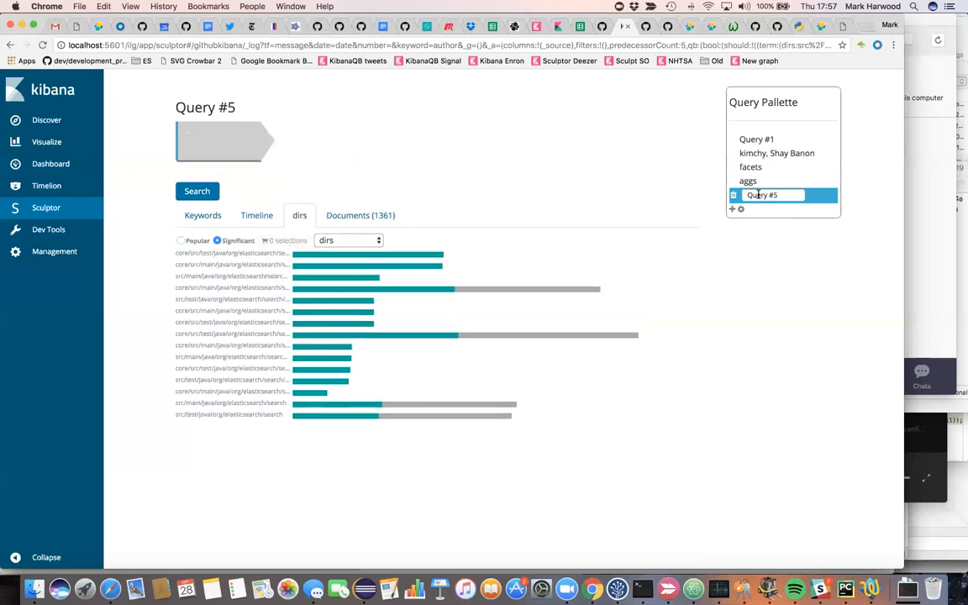
text(Face)
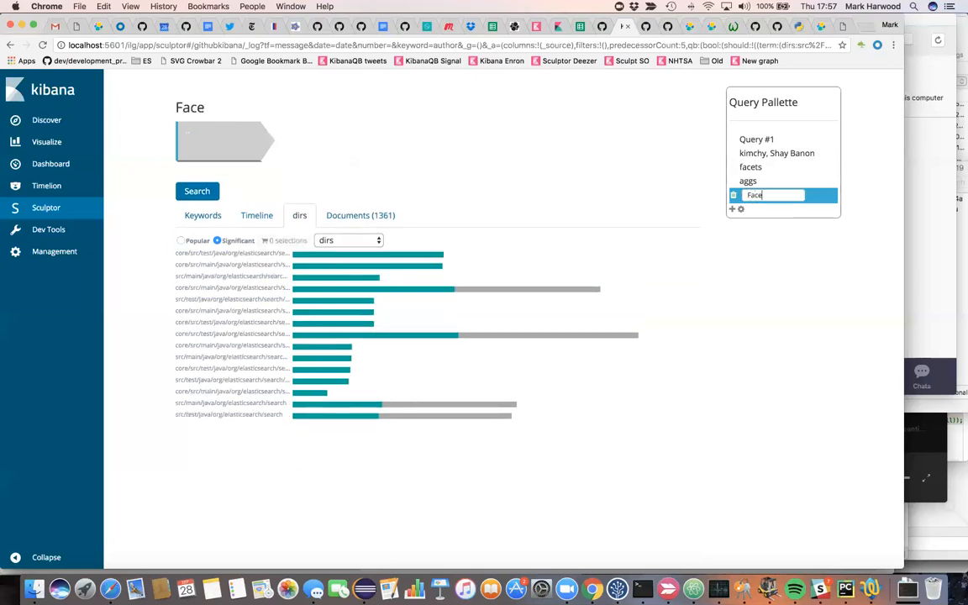
text(Facets 2 aggs)
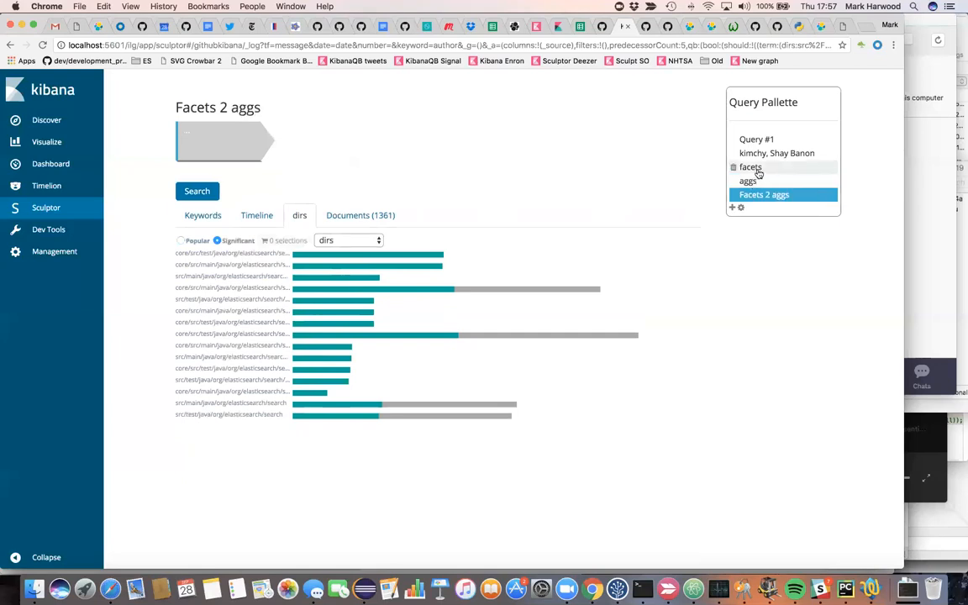
click(750, 167)
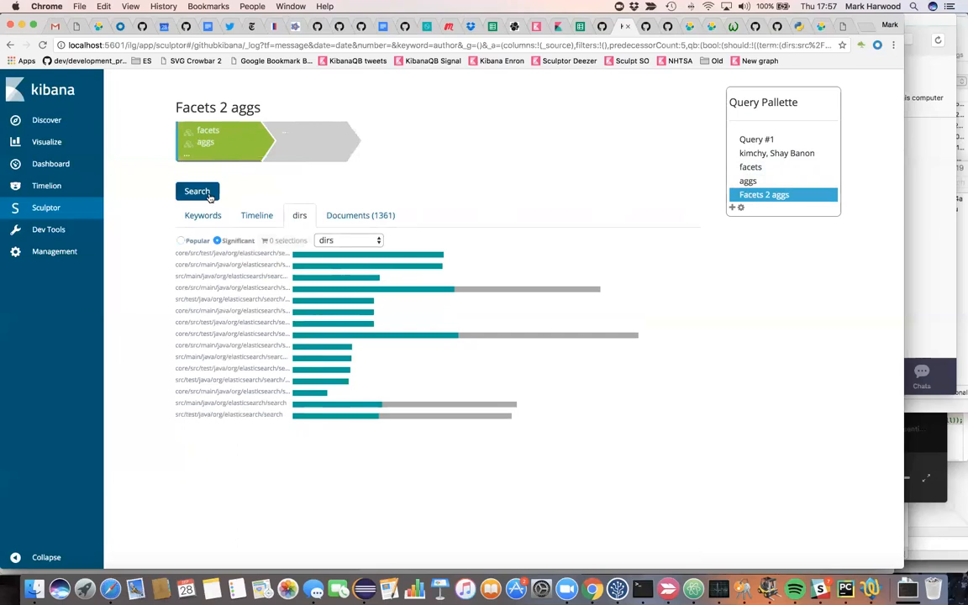
- Run Facets 2 aggs (1,648 commits) as timeline swim lanes; brush March–July 2014 and mid–late 2015
click(197, 191)
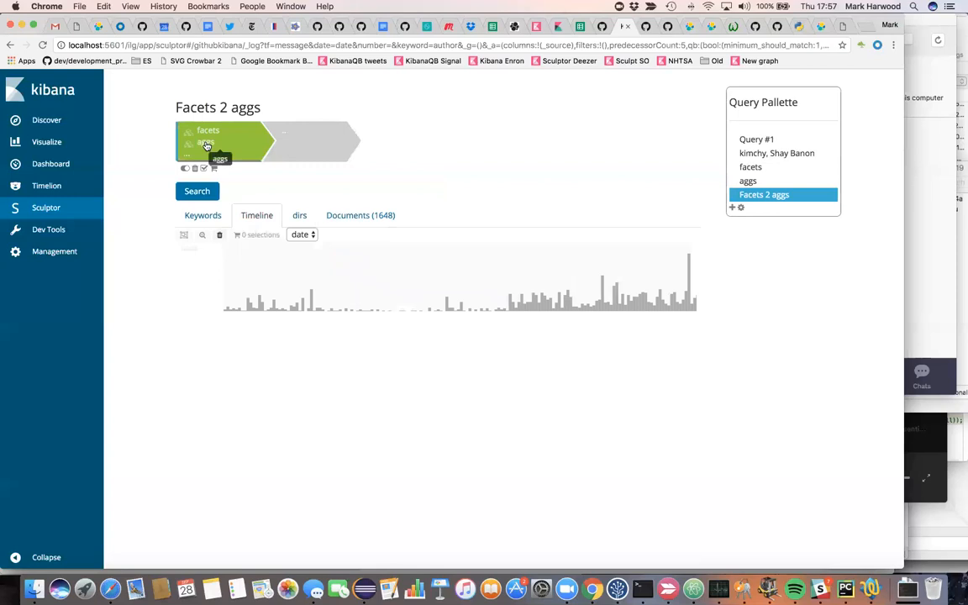
click(196, 190)
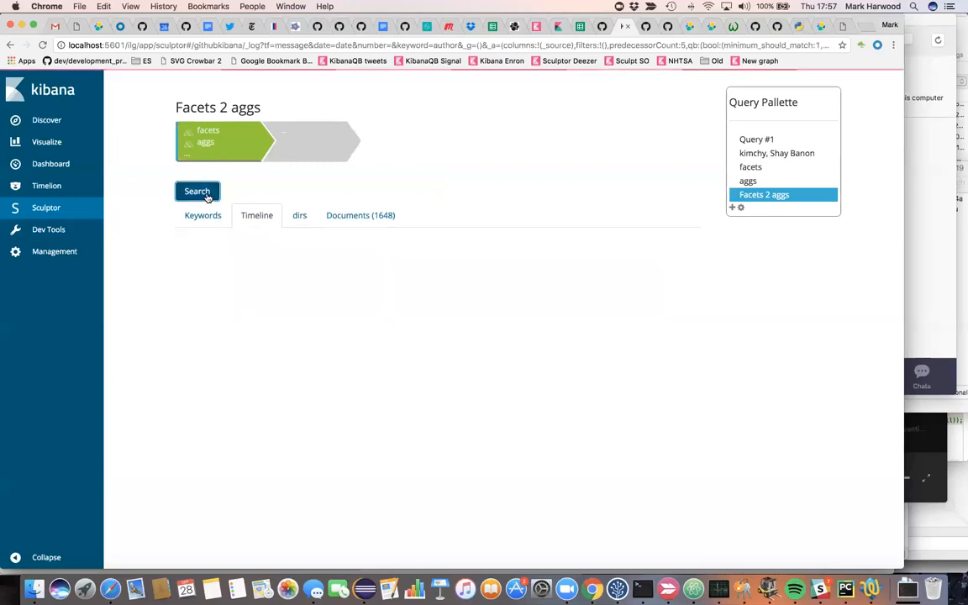
click(197, 191)
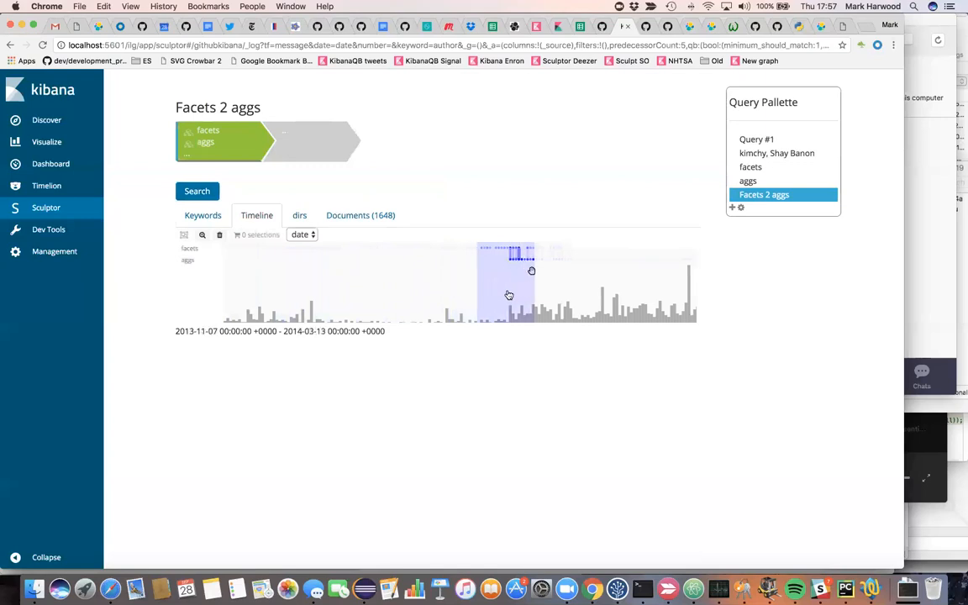
mouse_move(512, 295)
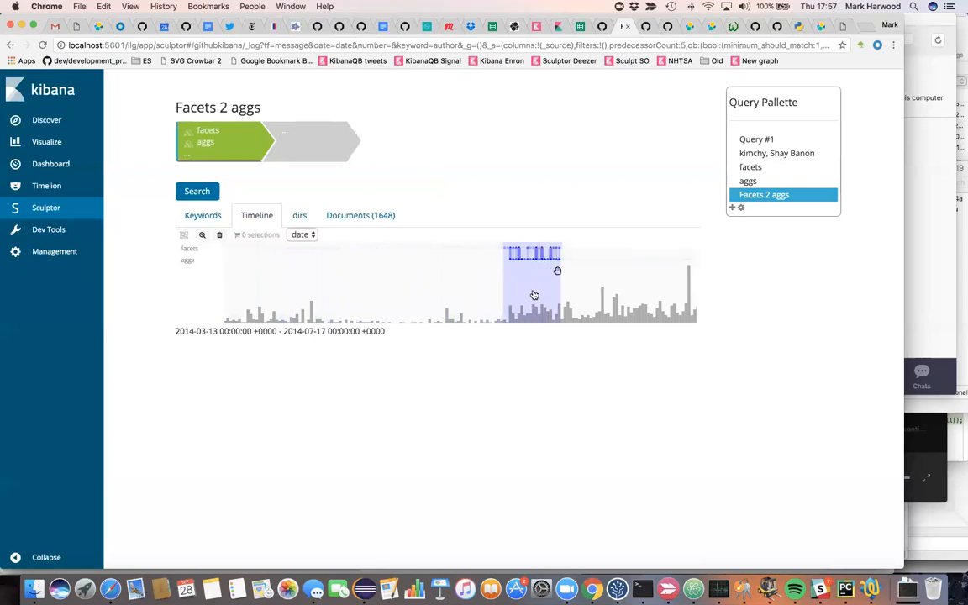
drag(532, 281, 588, 282)
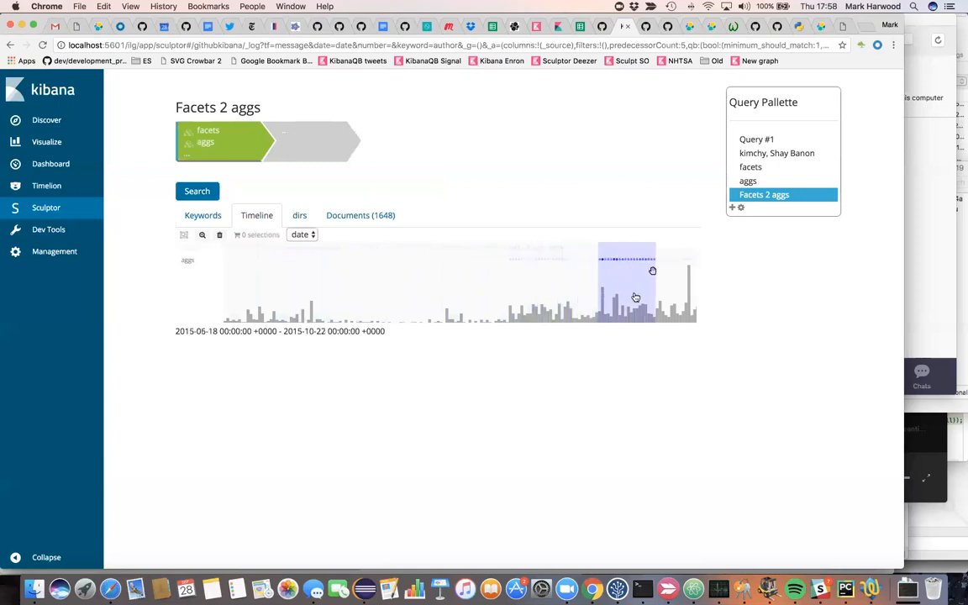
drag(626, 281, 668, 281)
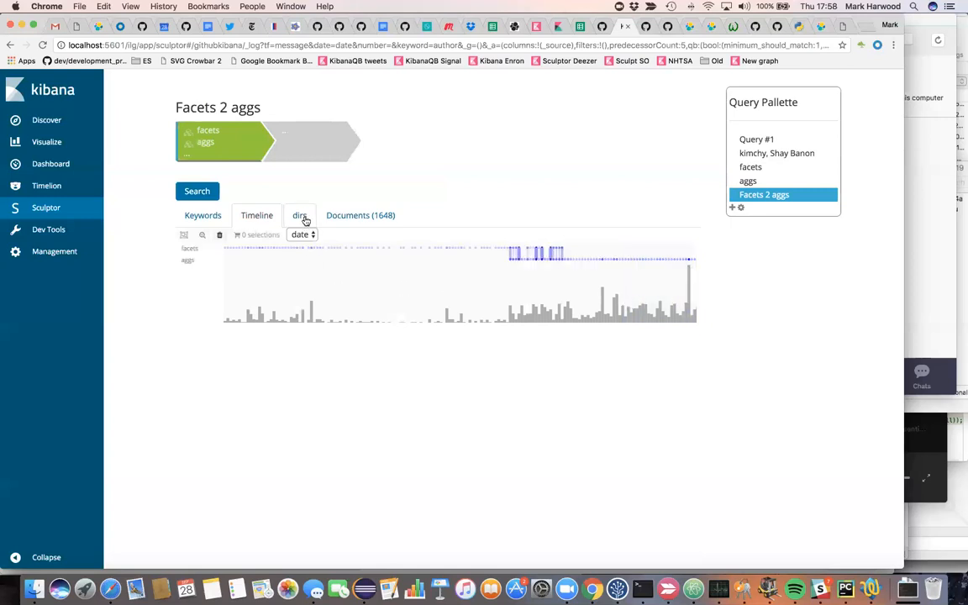
- Rank commit authors by Significant instead of Popular and select the top ten authors
click(299, 215)
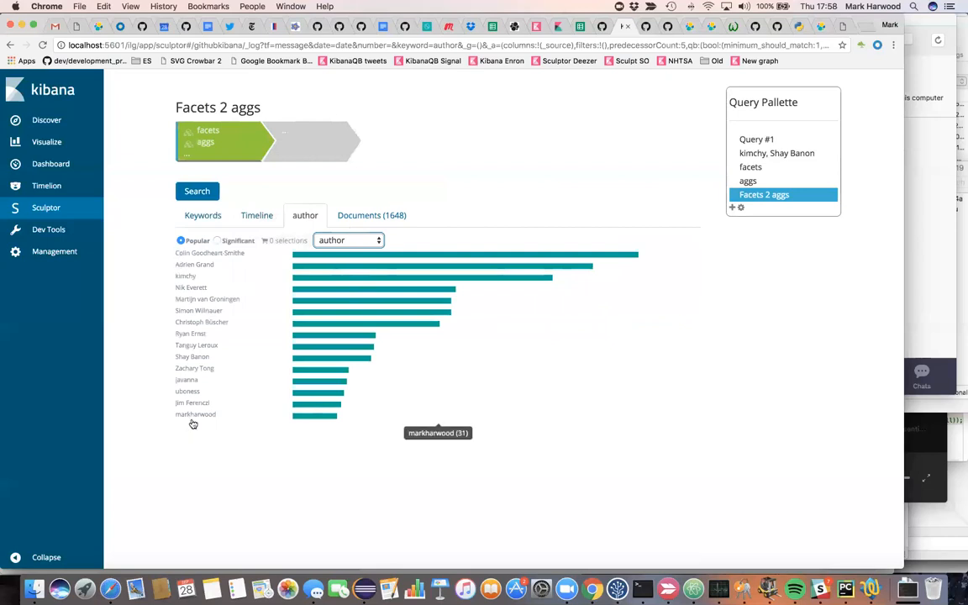
mouse_move(198, 345)
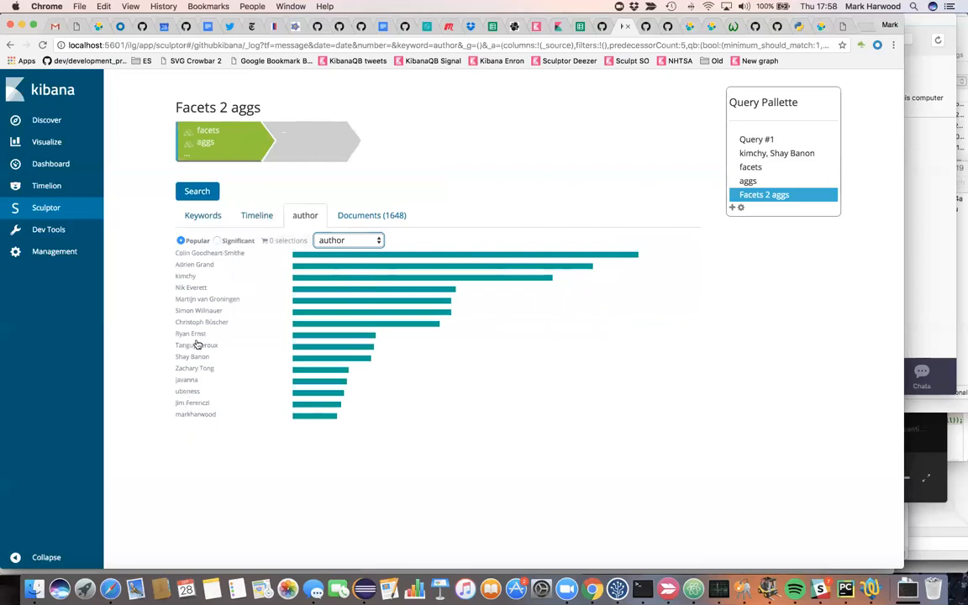
mouse_move(194, 335)
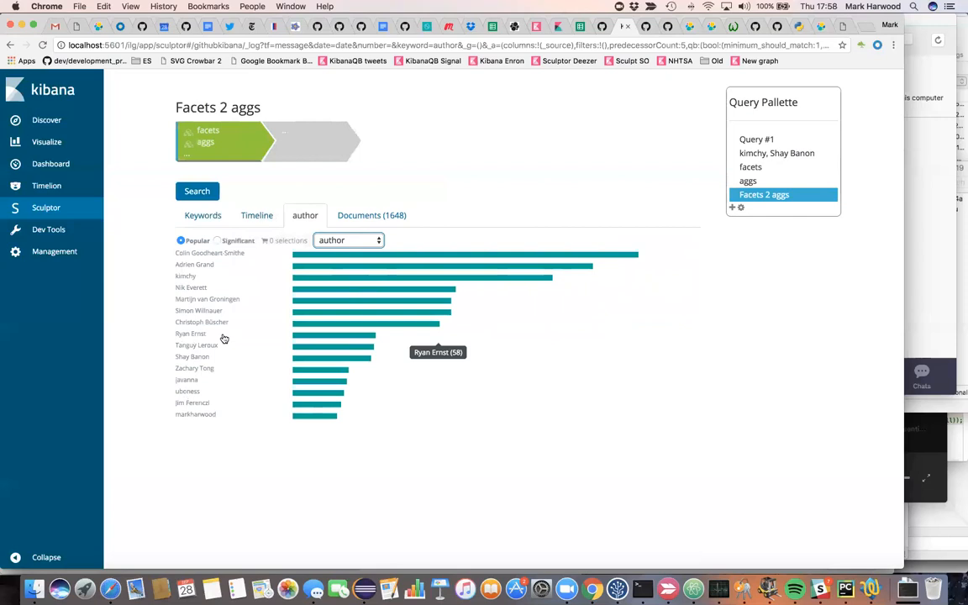
mouse_move(201, 385)
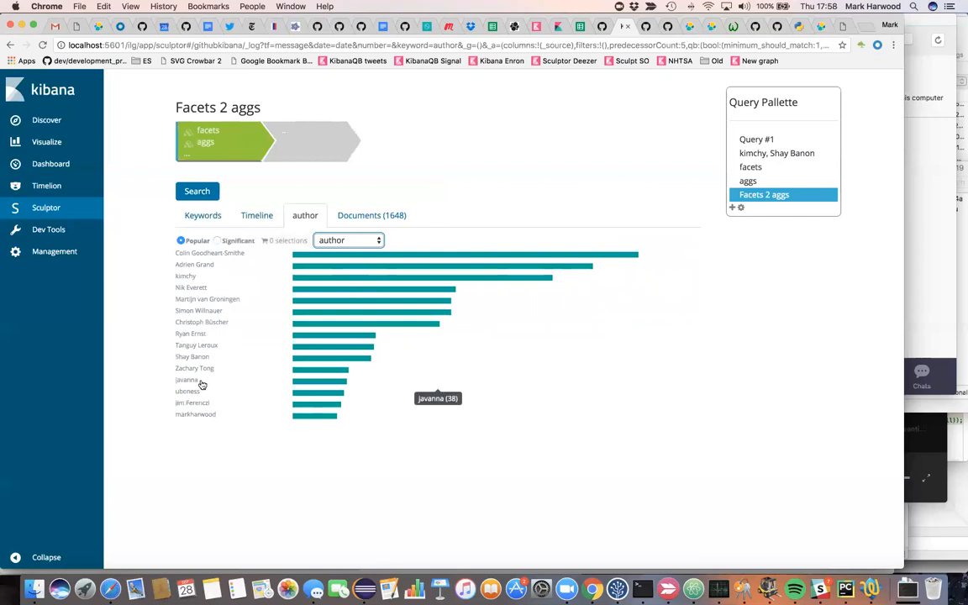
mouse_move(211, 409)
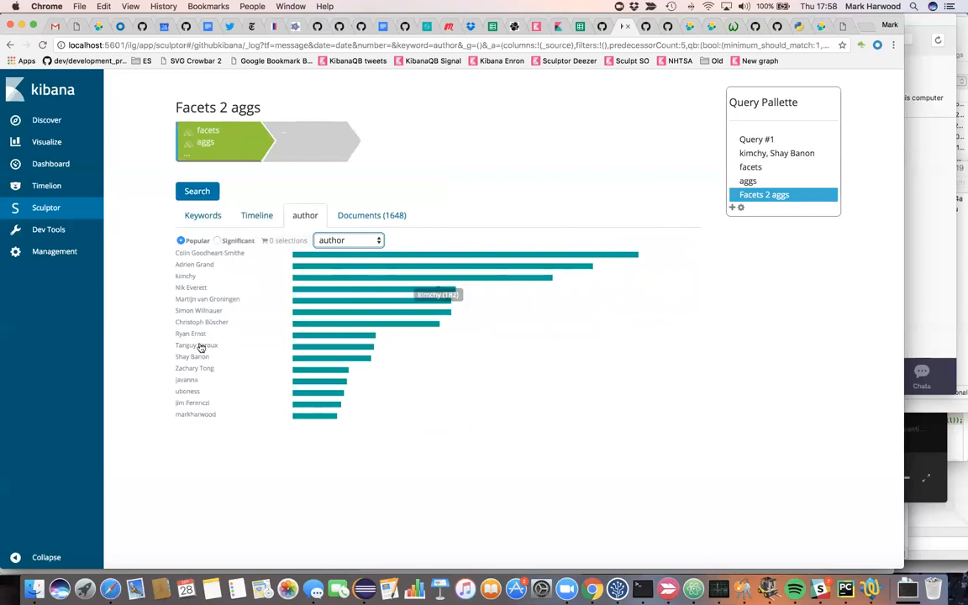
mouse_move(182, 353)
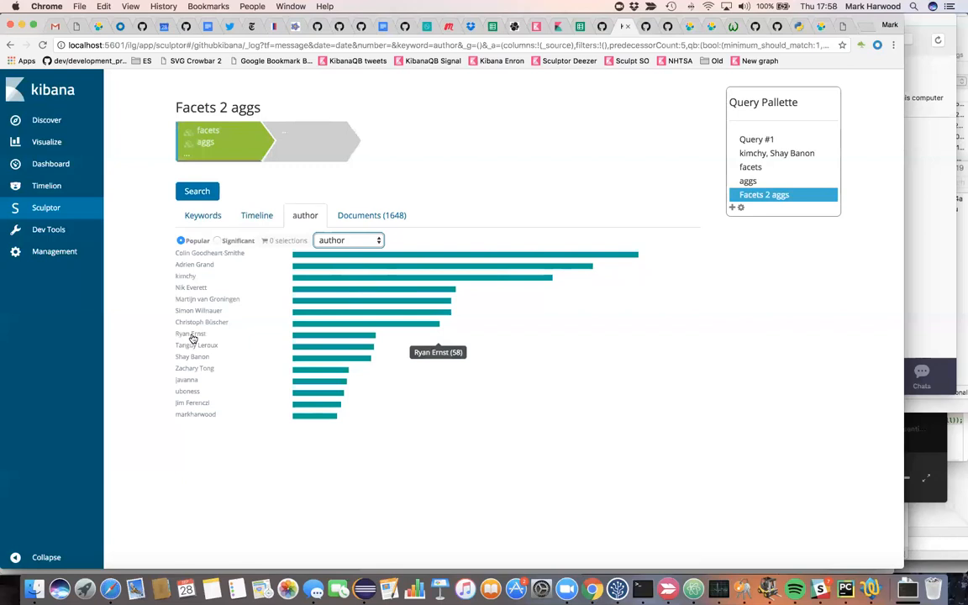
mouse_move(313, 337)
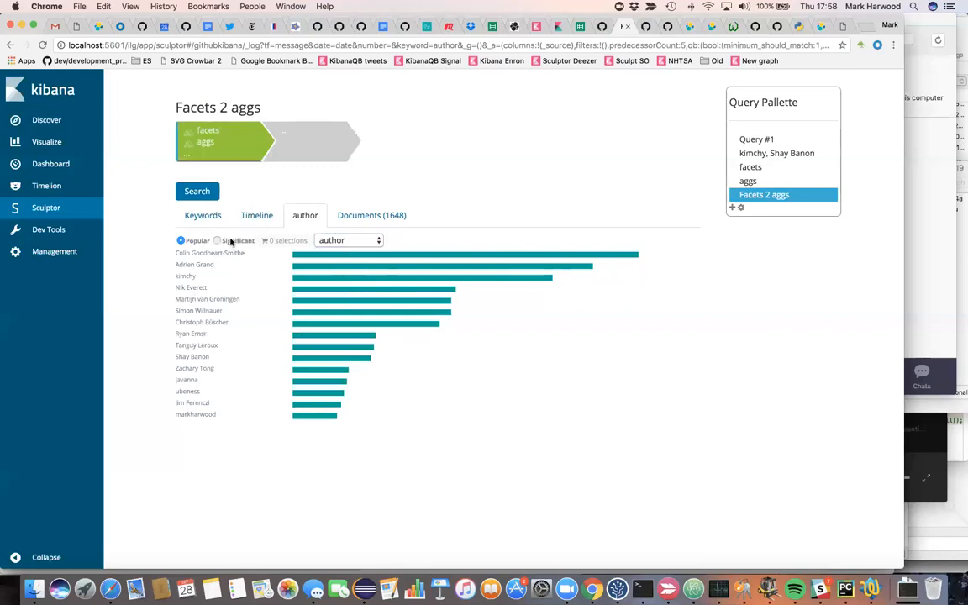
click(217, 241)
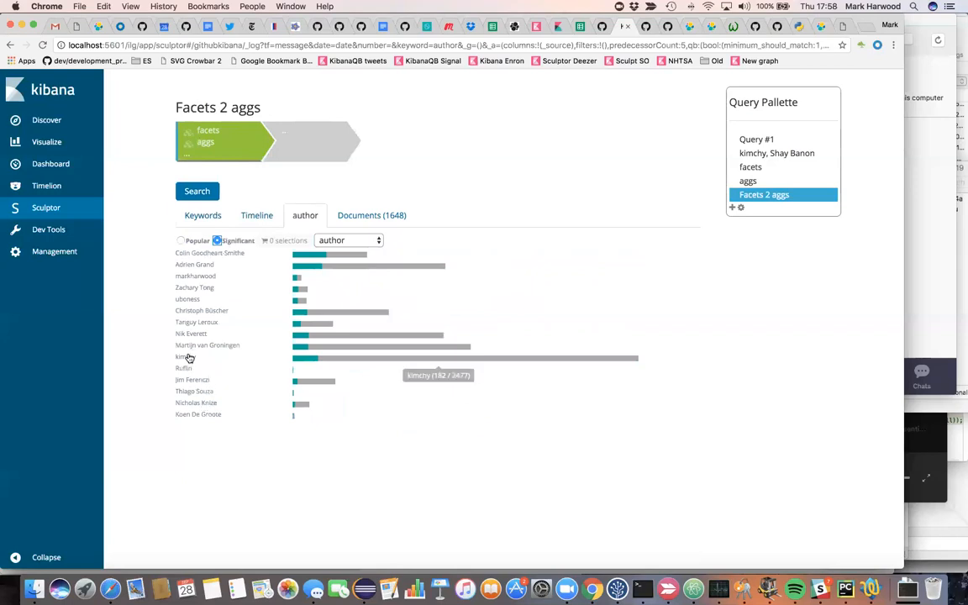
mouse_move(311, 256)
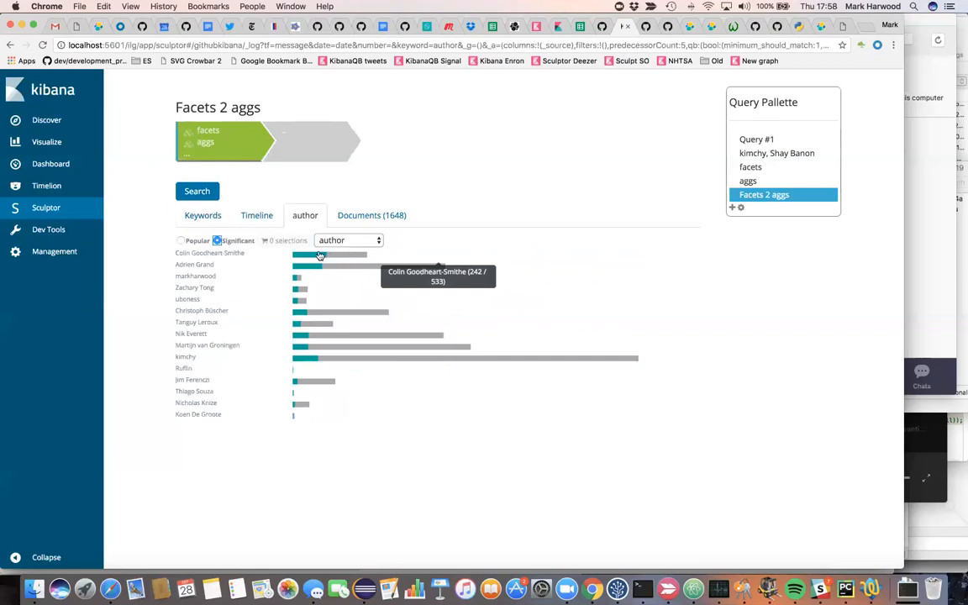
click(328, 254)
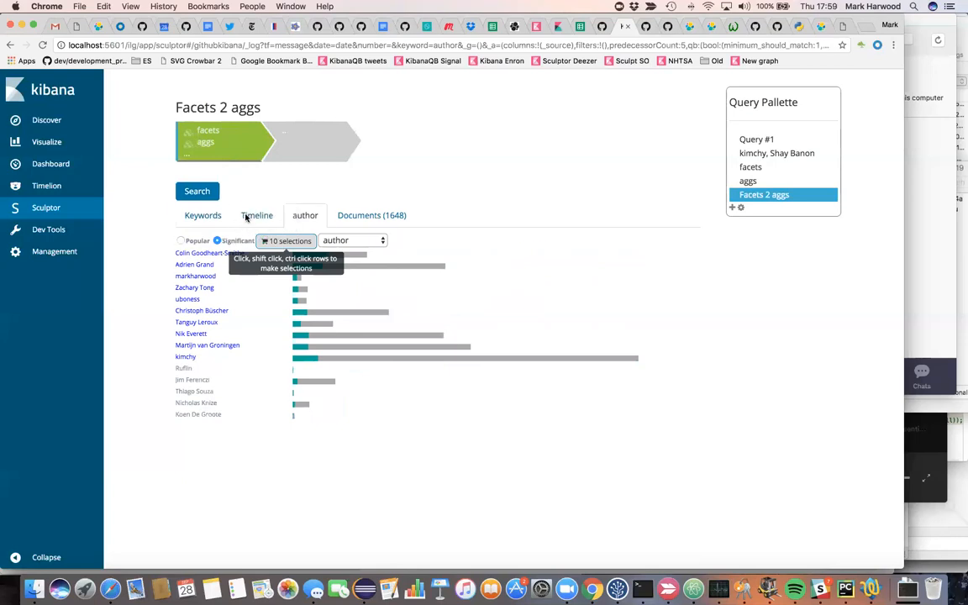
- Search with the ten selected authors as timeline swim lanes and brush to late 2014
click(197, 191)
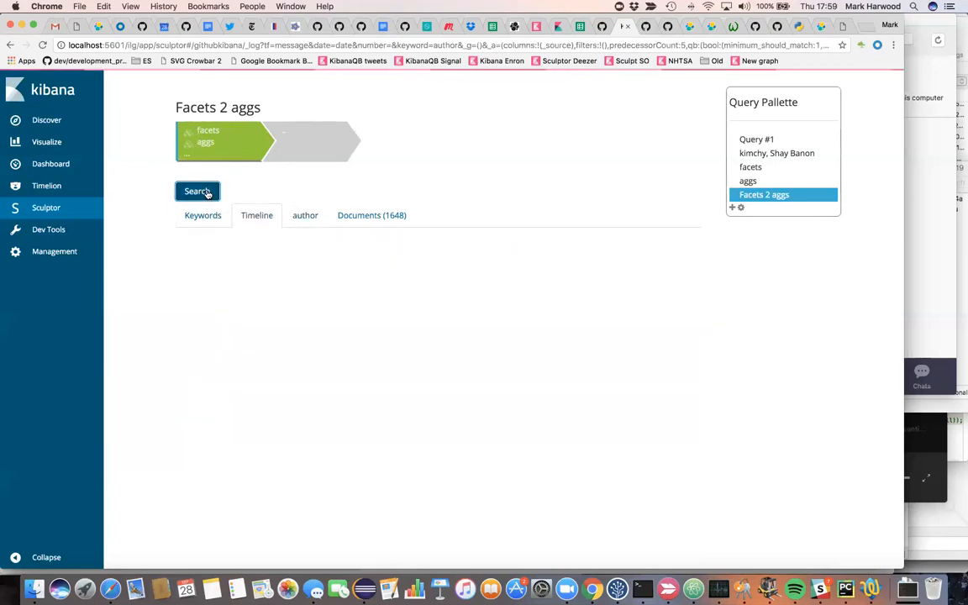
click(197, 190)
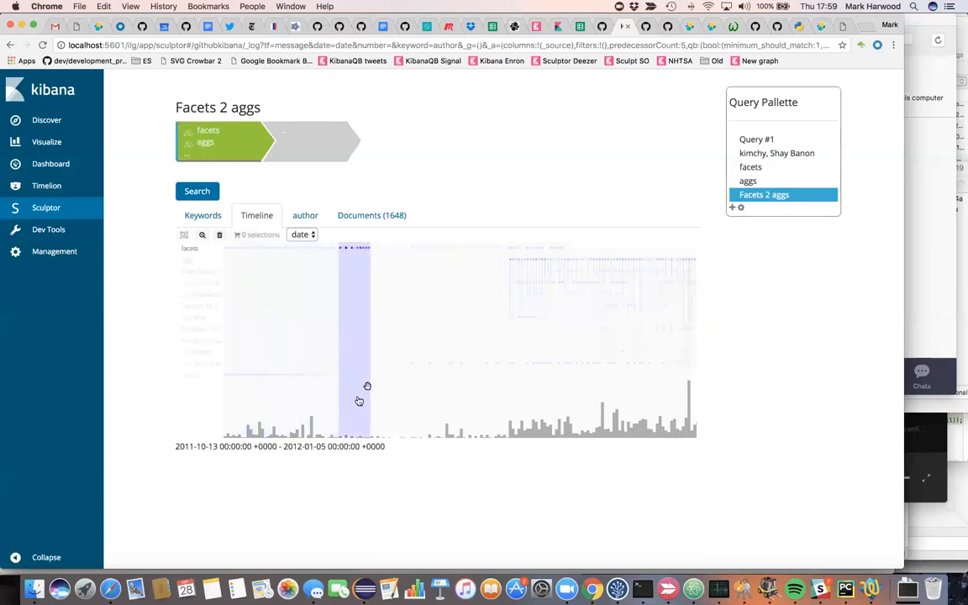
drag(367, 386, 392, 409)
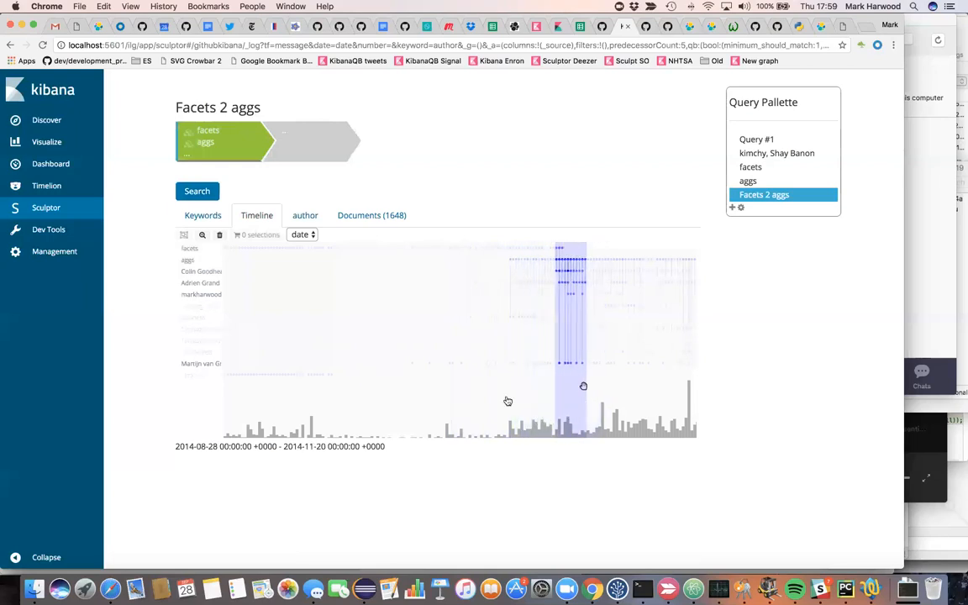
click(199, 271)
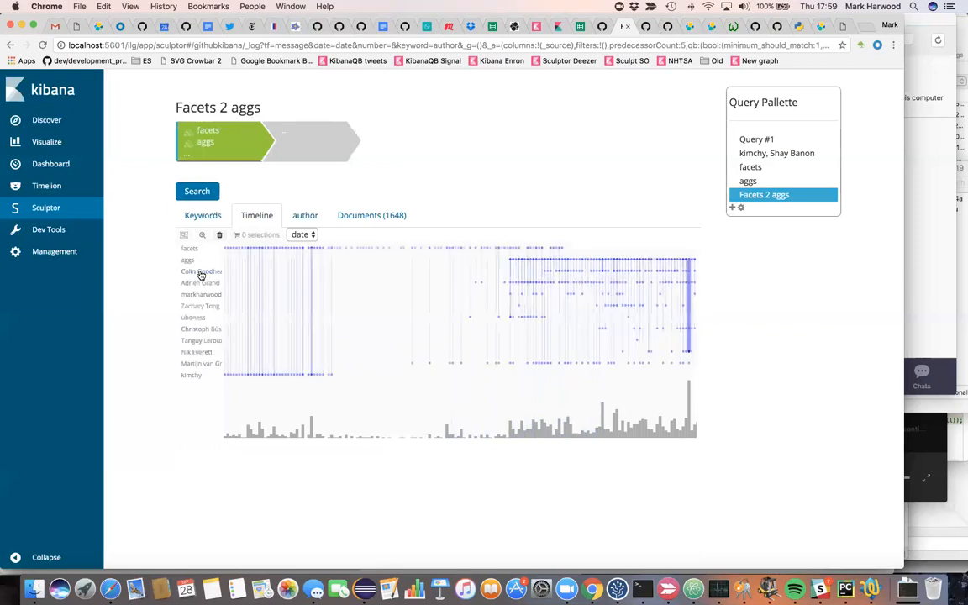
- Add Zachary Tong as a clause and list his 39 commit documents
click(200, 305)
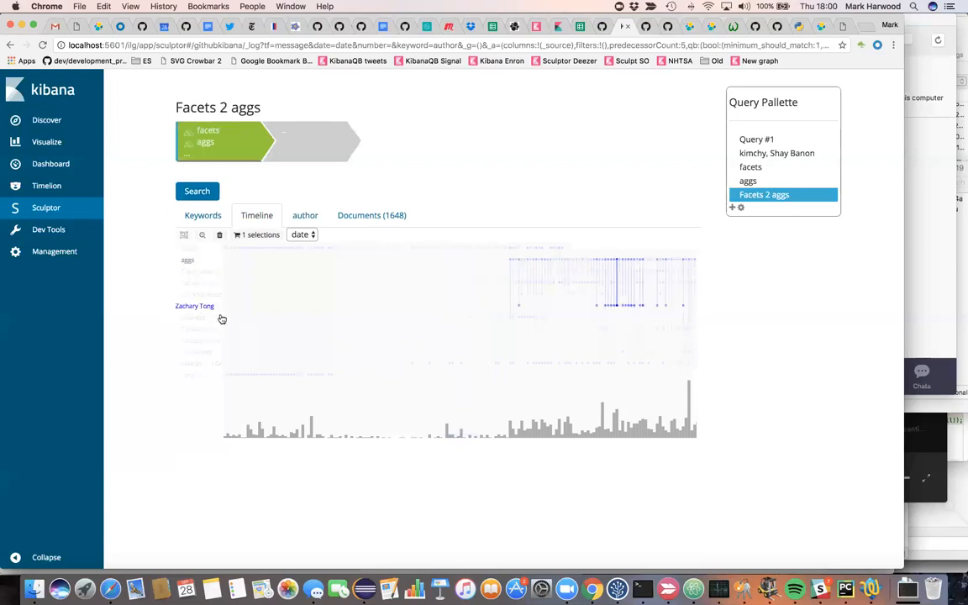
mouse_move(256, 234)
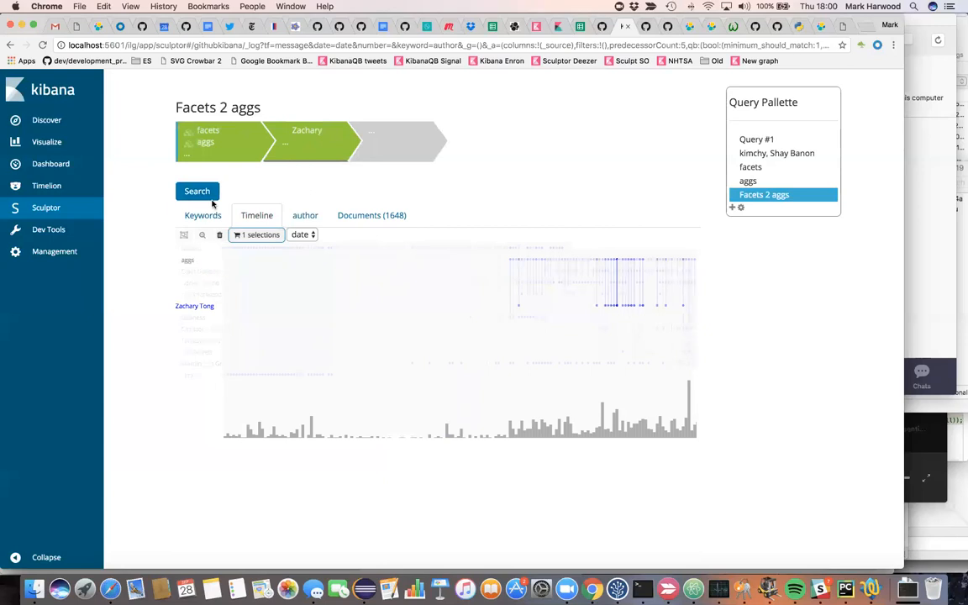
click(197, 191)
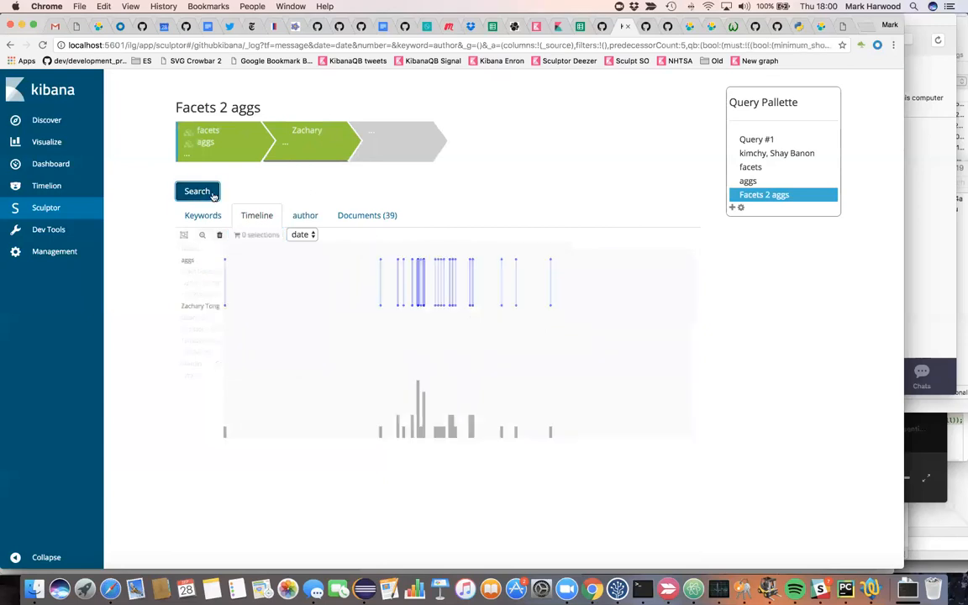
click(367, 215)
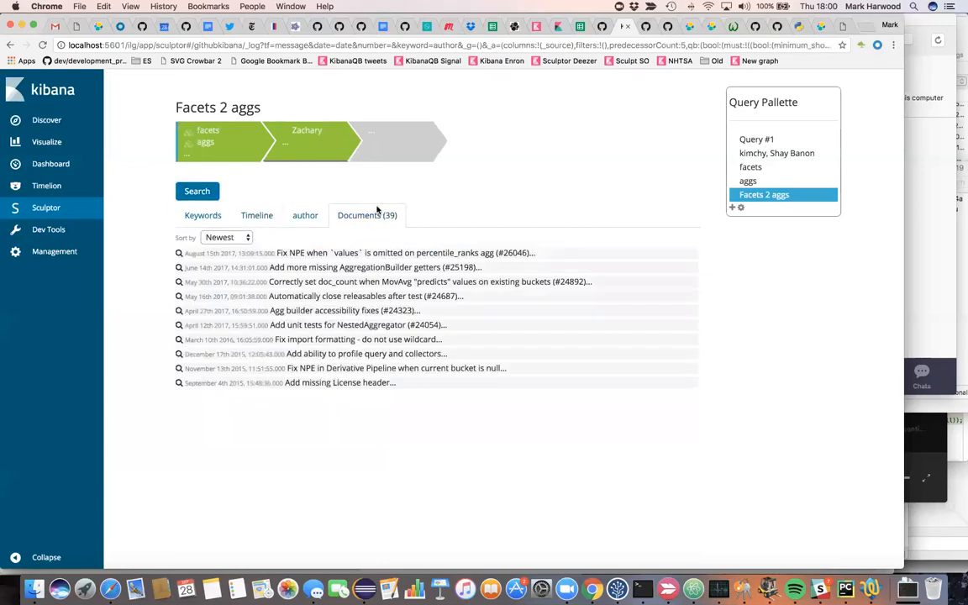
- Inspect commits for keywords moving_avg and movavg, then return to the timeline
click(203, 215)
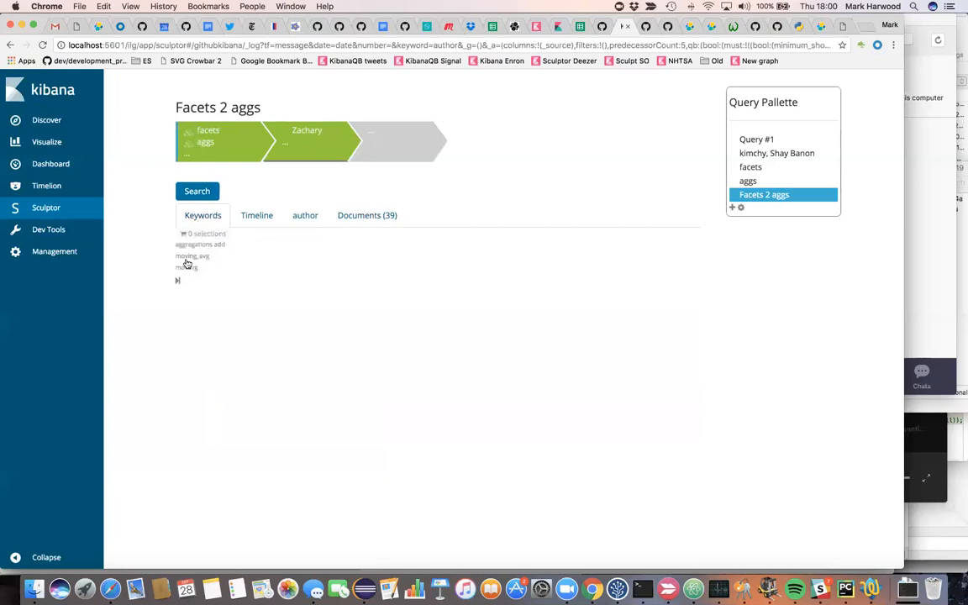
click(186, 267)
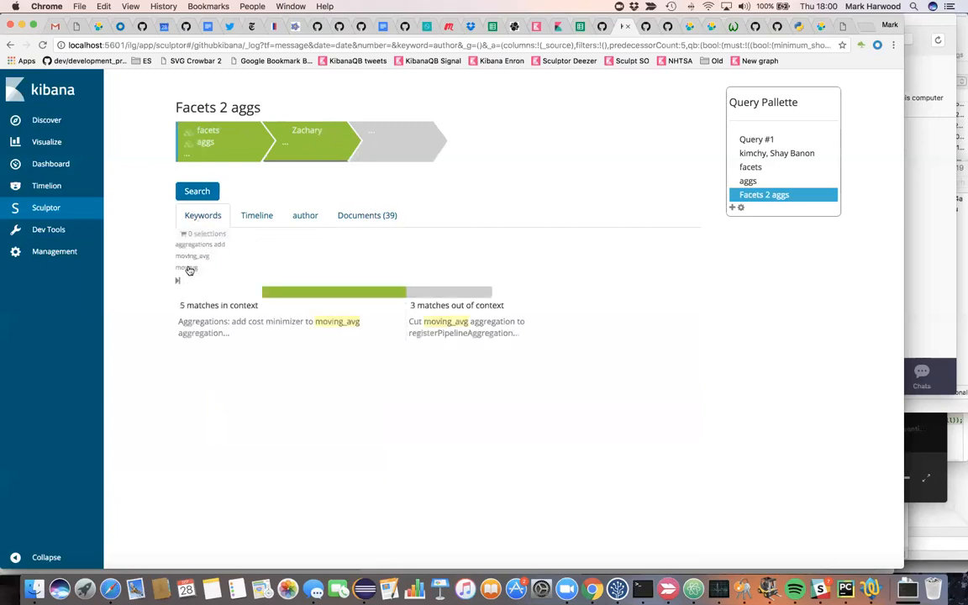
click(257, 215)
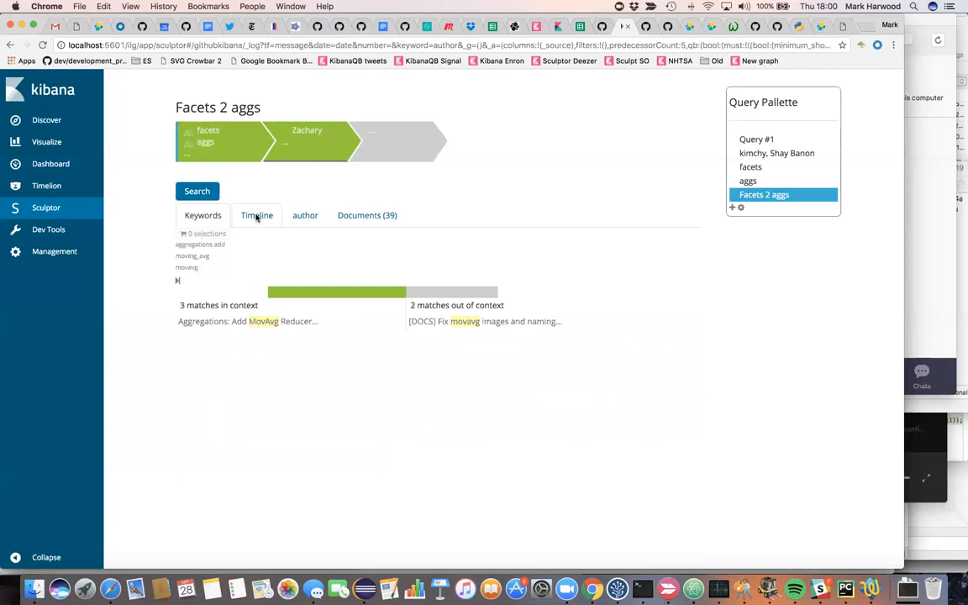
click(257, 215)
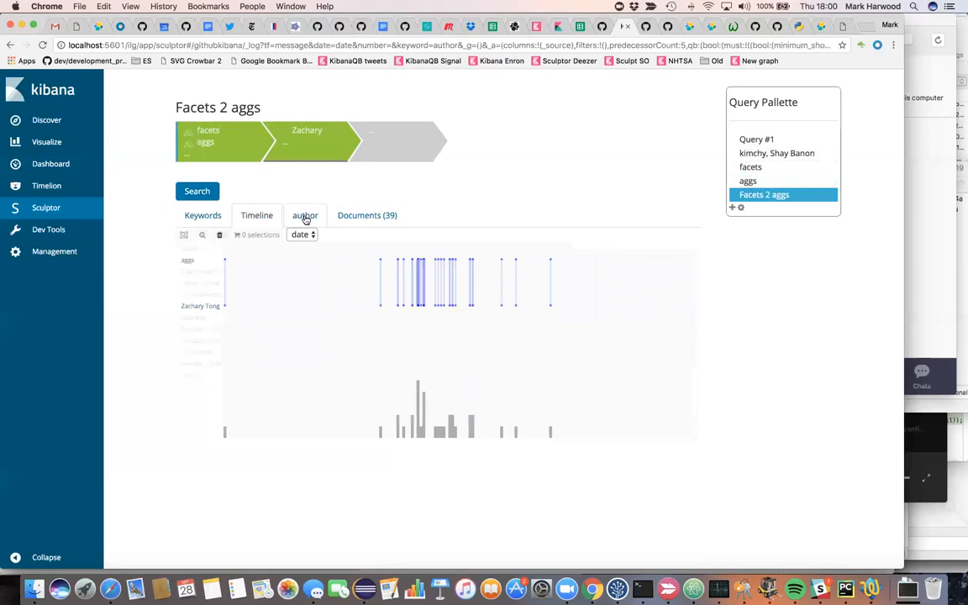
- Chart Zachary Tong's commits by dirs, then list documents of the saved kimchy, Shay Banon query
click(305, 215)
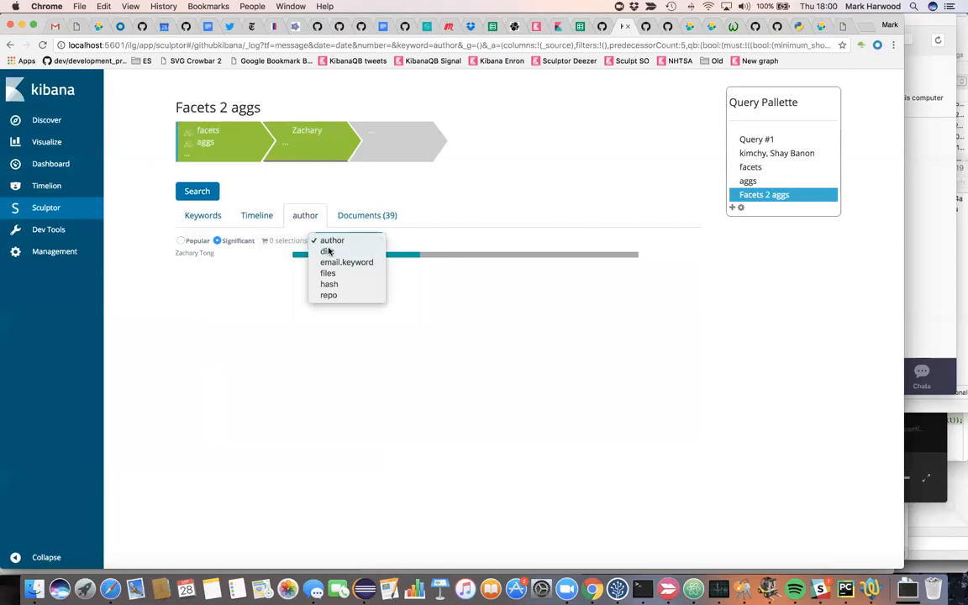
click(325, 251)
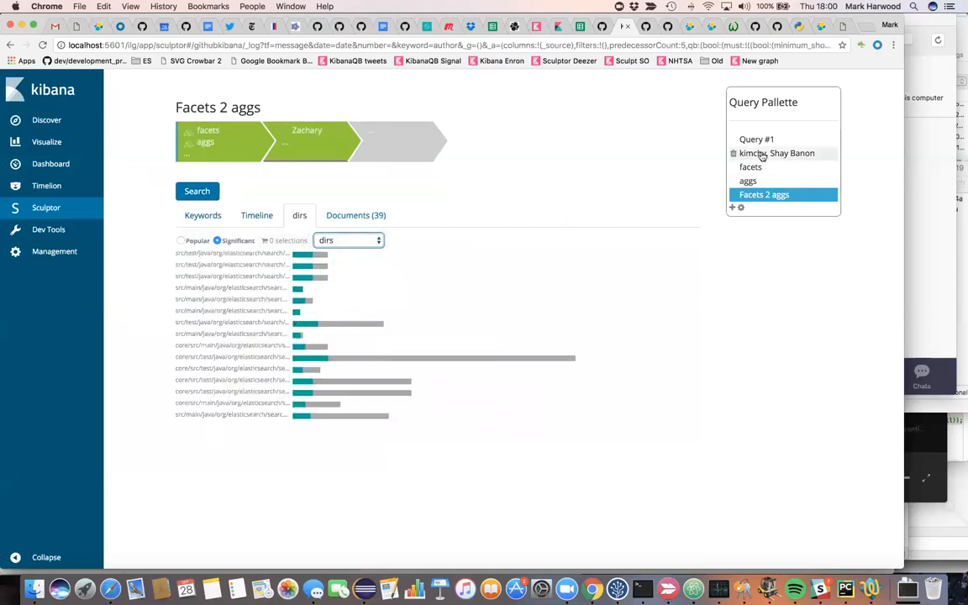
click(777, 153)
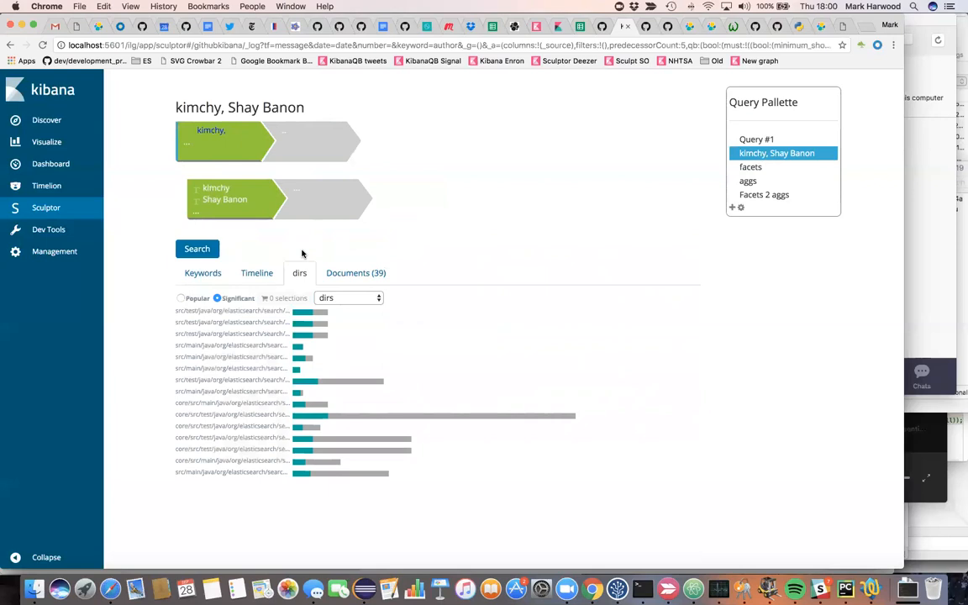
click(355, 272)
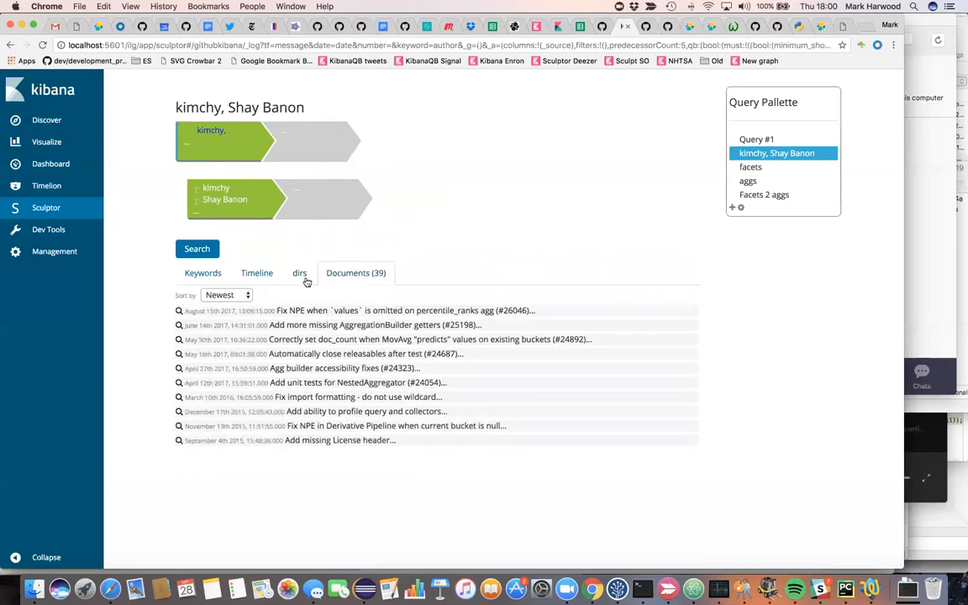